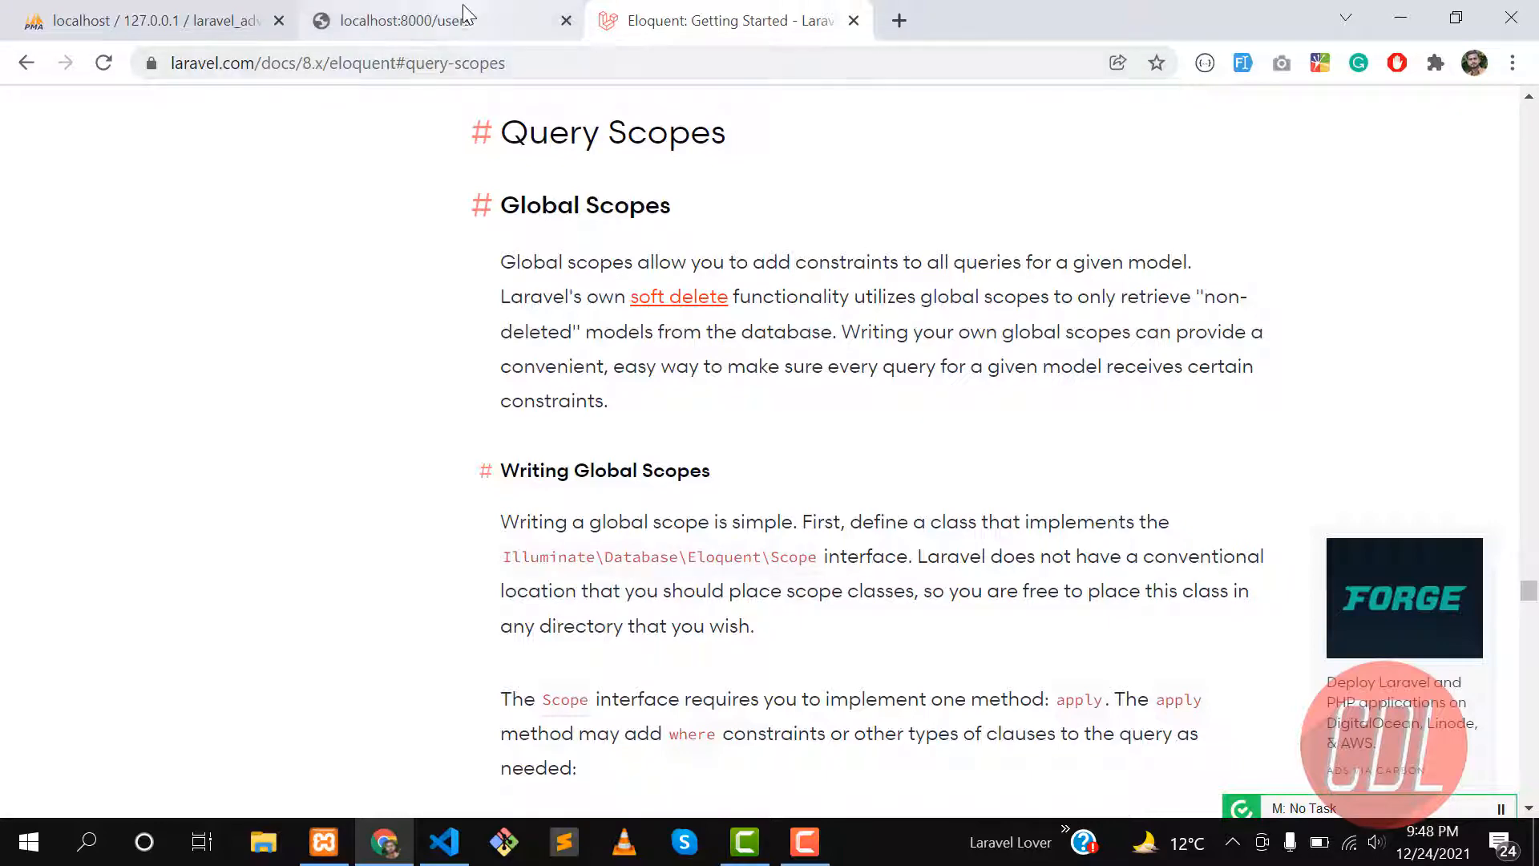
Inspect the users JSON output and highlight the first user's votes field
click(432, 21)
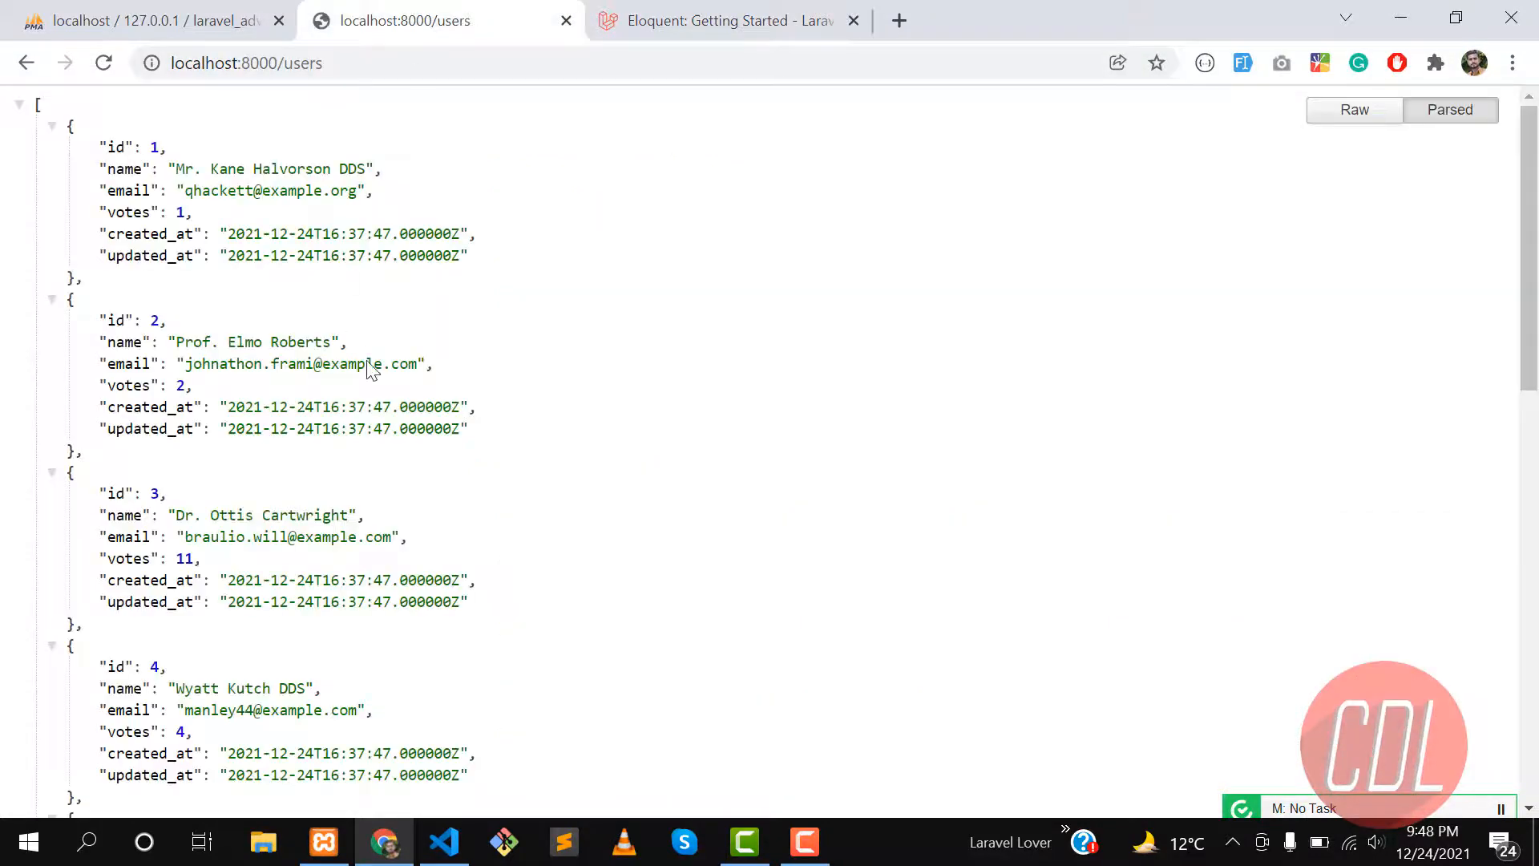
mouse_move(367, 342)
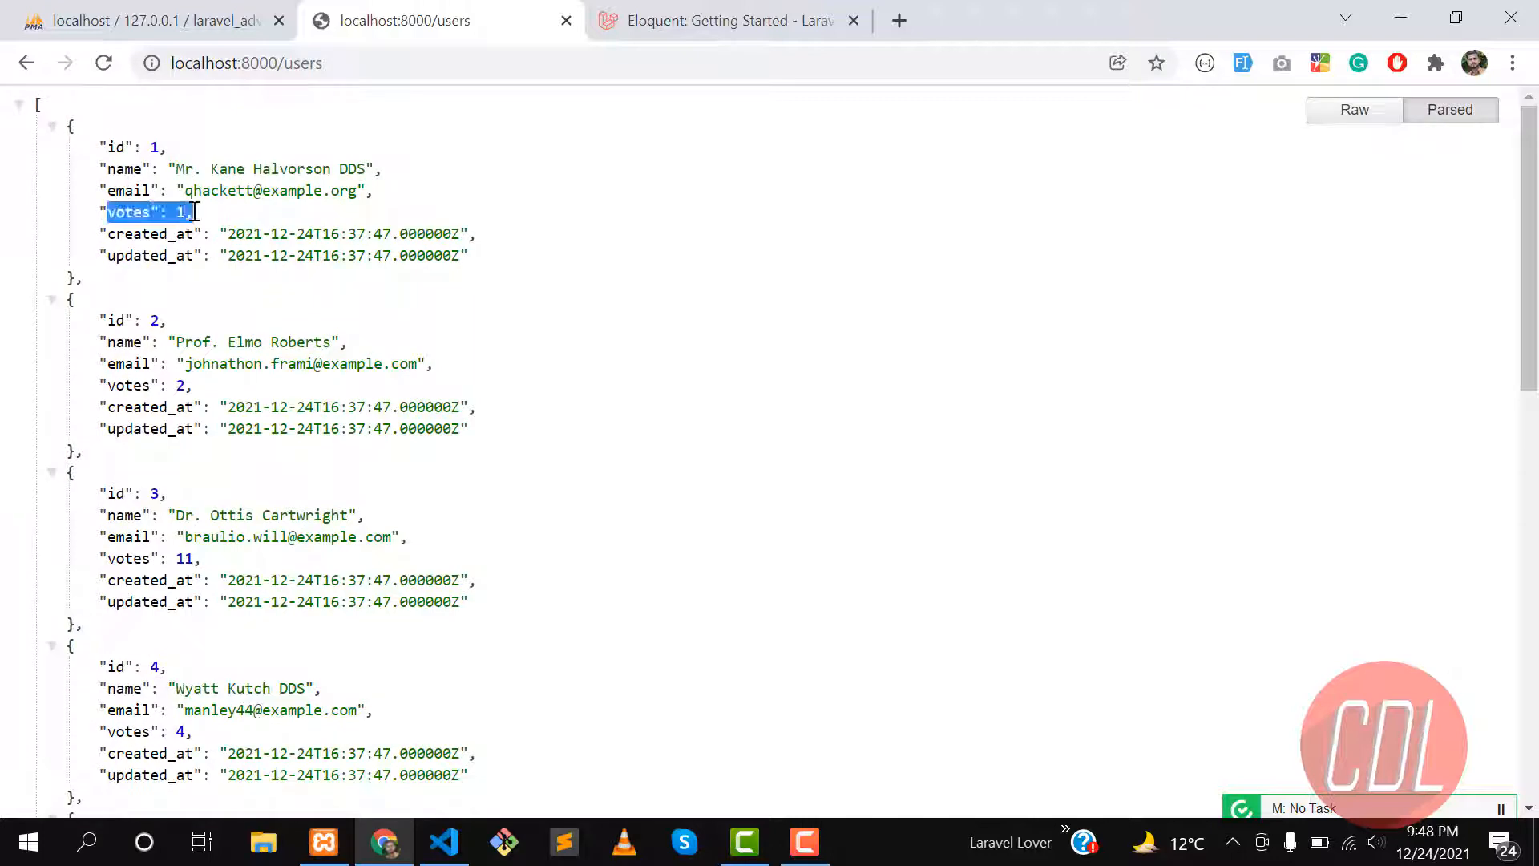
scroll(down, 3)
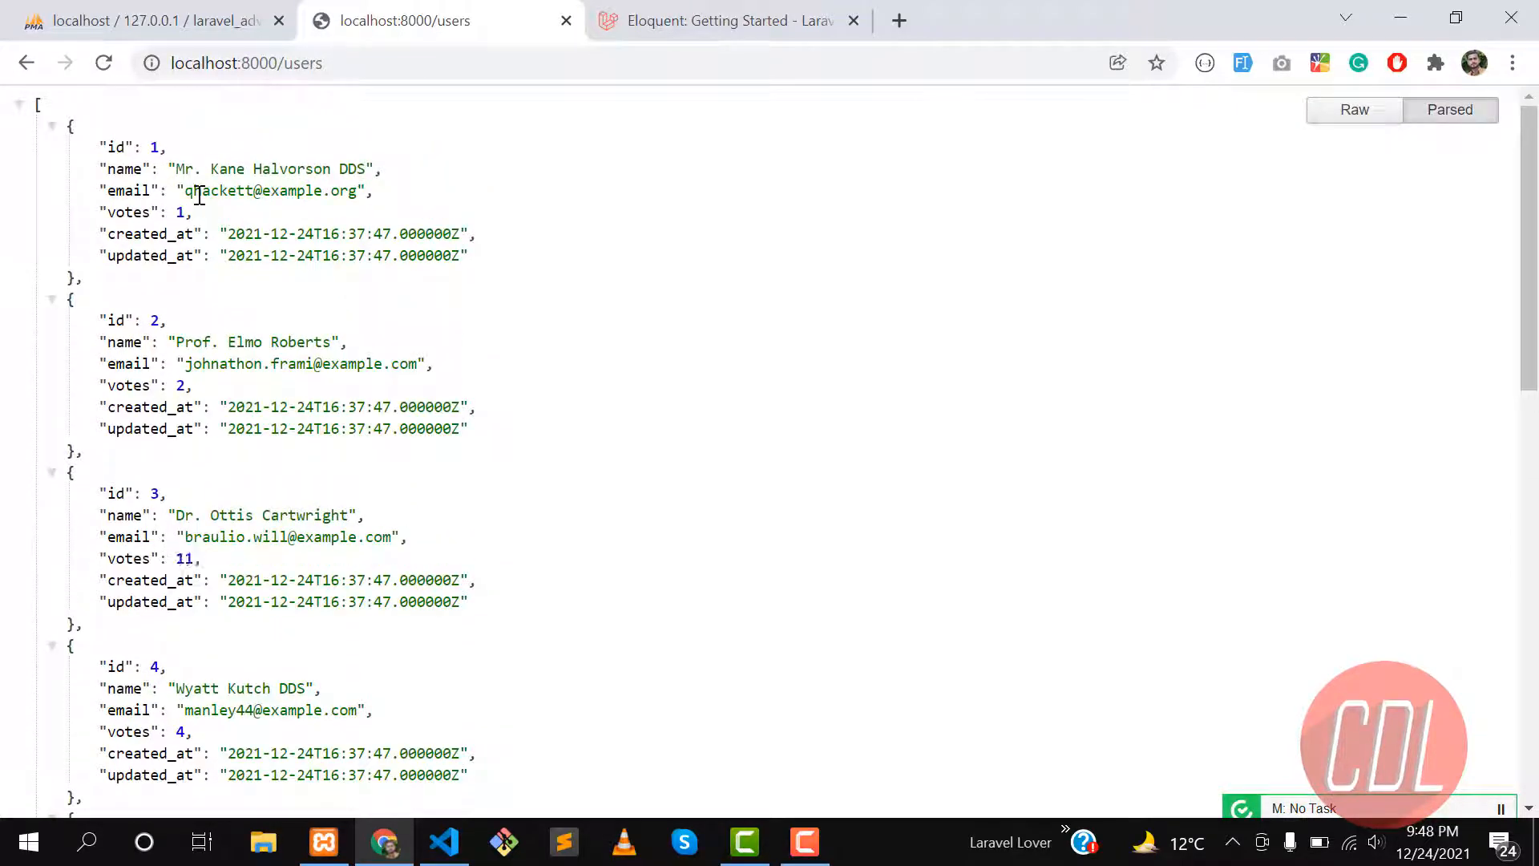
scroll(down, 3)
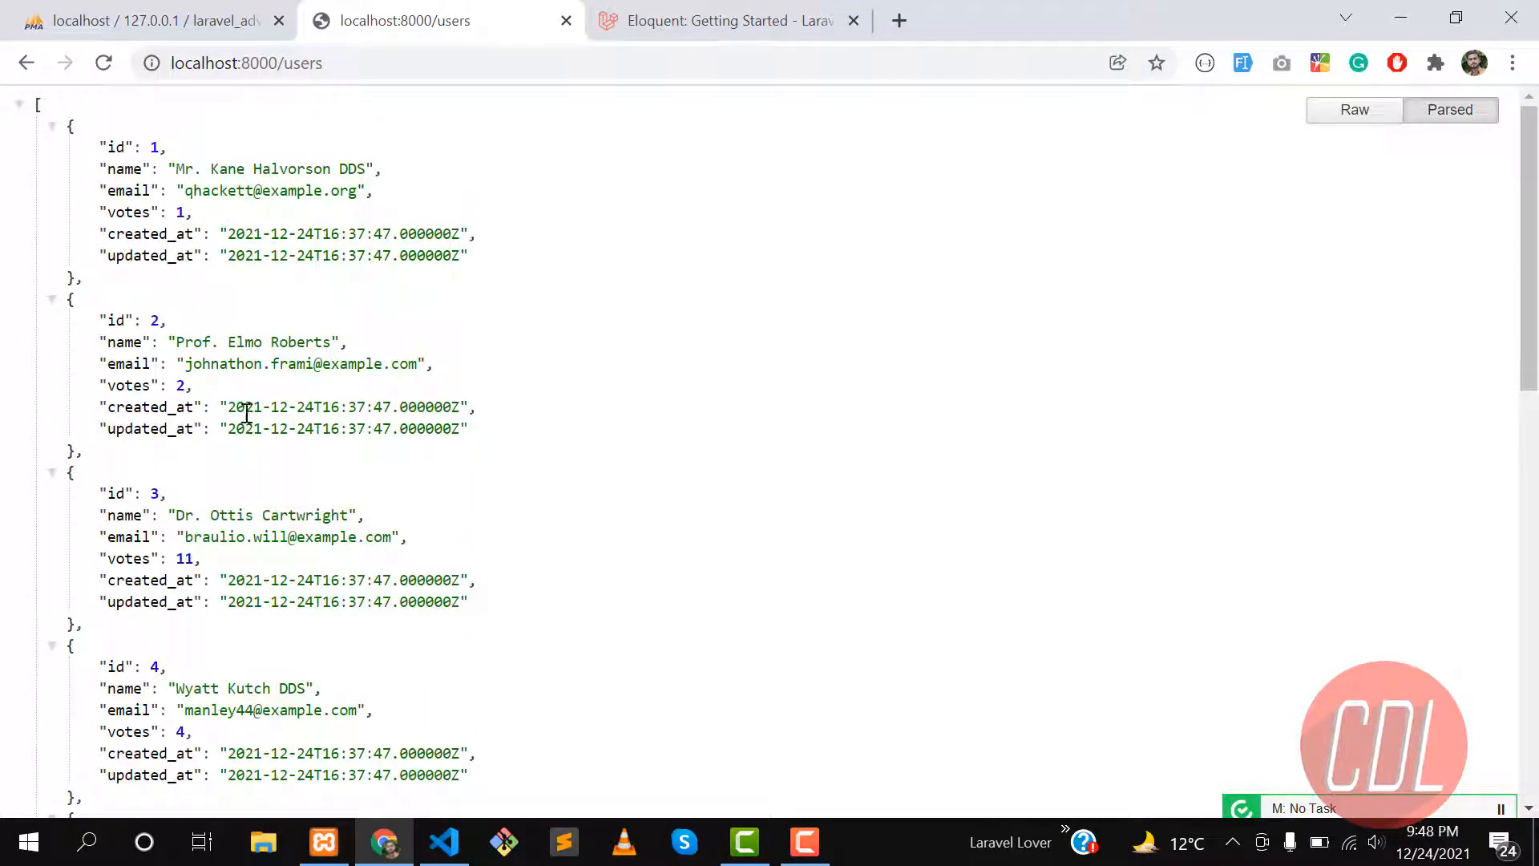
double_click(127, 211)
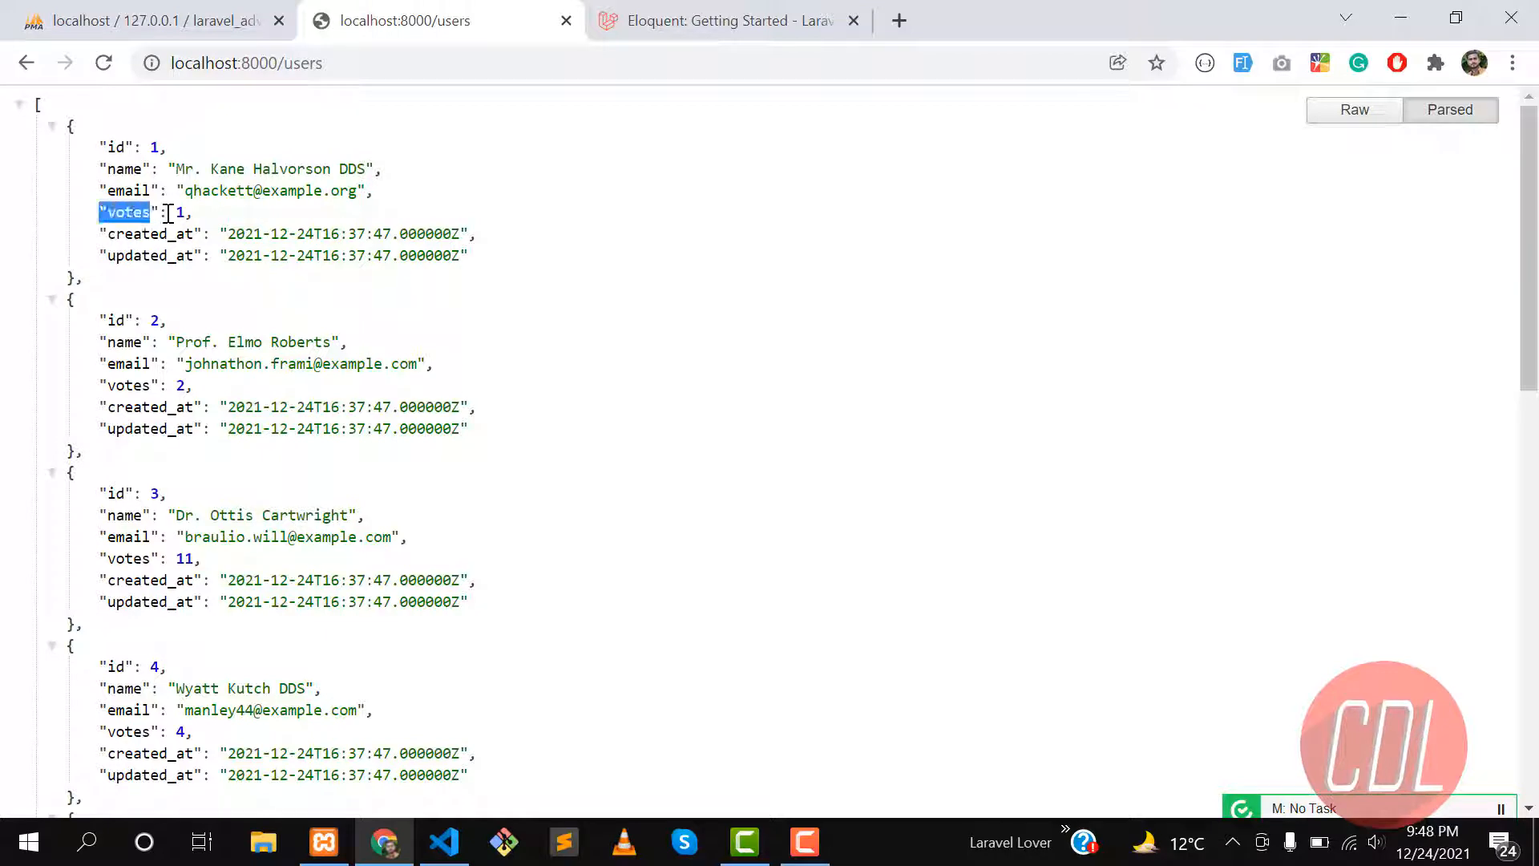
drag(97, 212, 190, 212)
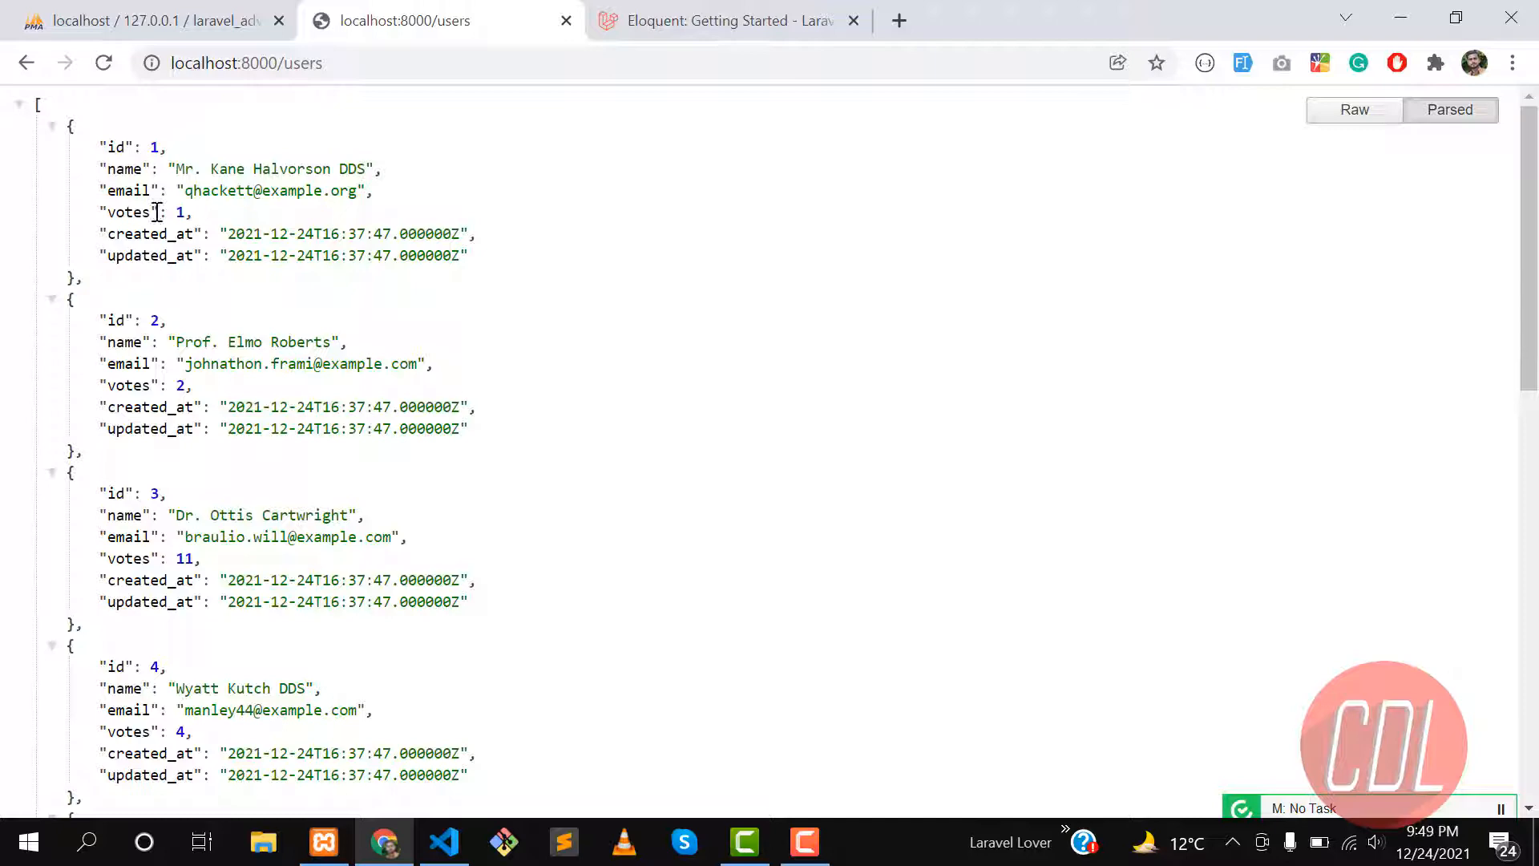
mouse_move(235, 249)
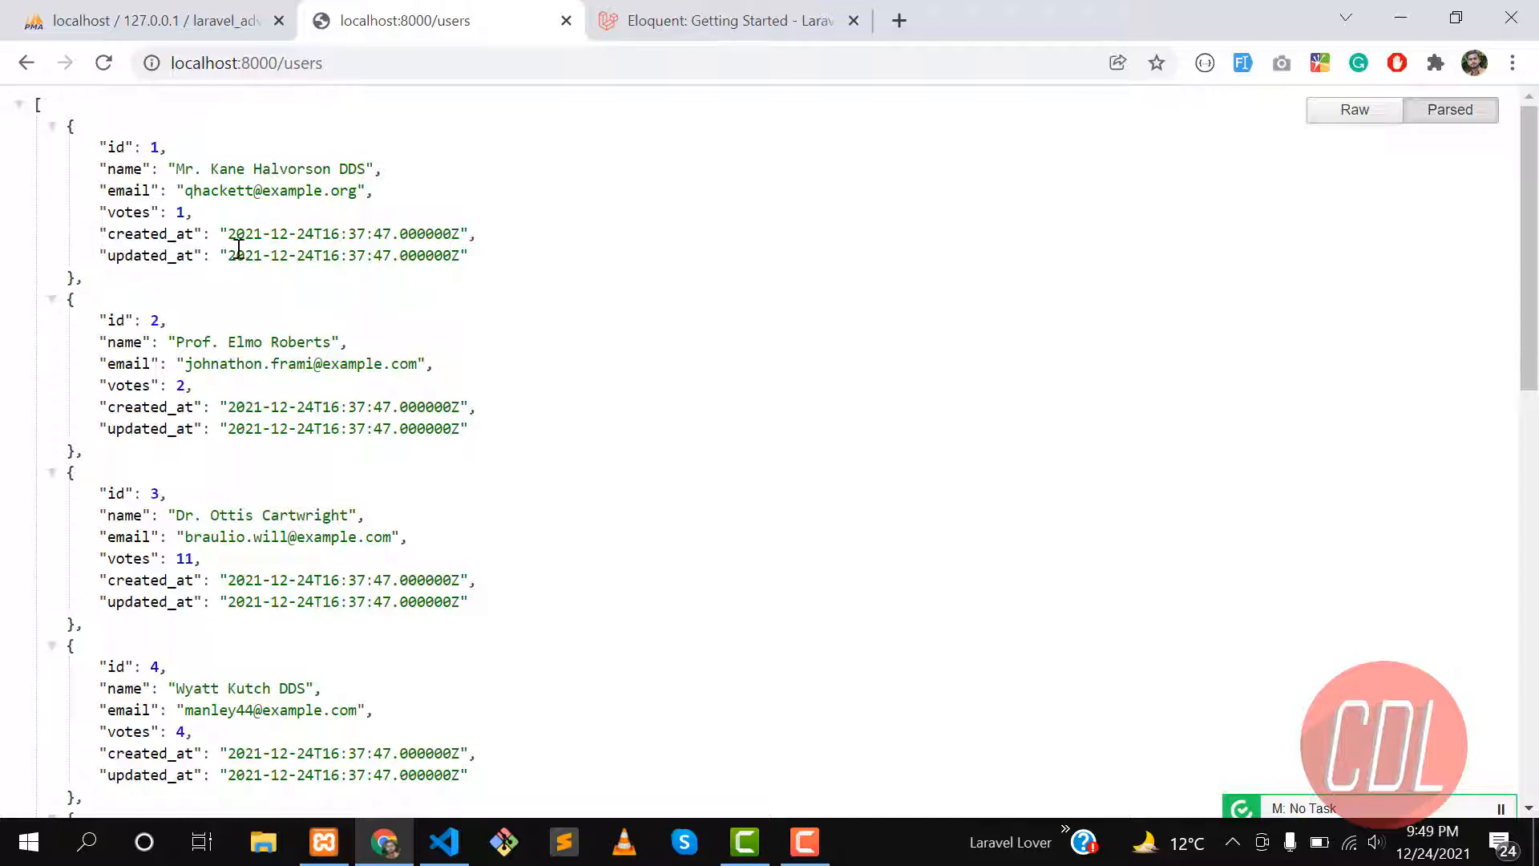
Return to the Eloquent query scopes documentation at the Global Scopes introduction
click(728, 21)
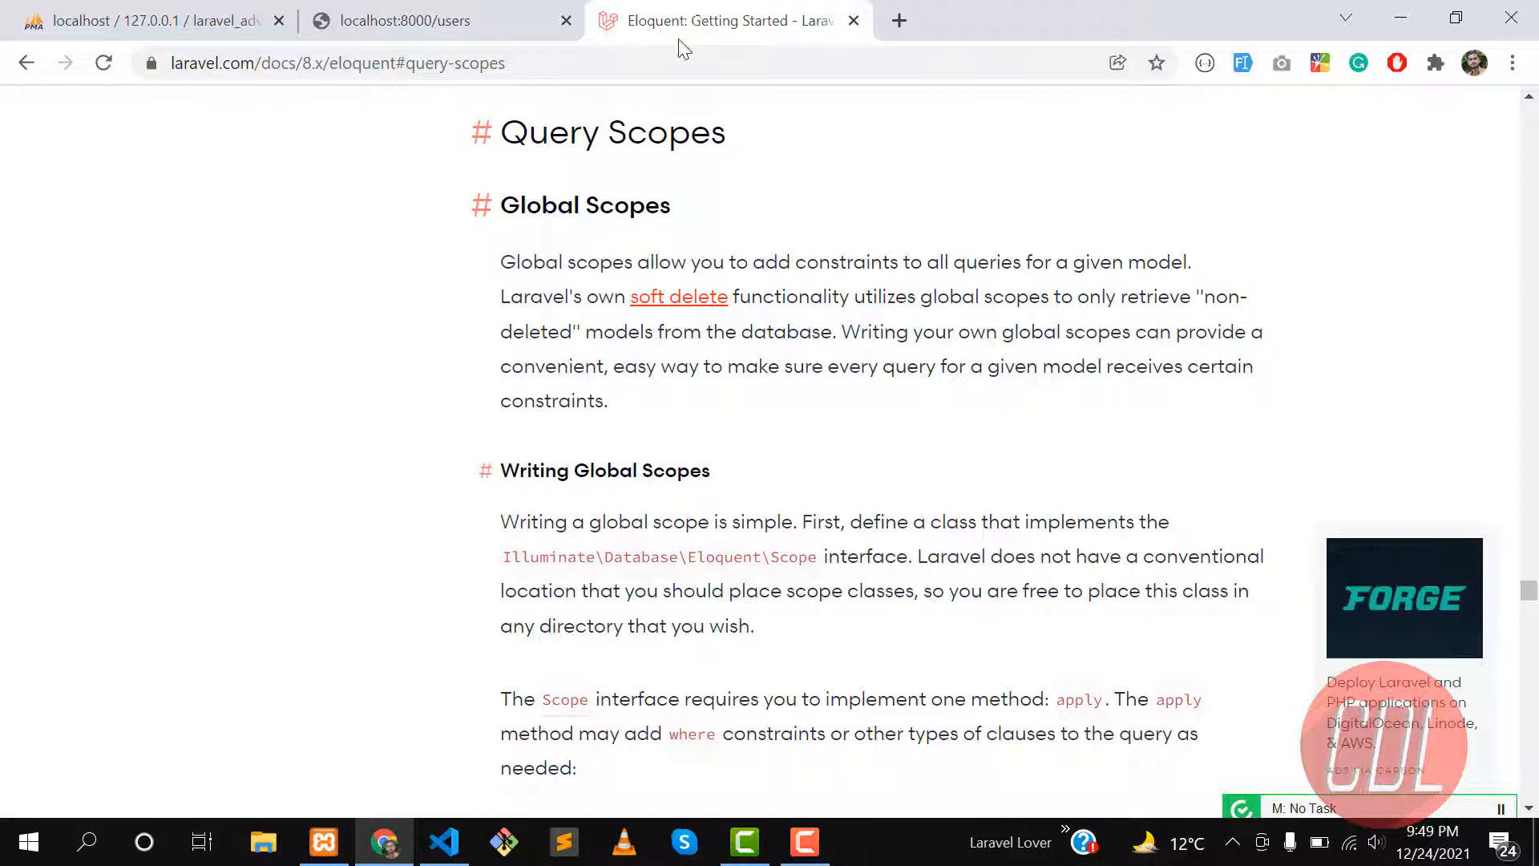
double_click(587, 205)
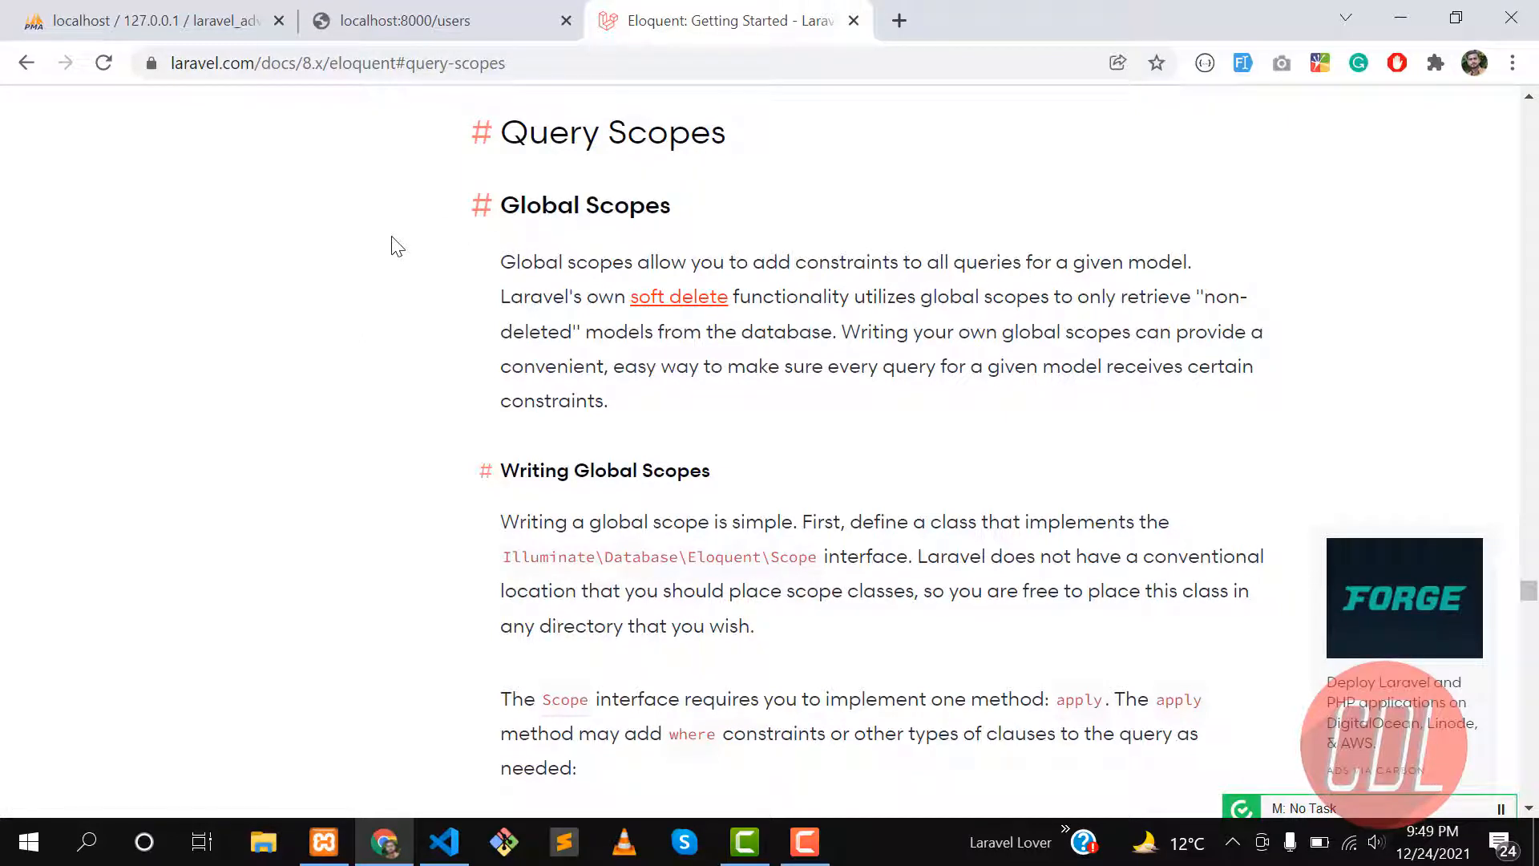
mouse_move(661, 195)
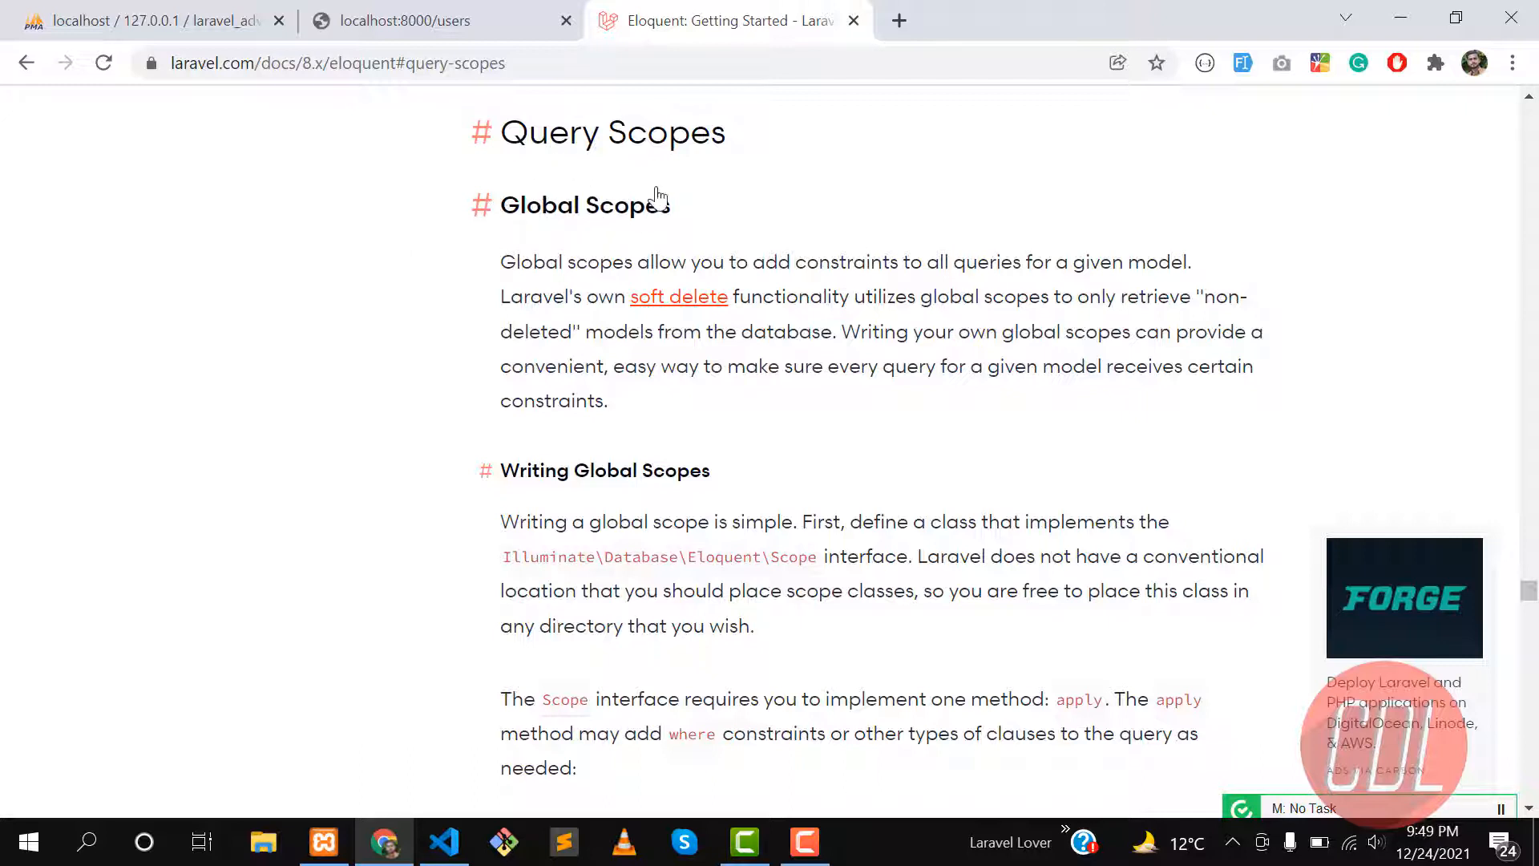
mouse_move(501, 261)
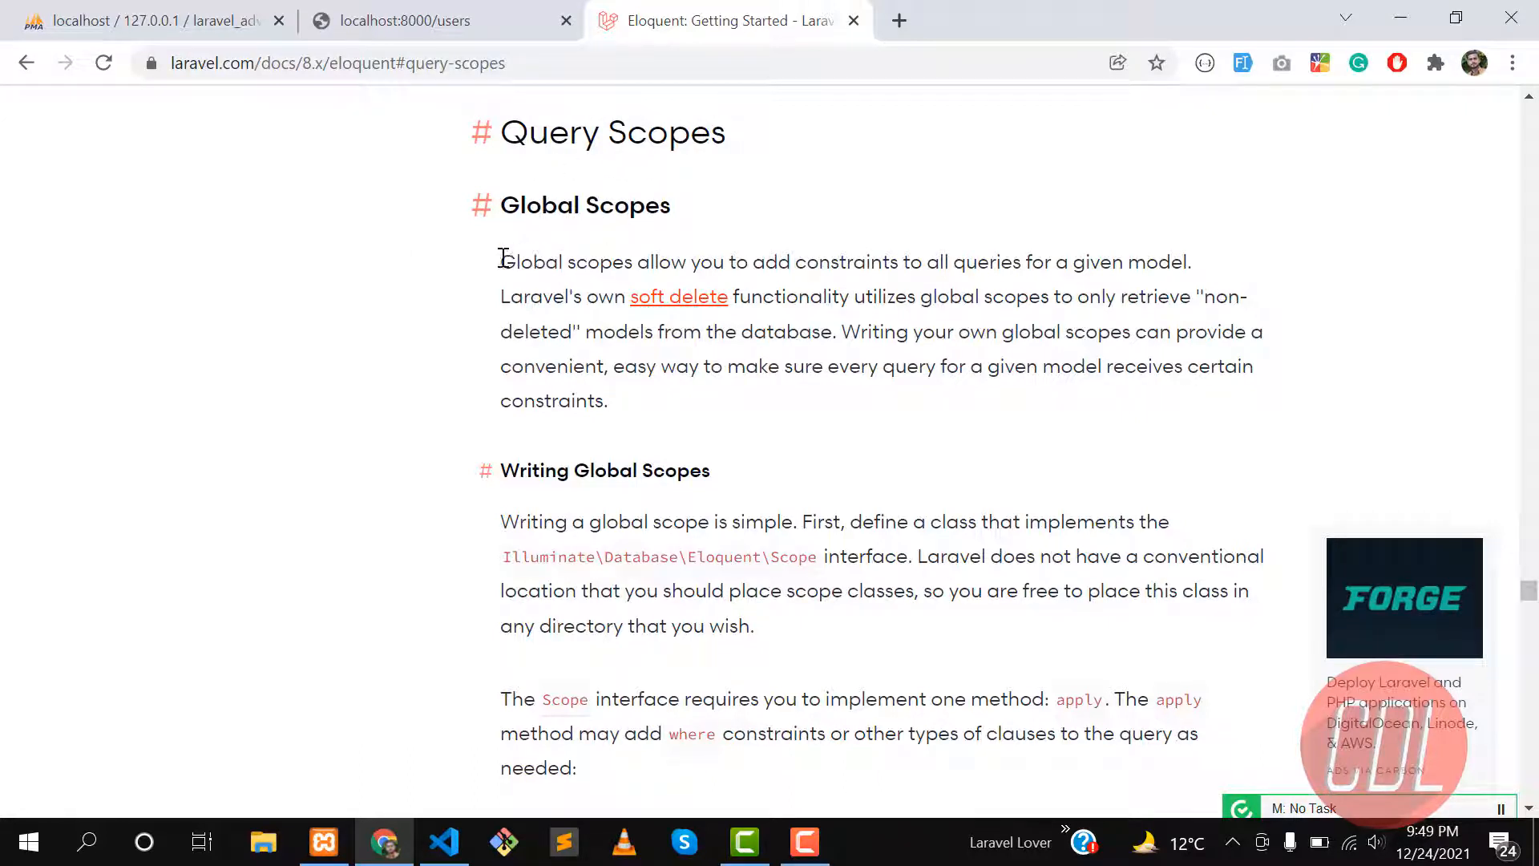
mouse_move(621, 397)
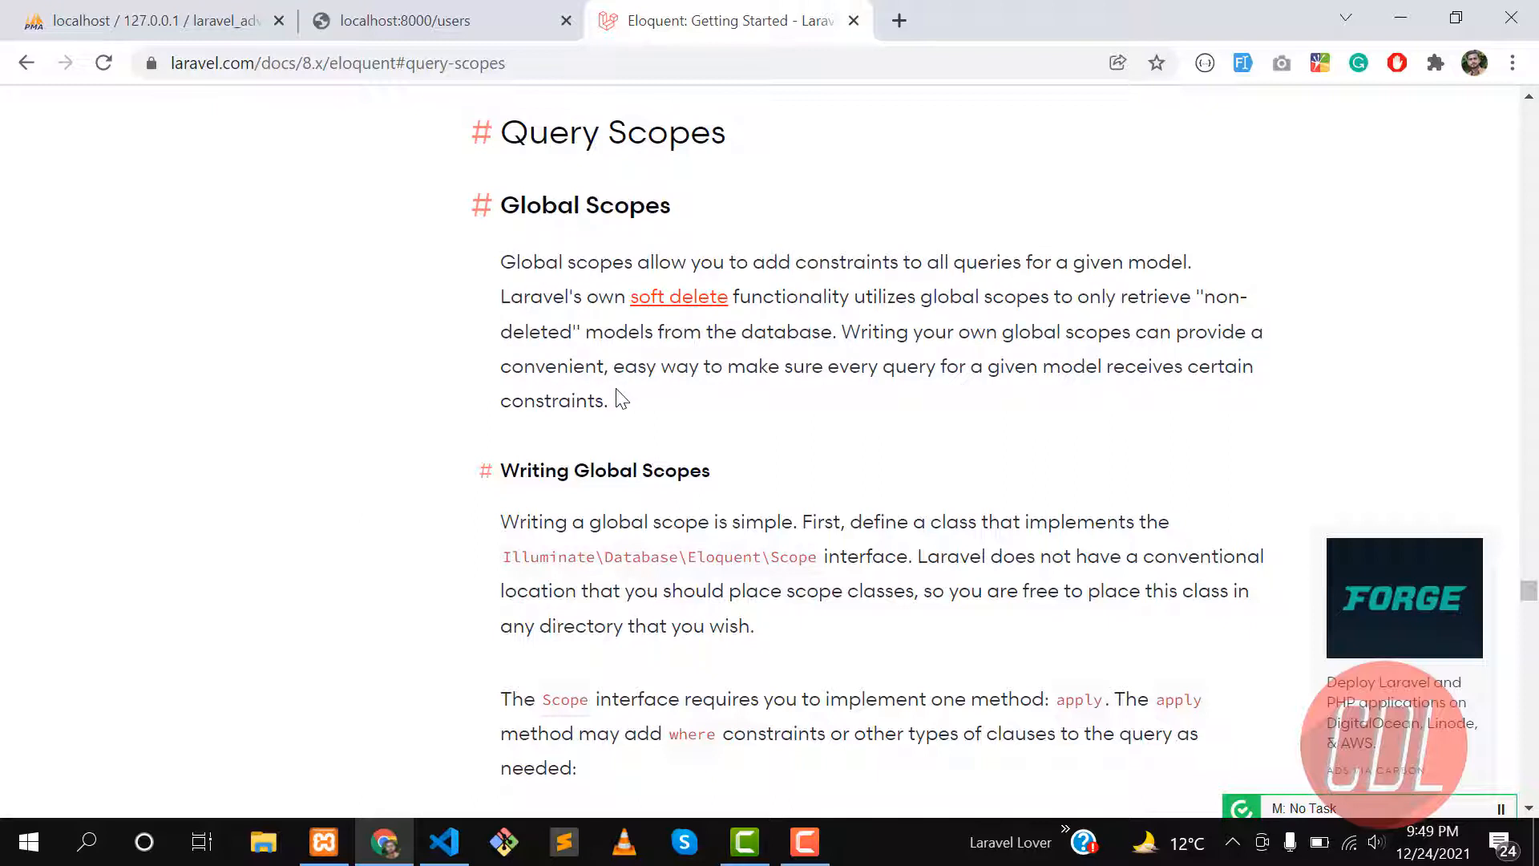
mouse_move(721, 153)
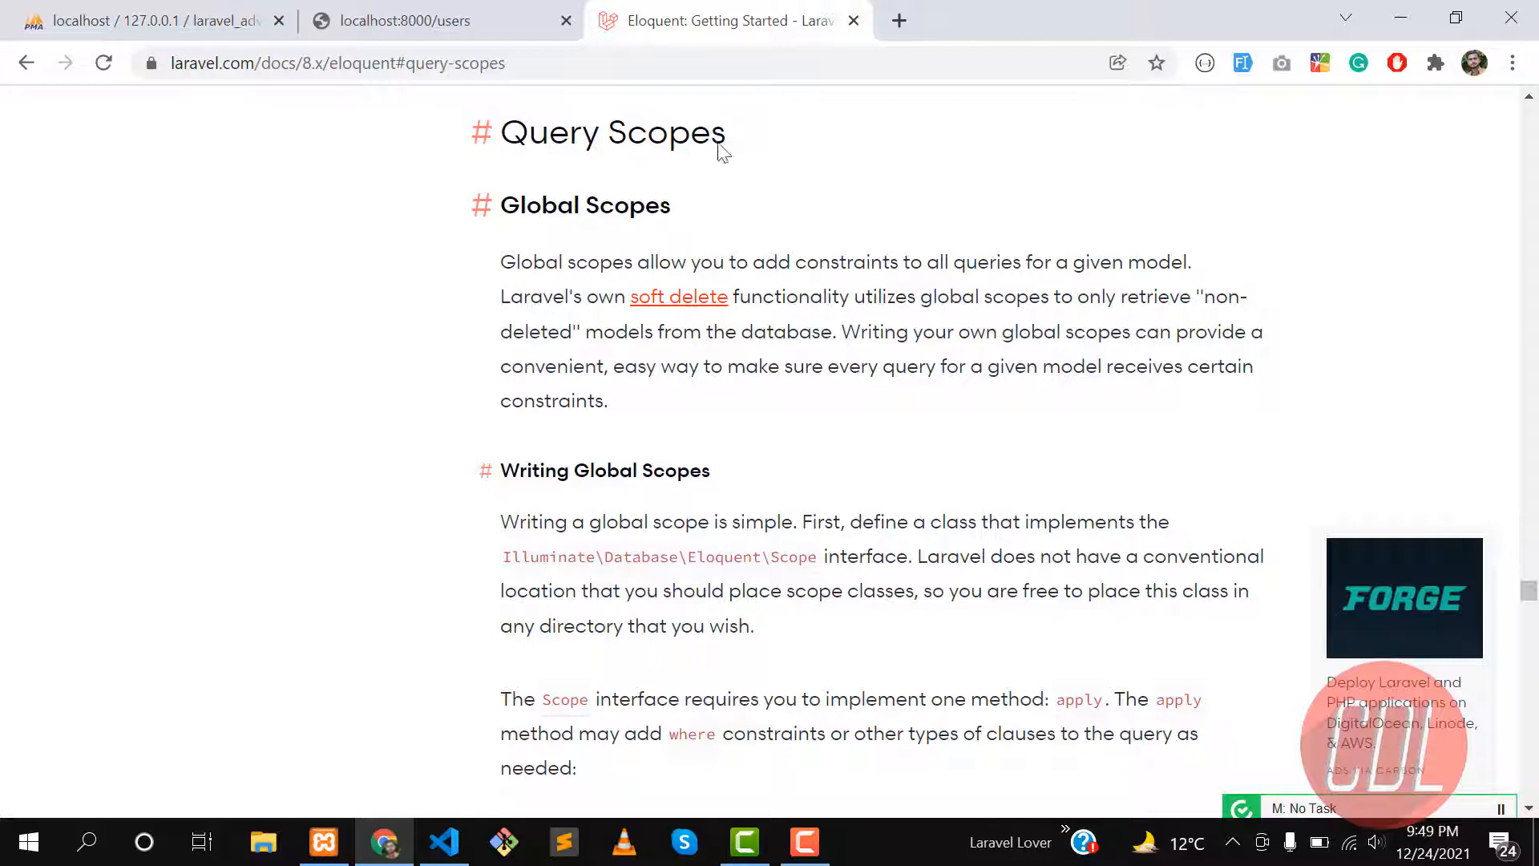
mouse_move(545, 165)
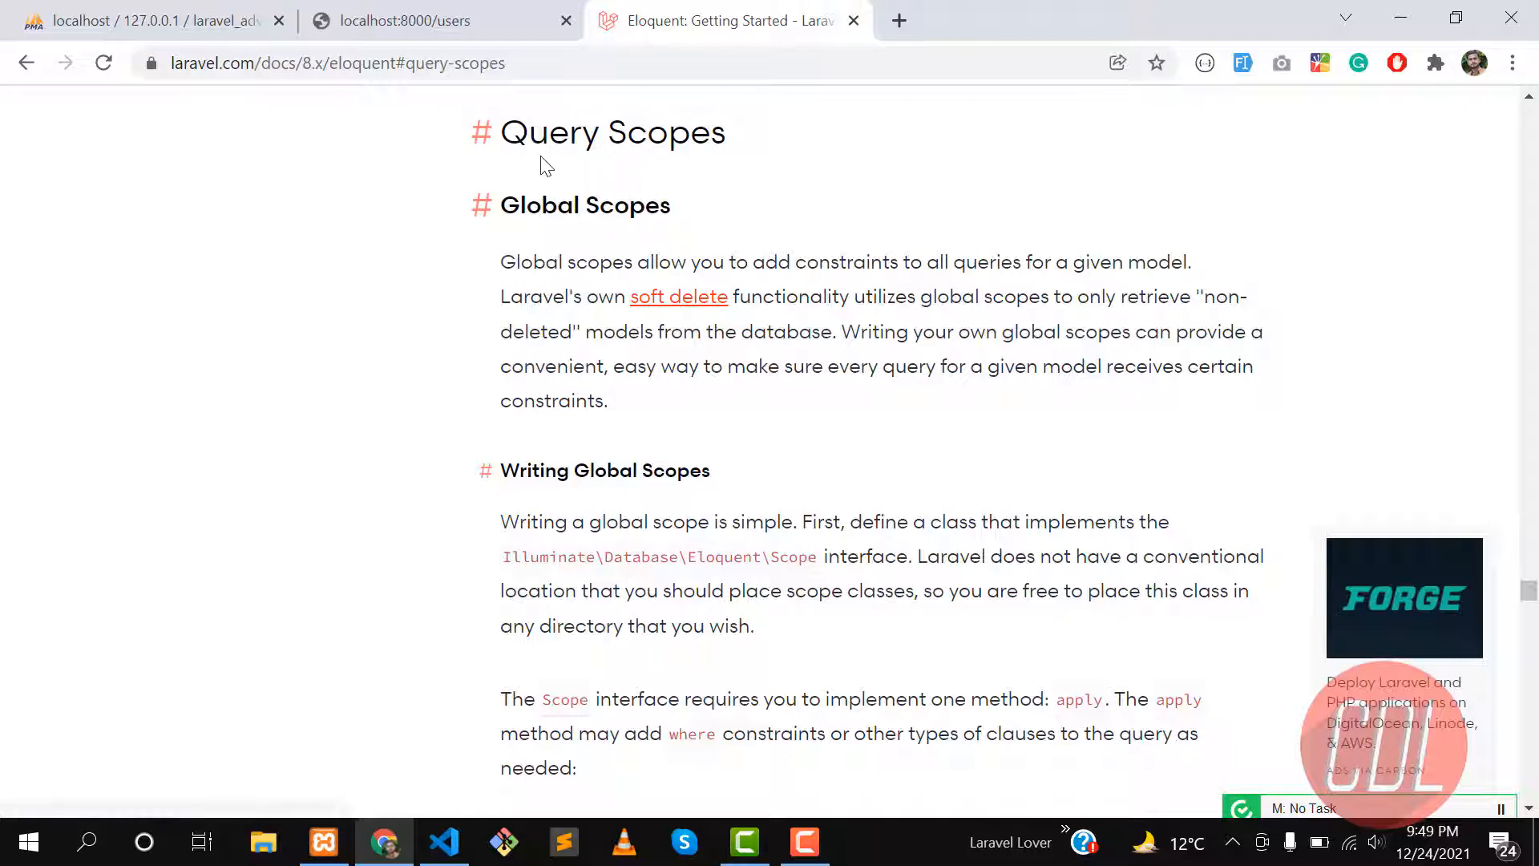
mouse_move(531, 290)
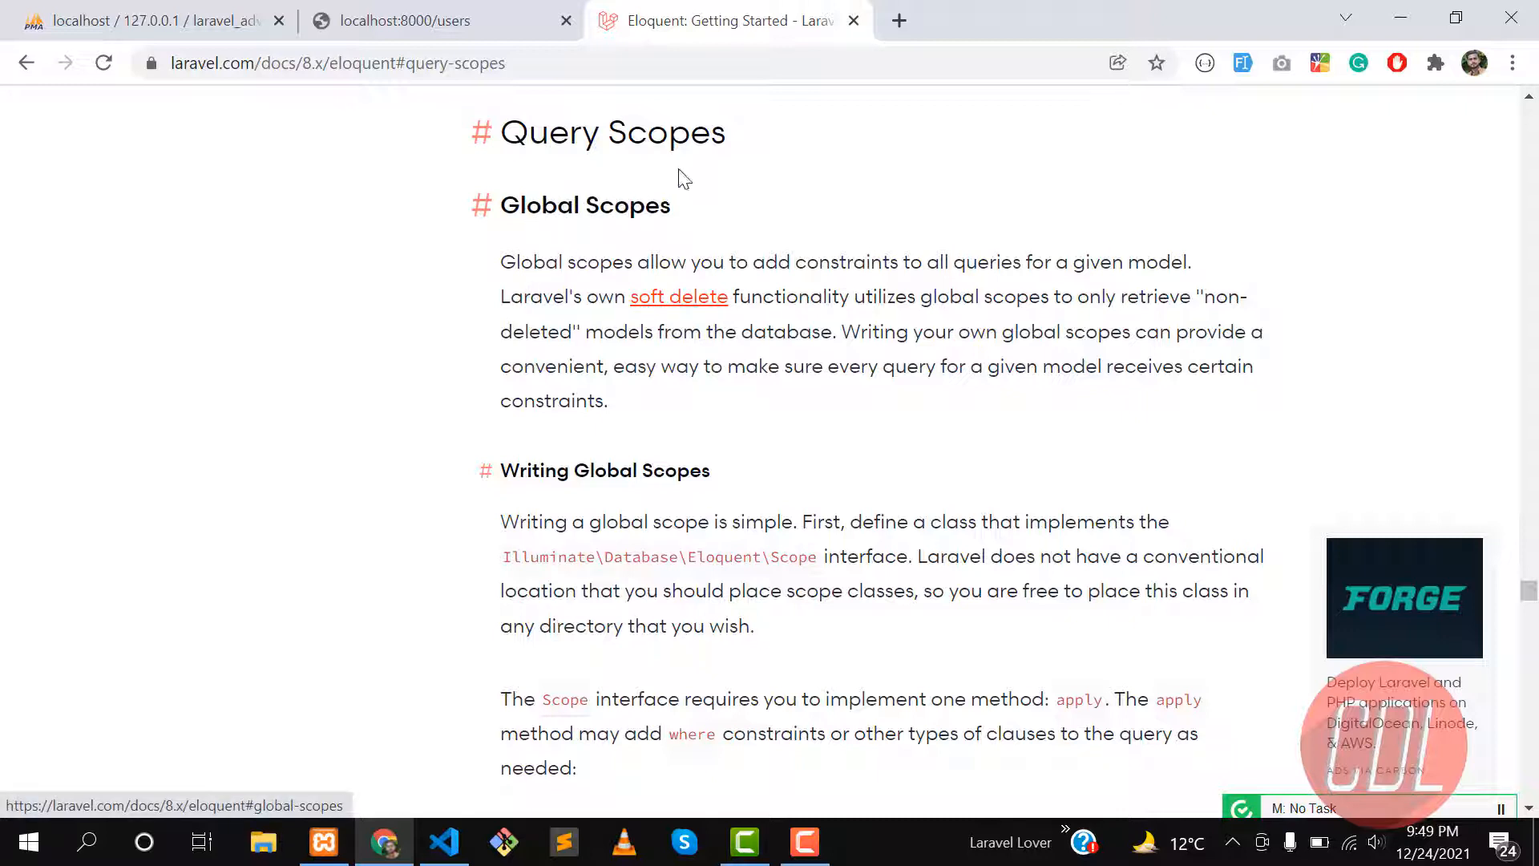
mouse_move(564, 201)
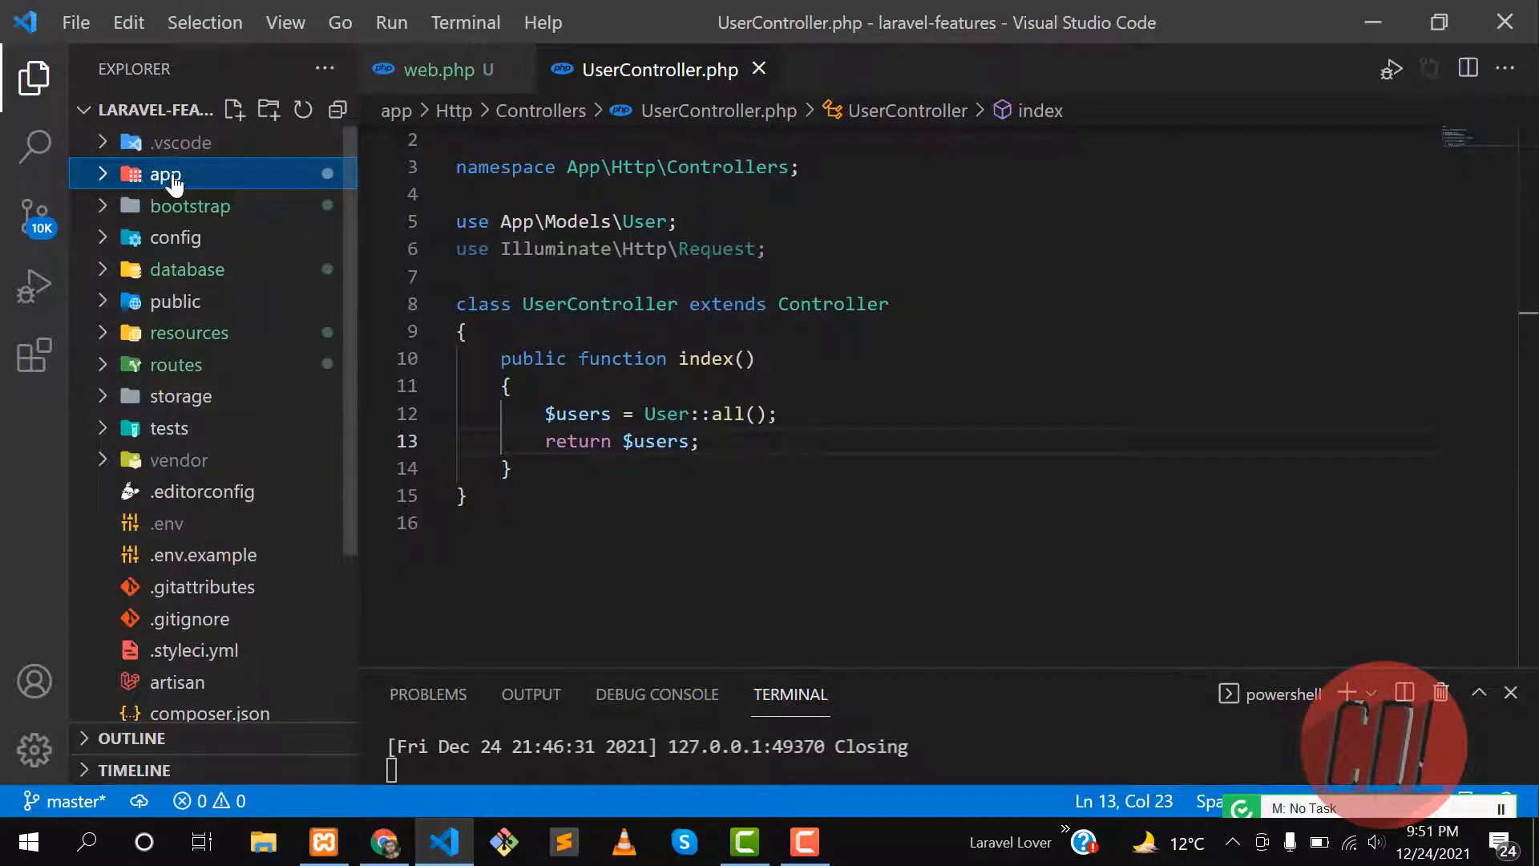
Review the docs scope example and create a new Scopes folder in the app directory
click(163, 175)
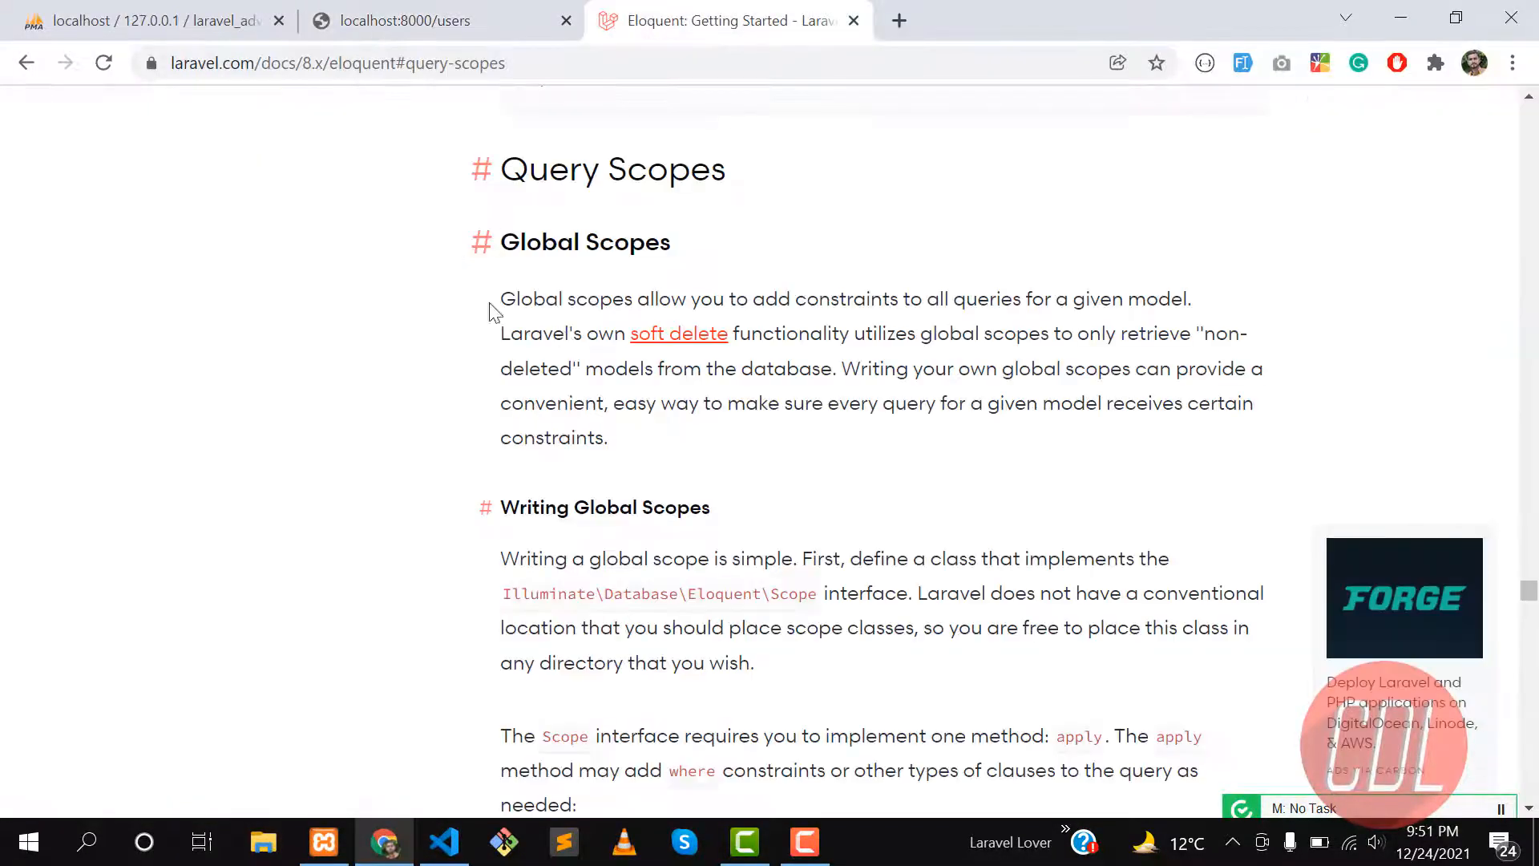
scroll(down, 3)
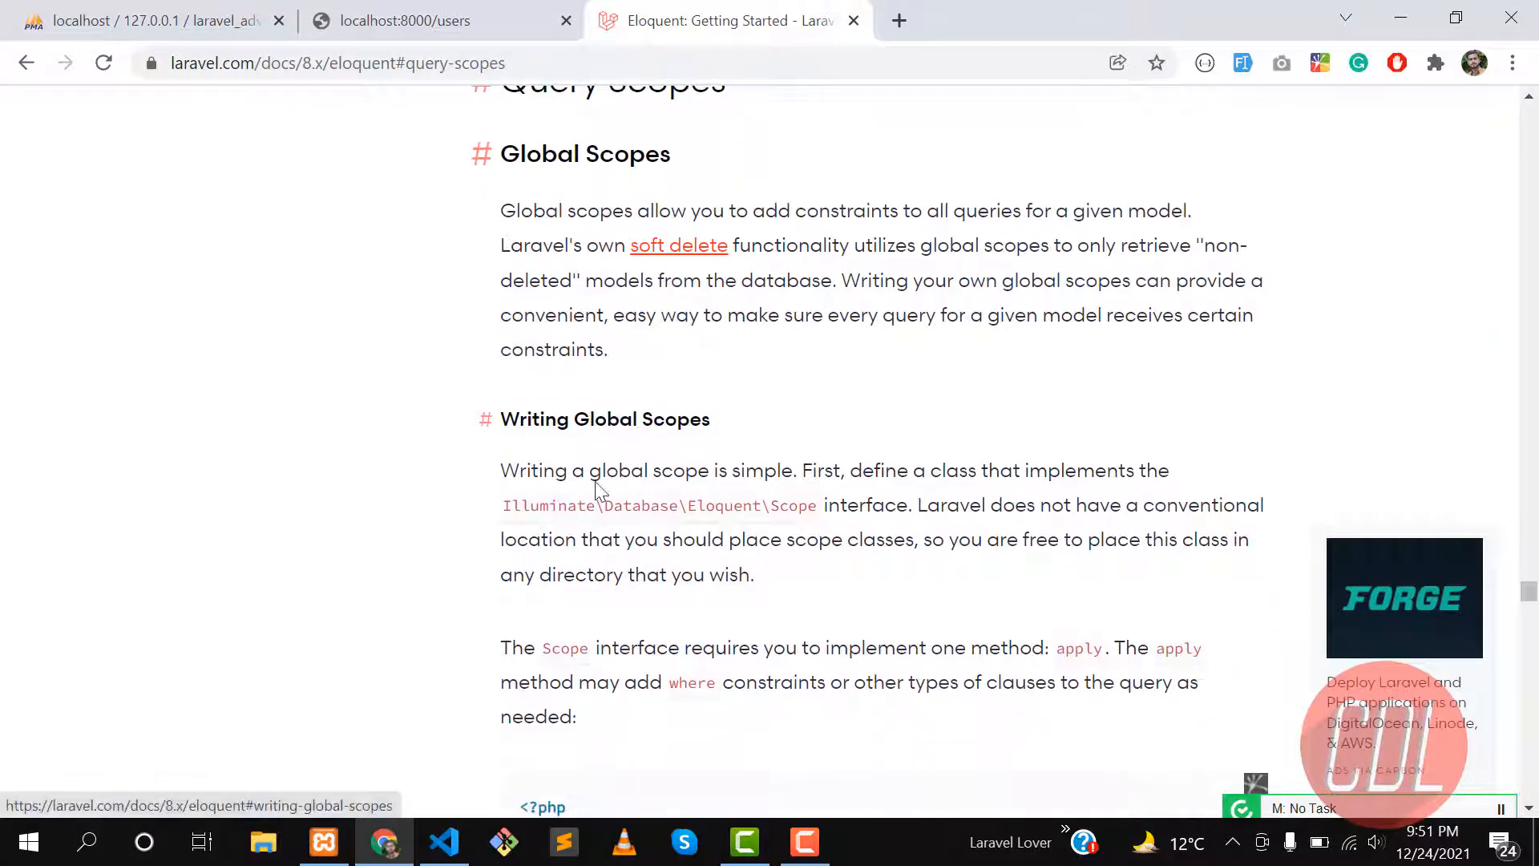
scroll(down, 3)
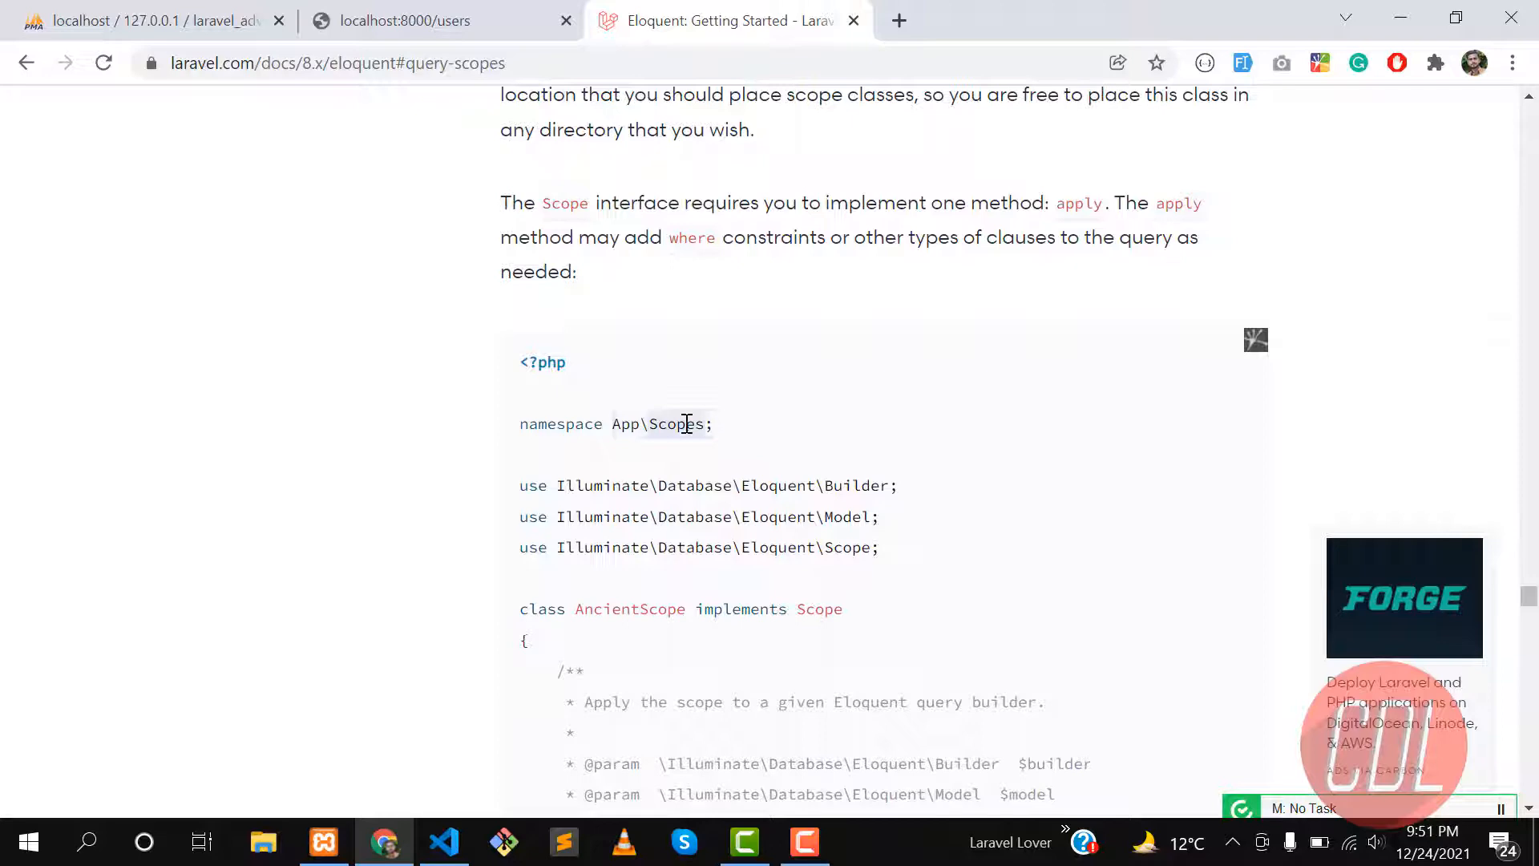
click(444, 842)
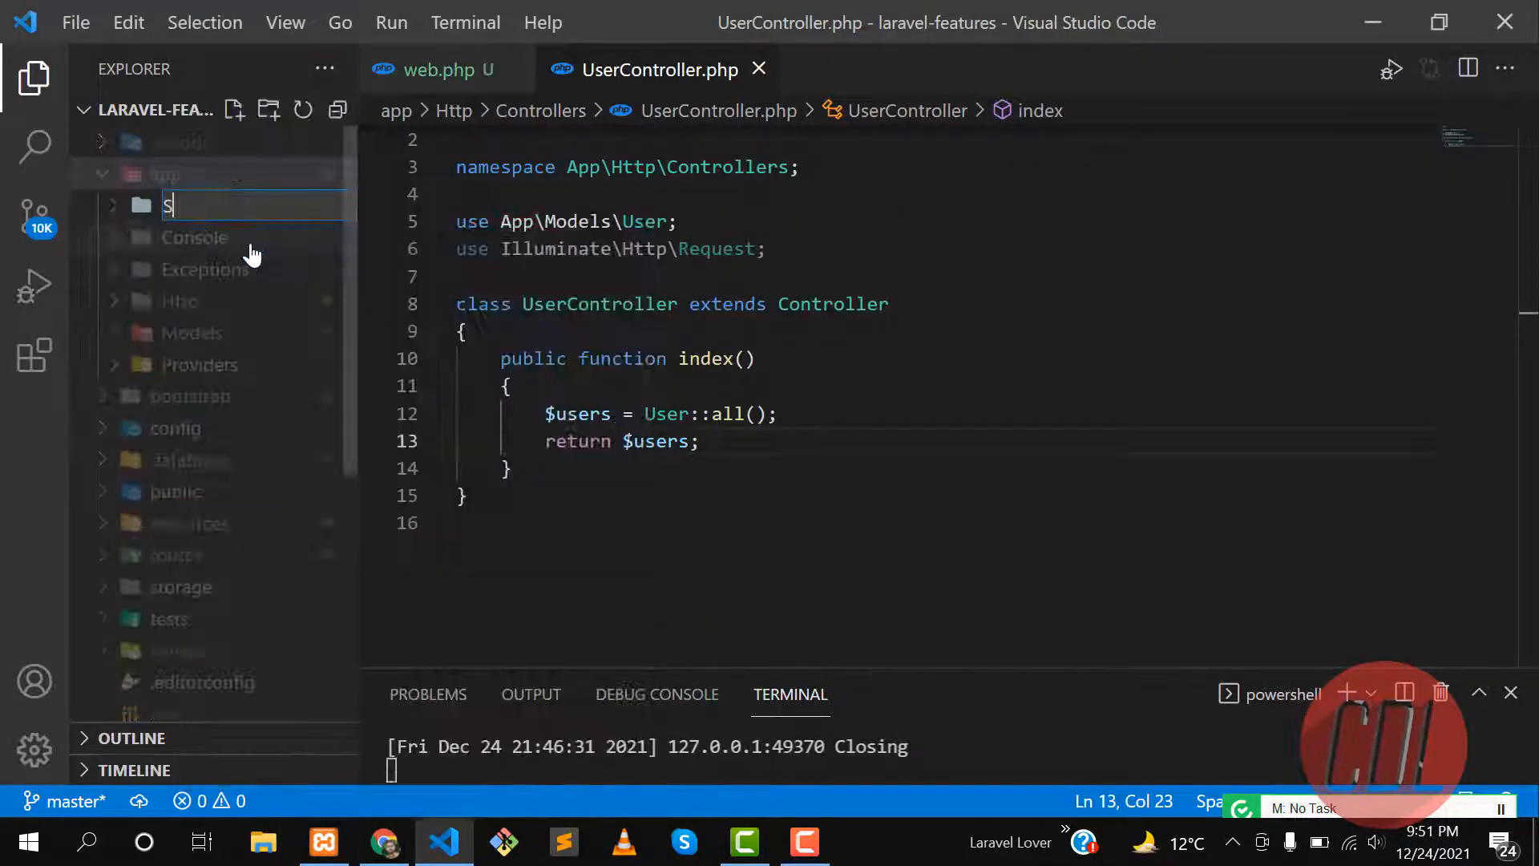
text(copes)
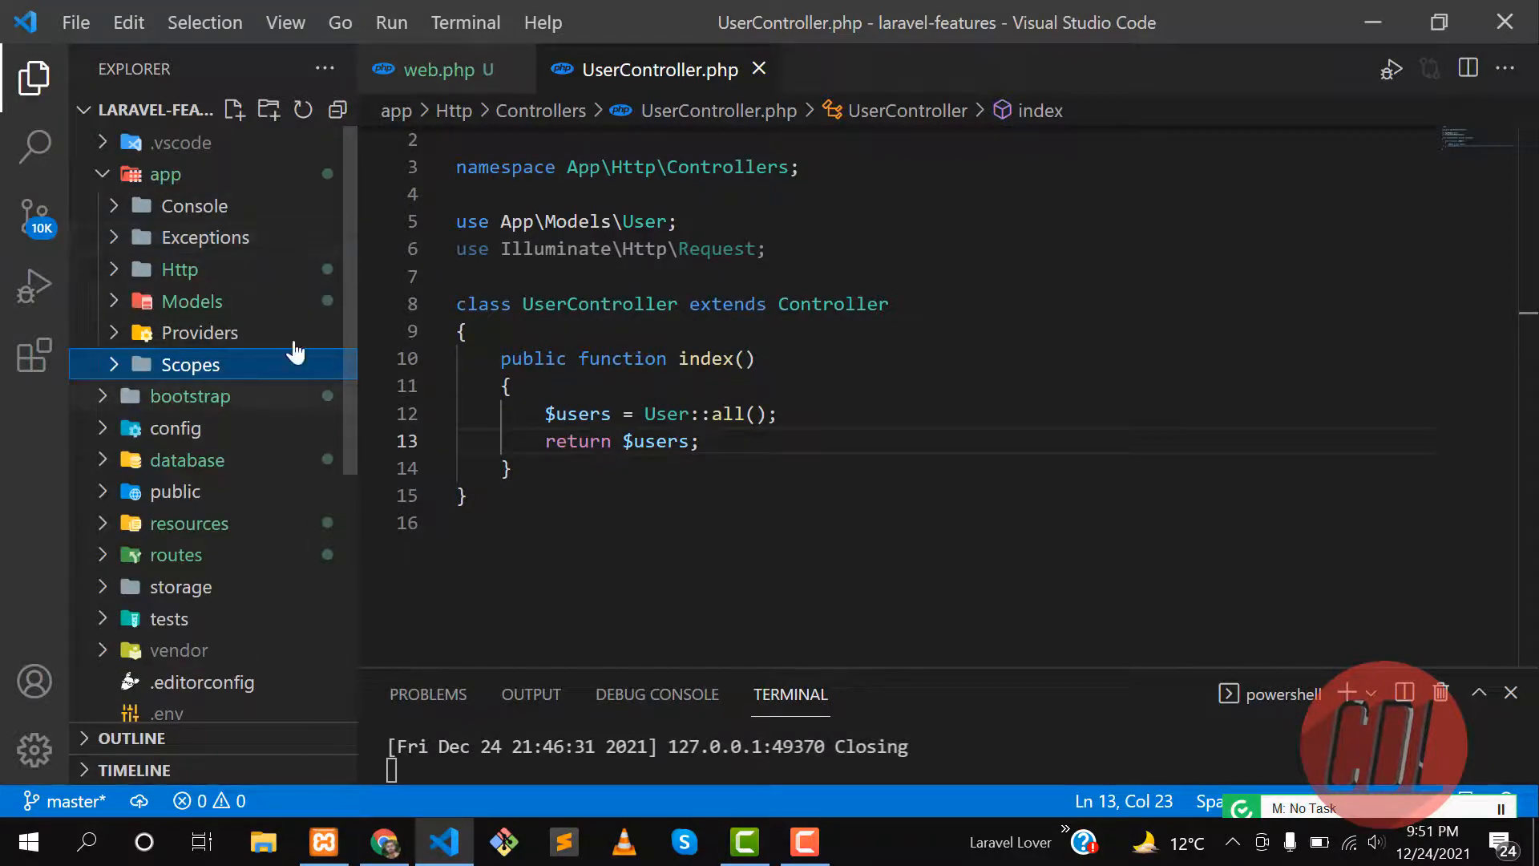
Check the documentation's scope class example, then expand the new Scopes folder
click(383, 844)
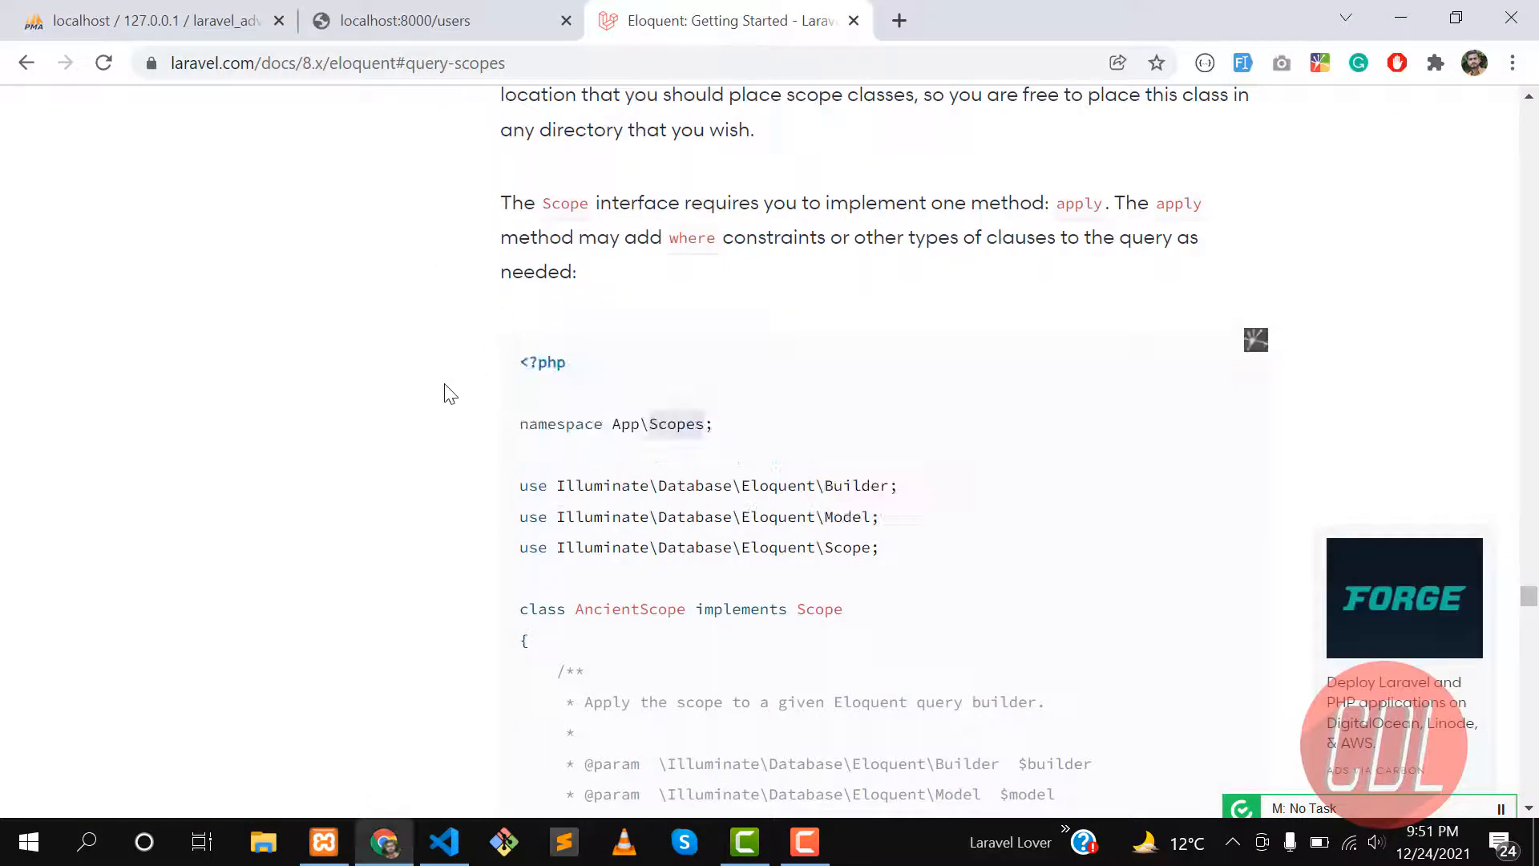
scroll(down, 3)
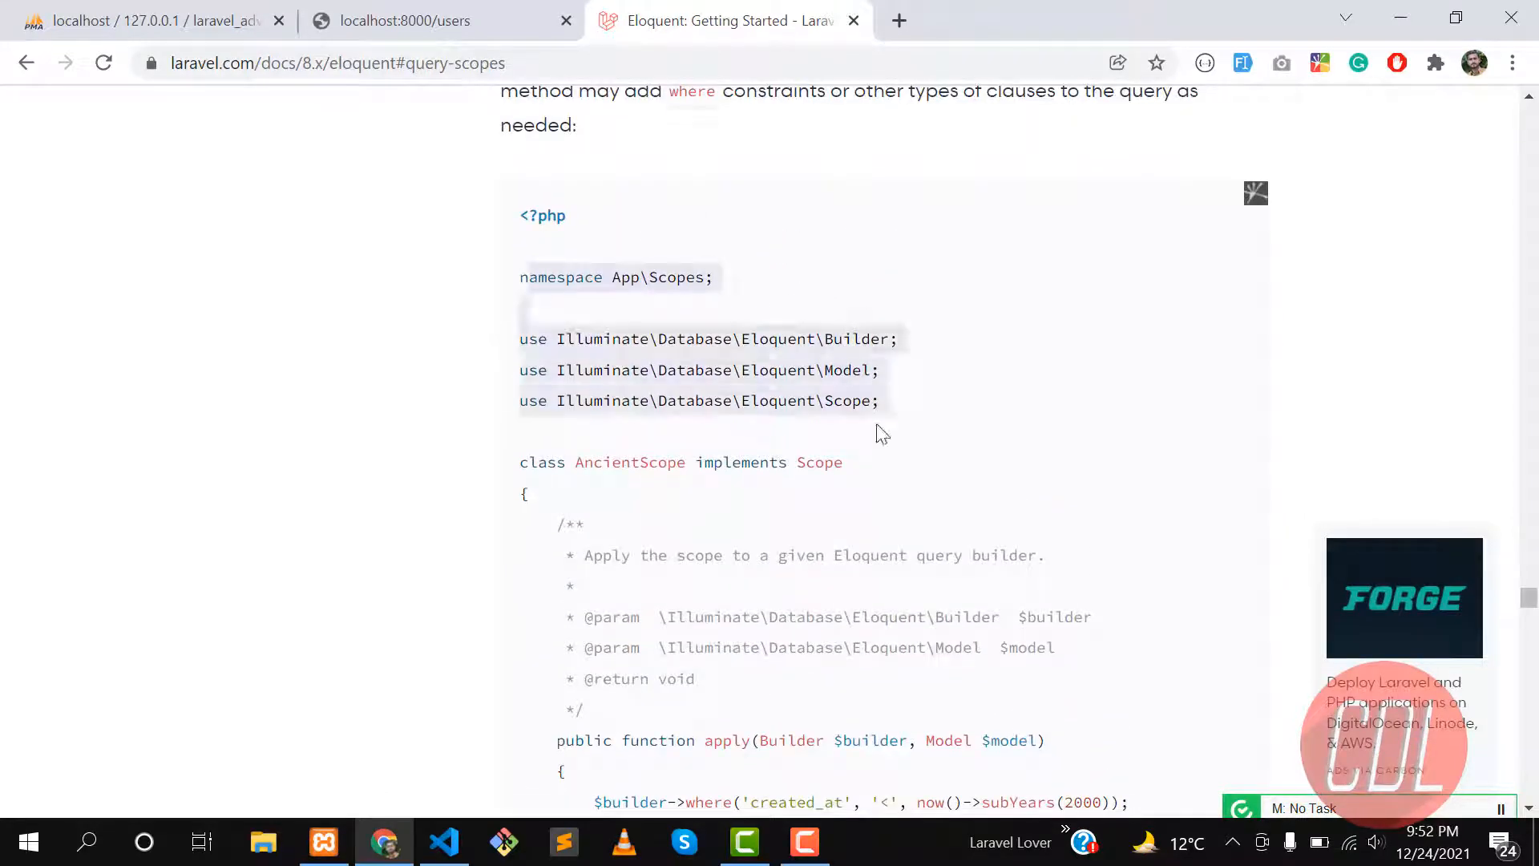
click(444, 842)
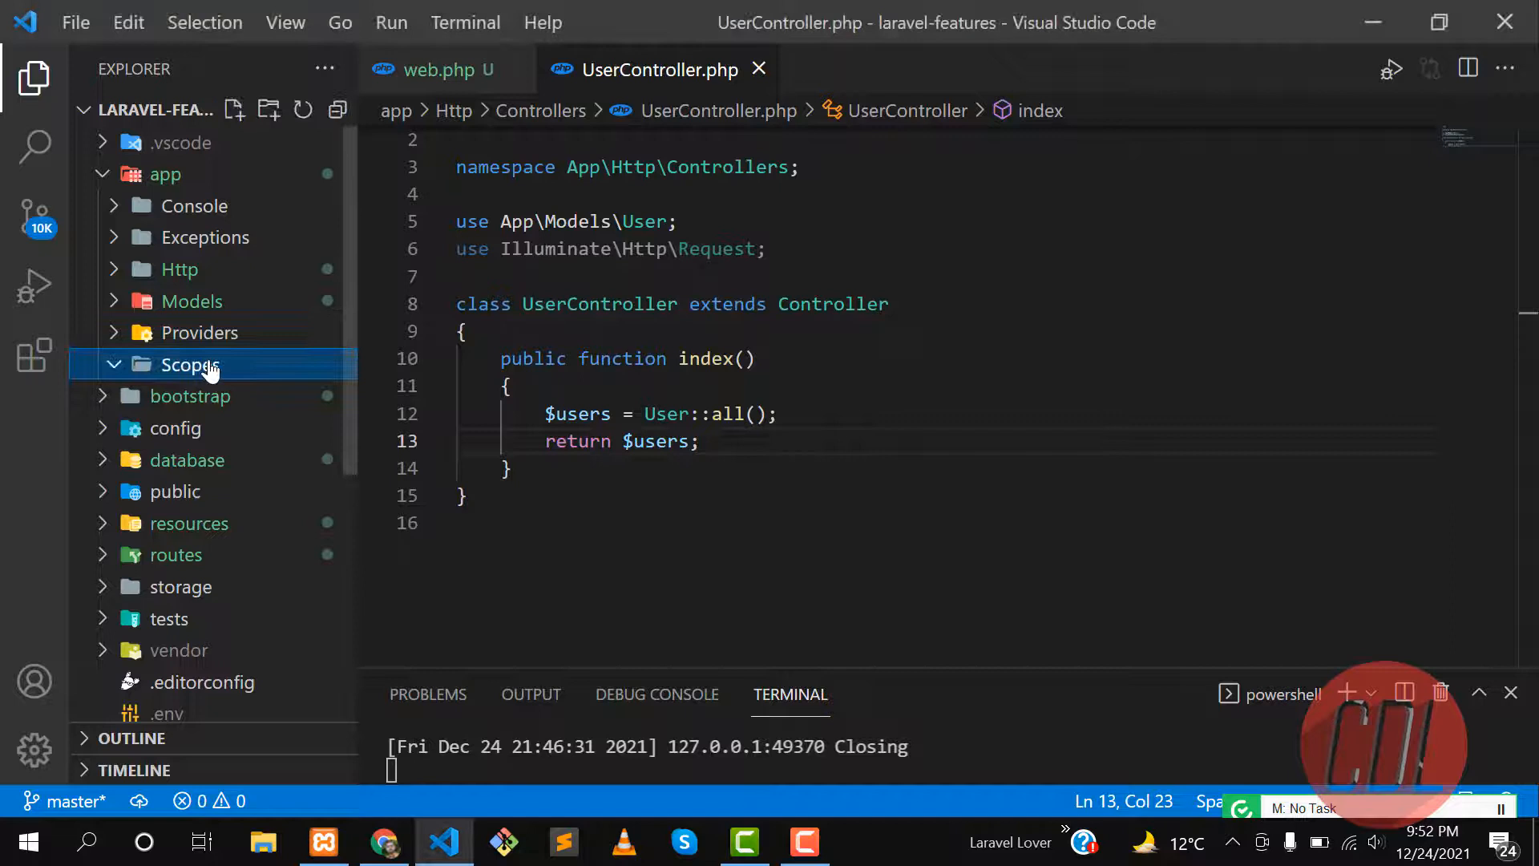
Create an empty UserScope.php file inside the Scopes folder and open it
right_click(191, 366)
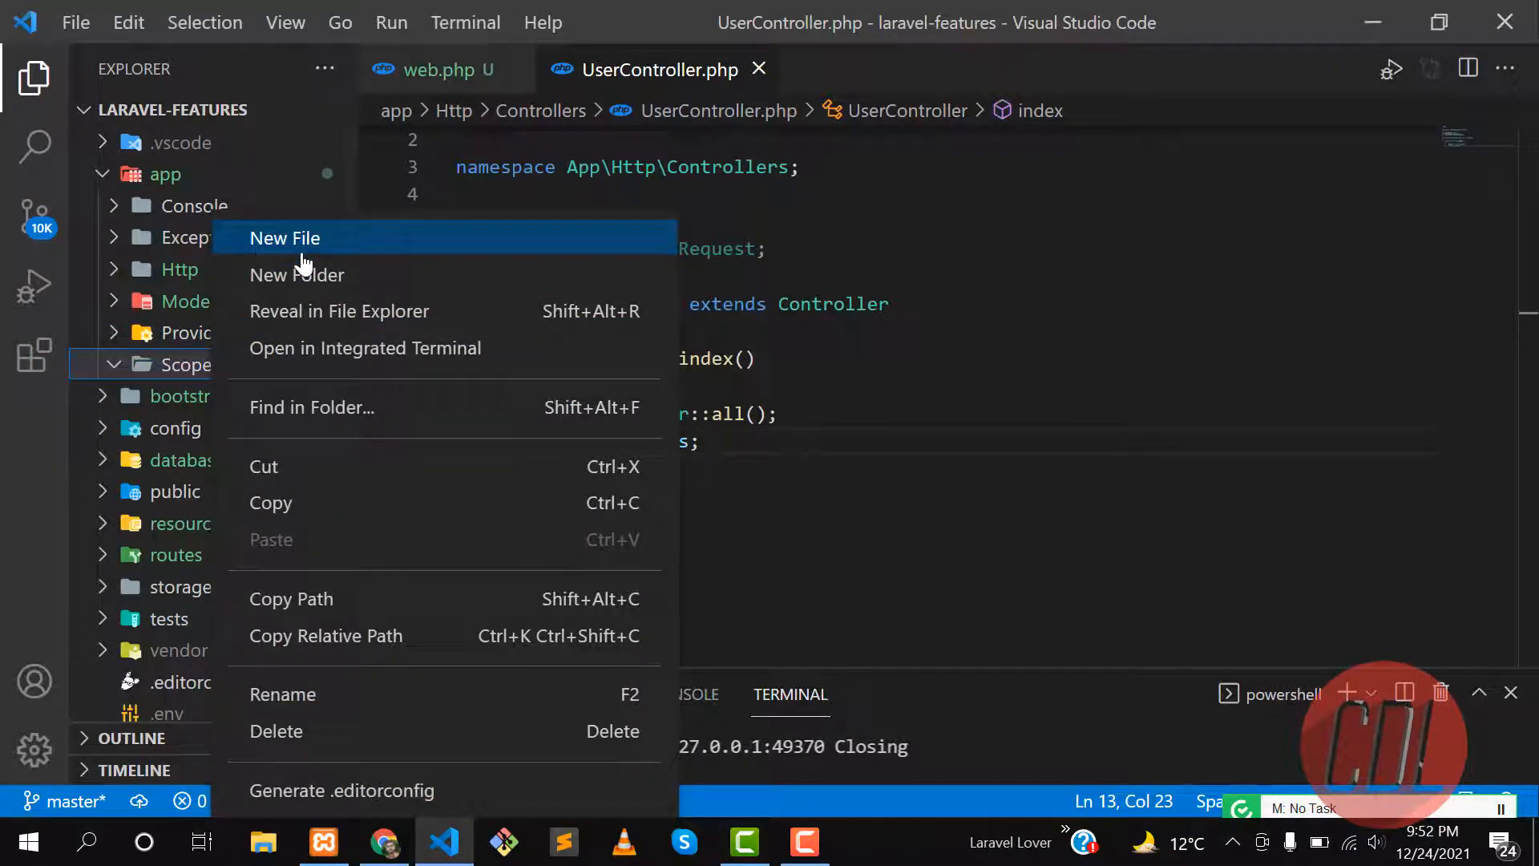
click(285, 237)
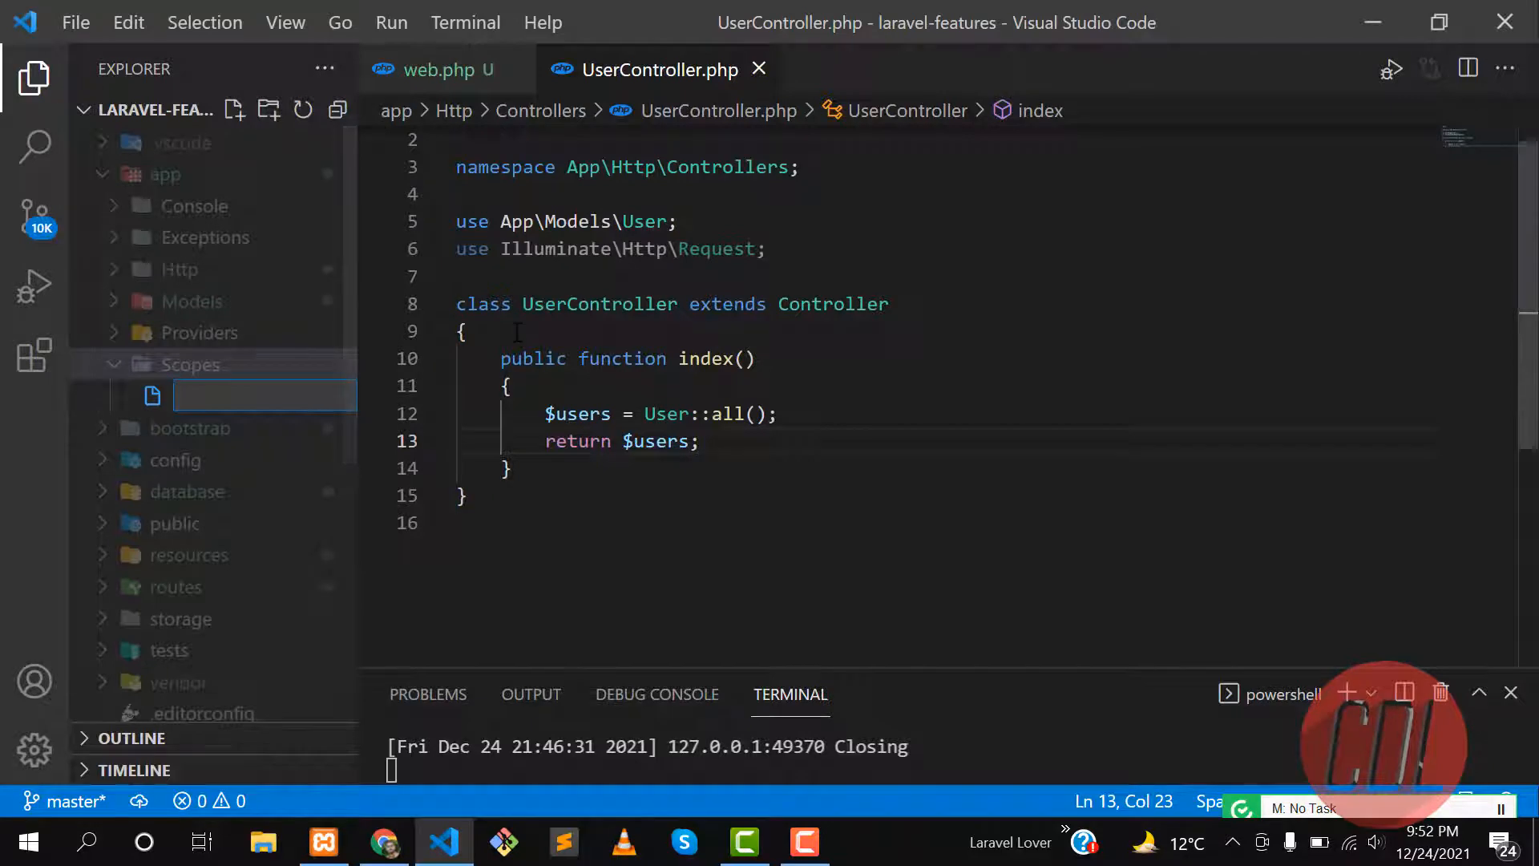
text(User)
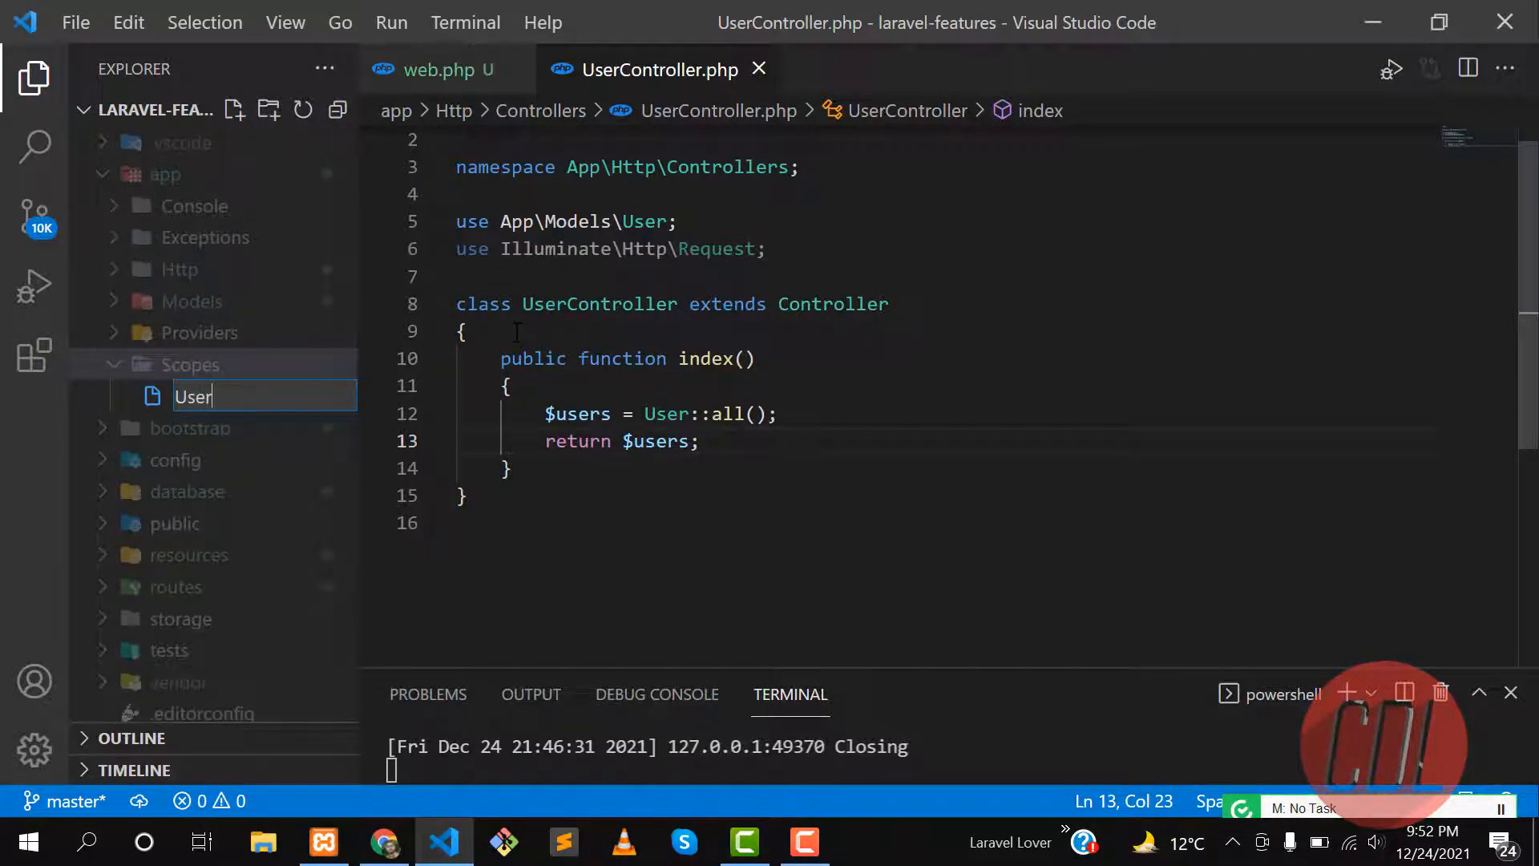
text(Sc)
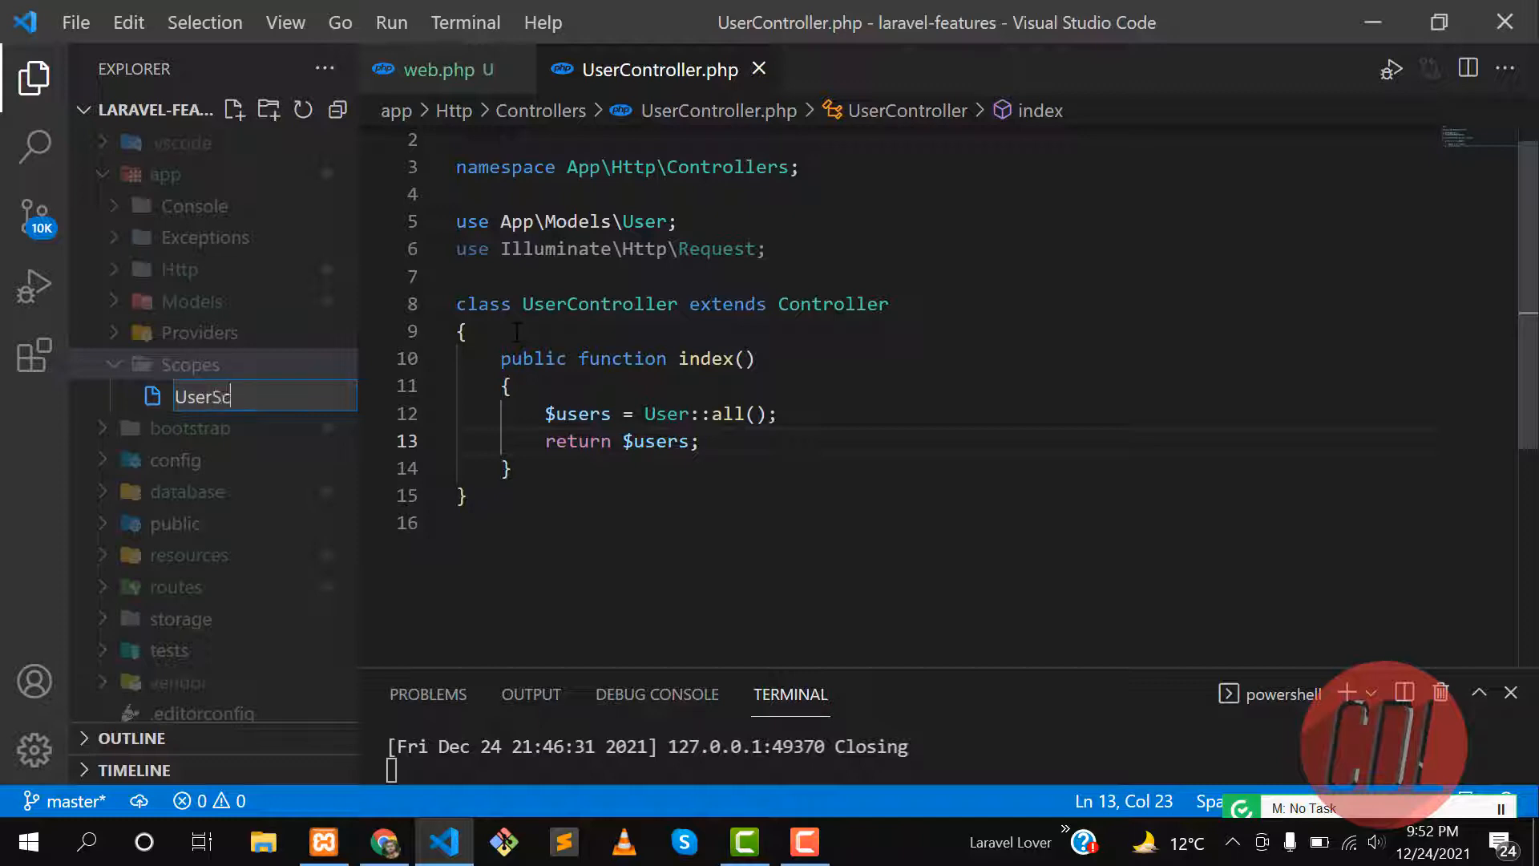
key(Backspace)
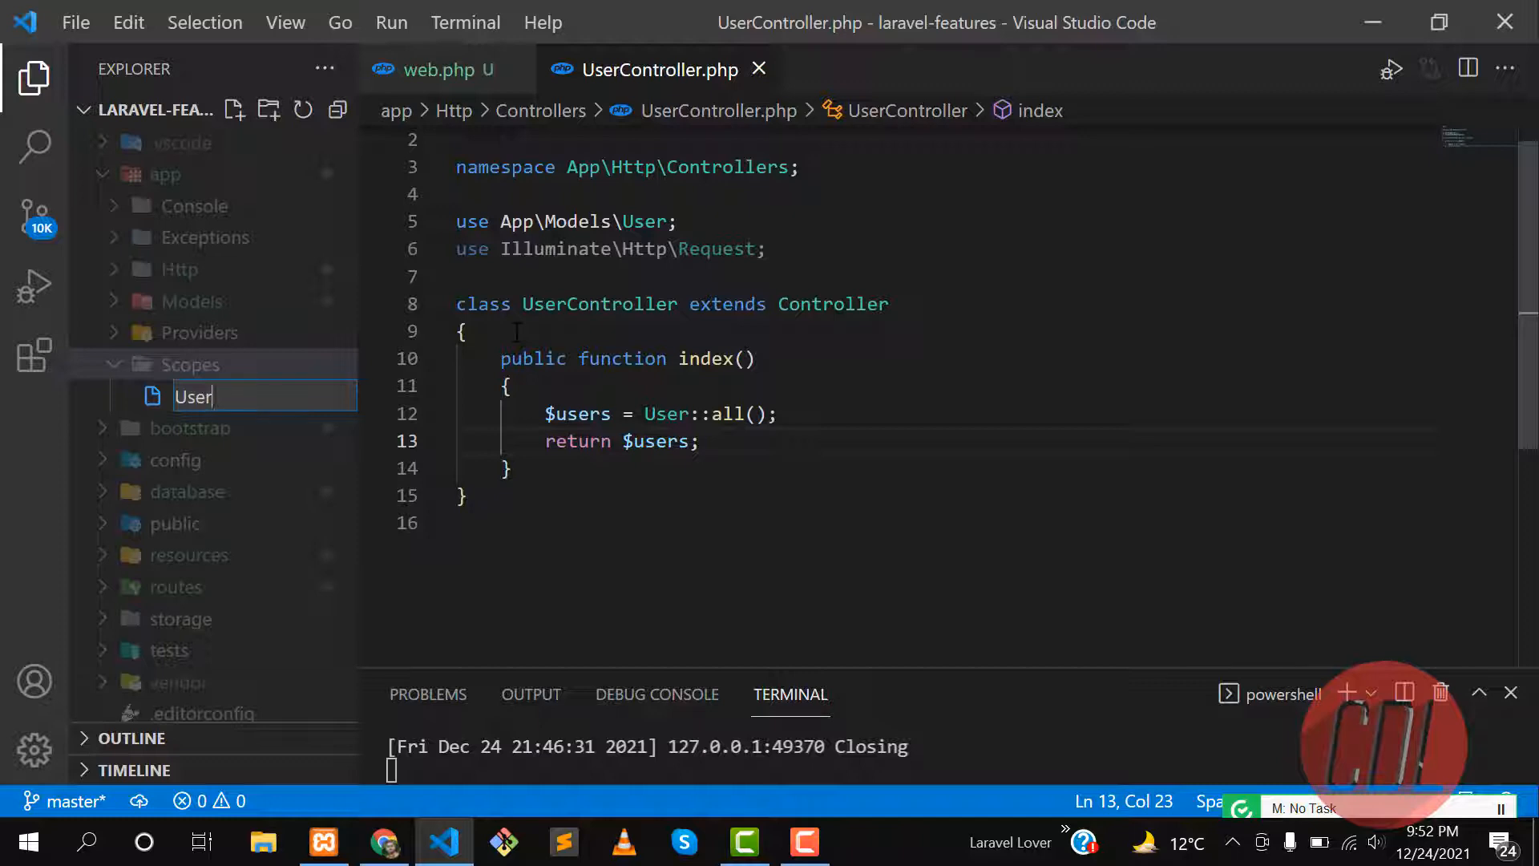
text(Scope.)
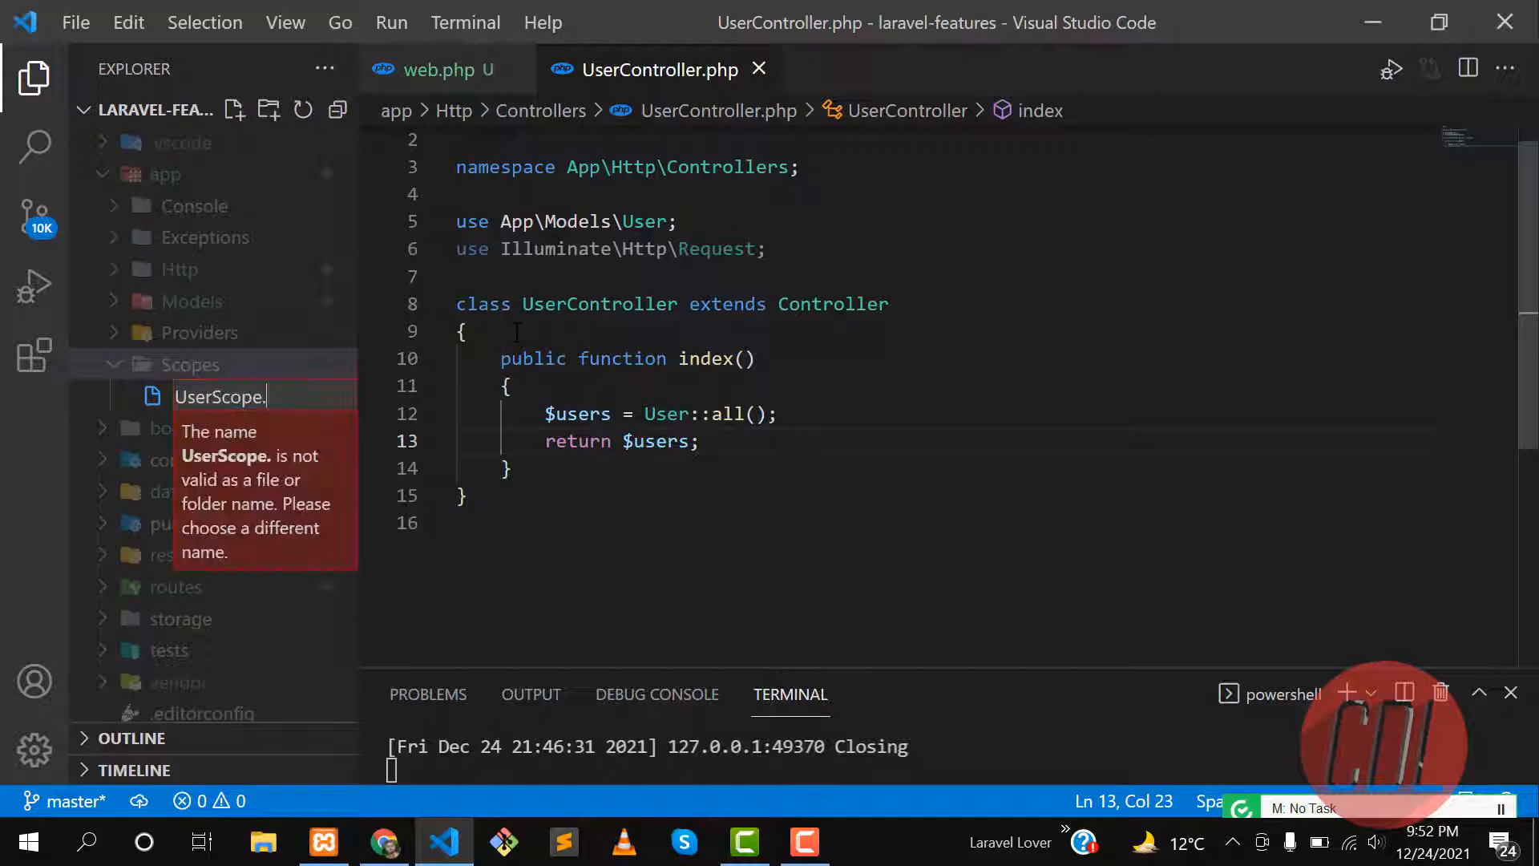
key(Escape)
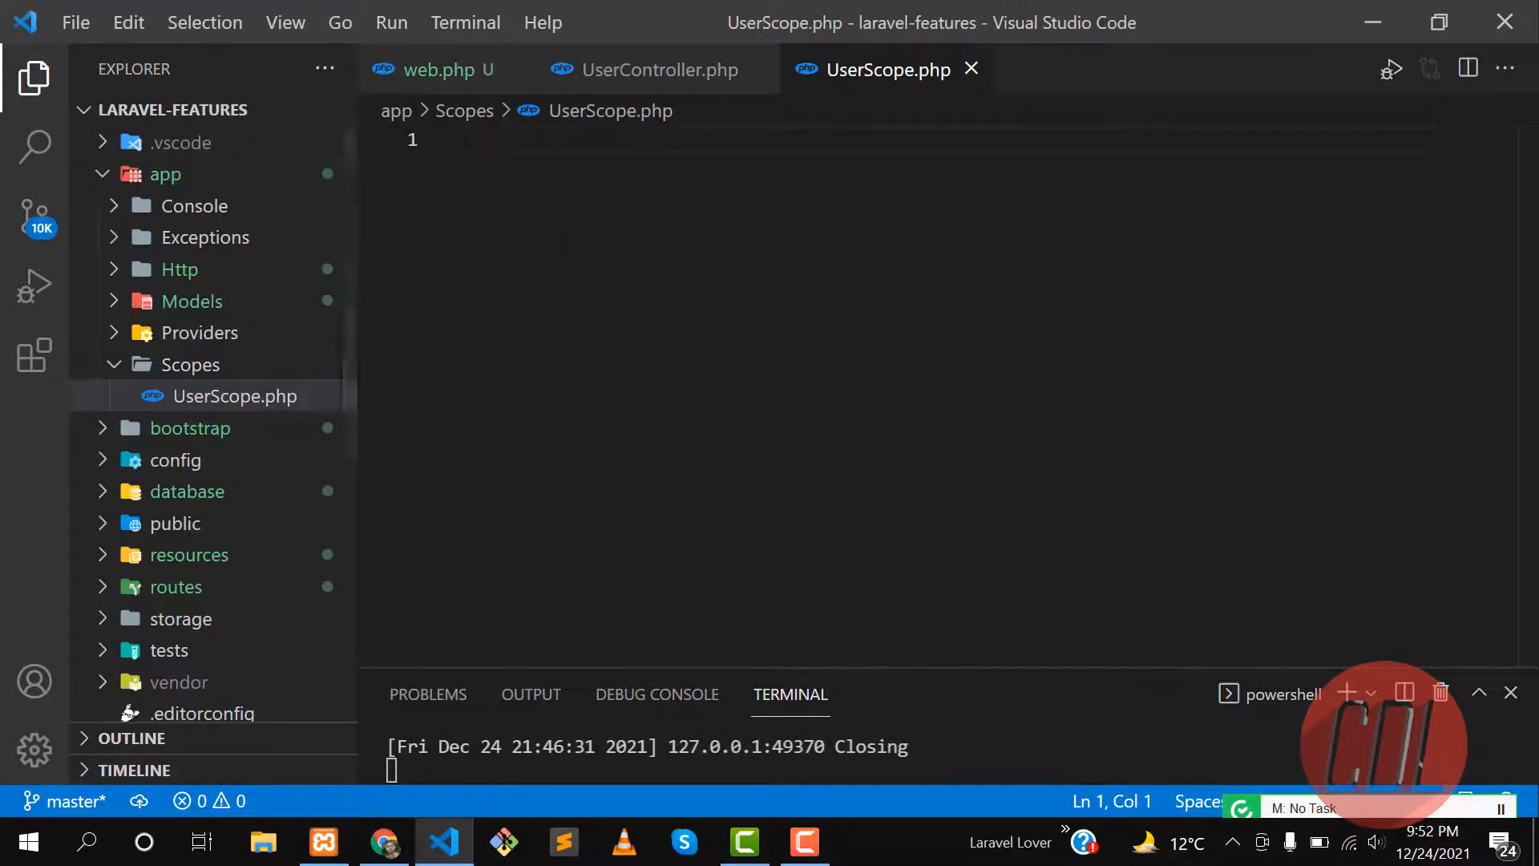
Write the php tag, namespace and declare class UserScope implements Scope
click(381, 842)
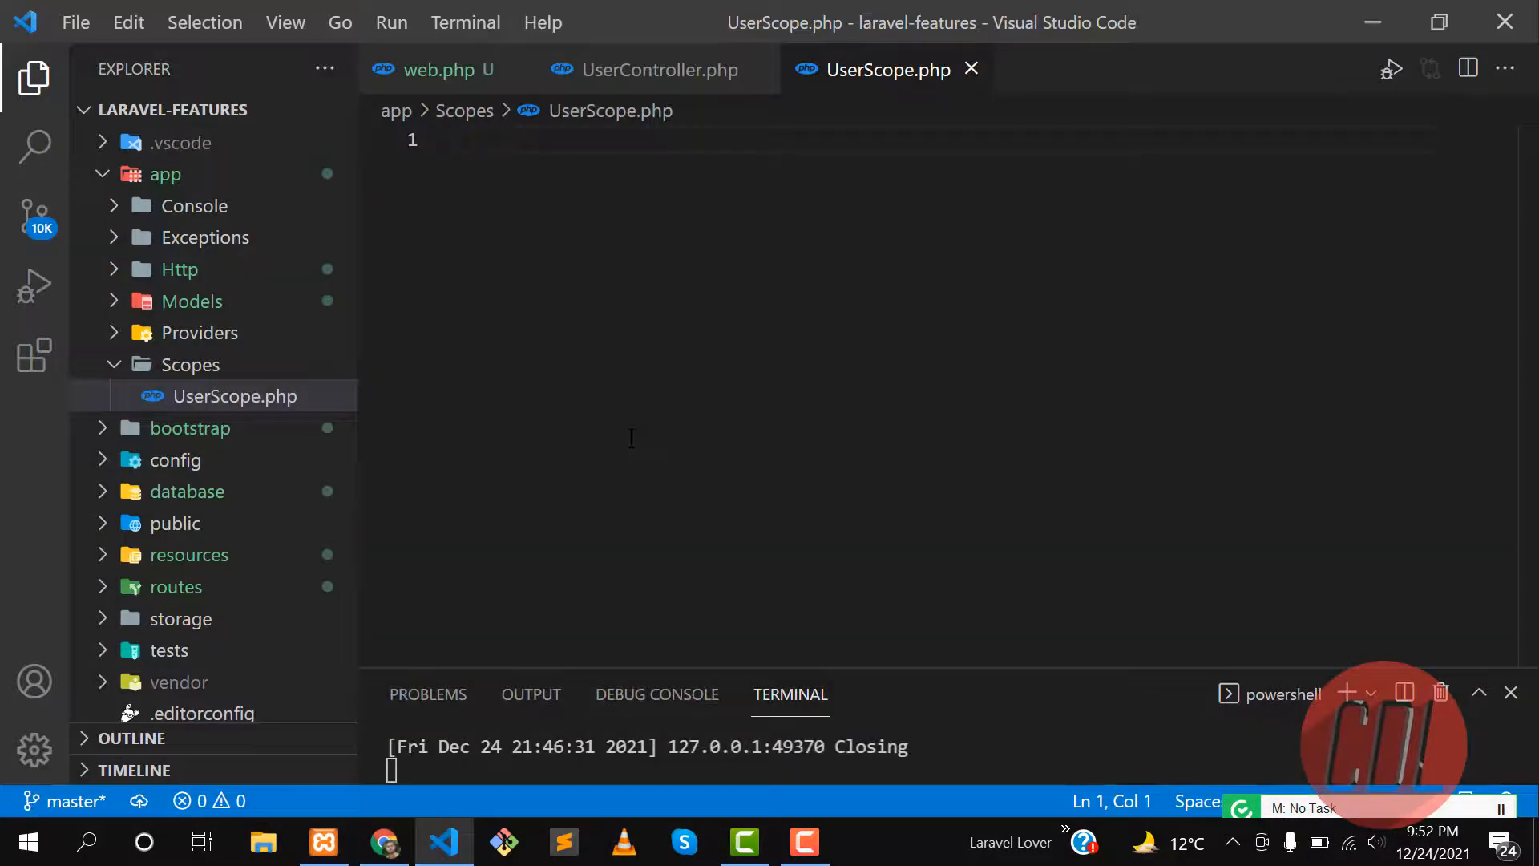
text(<?php)
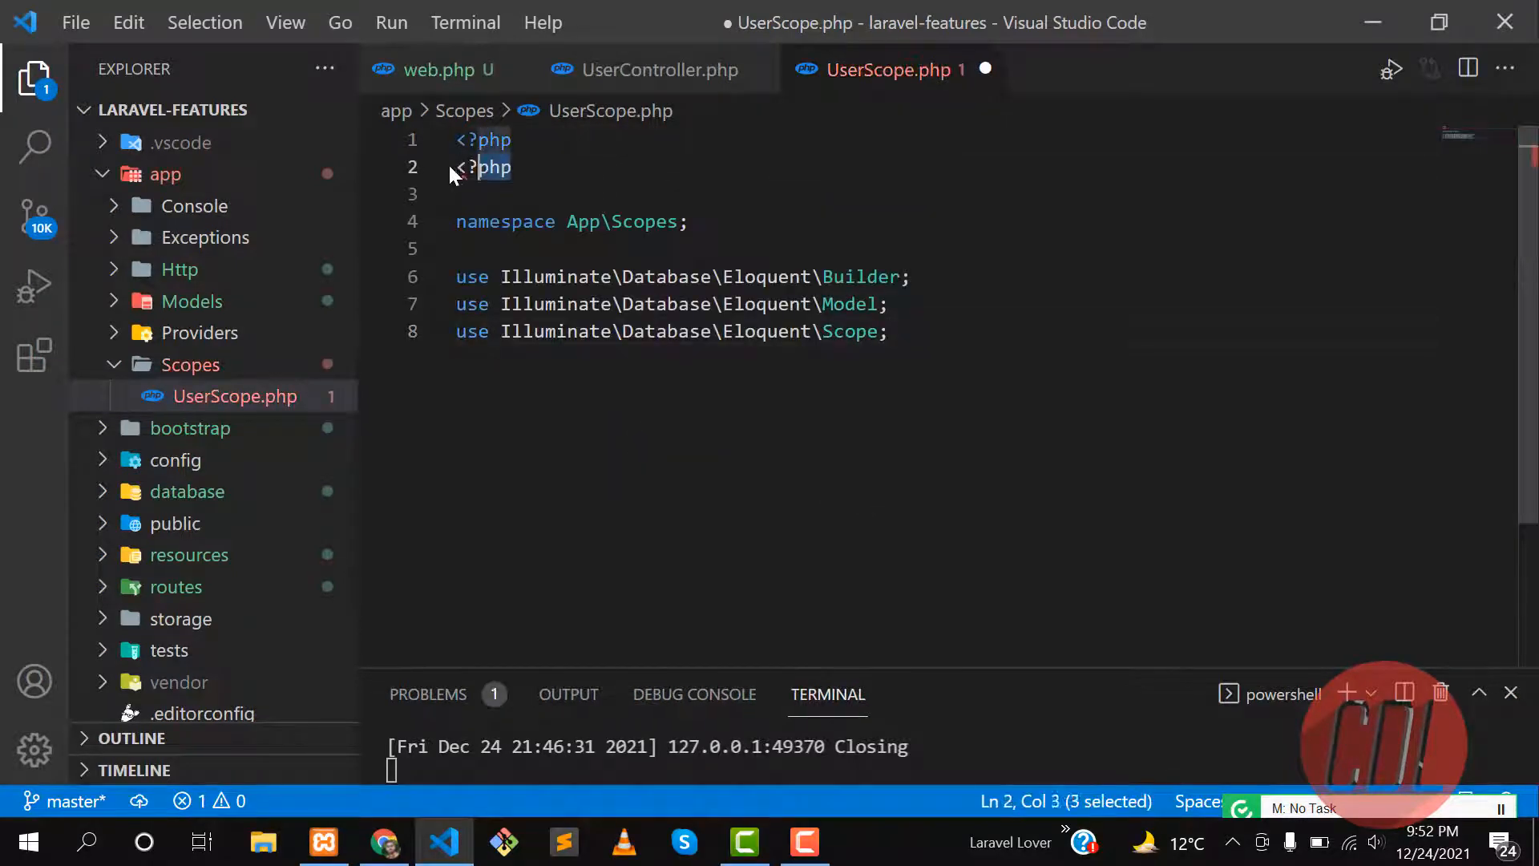
key(Delete)
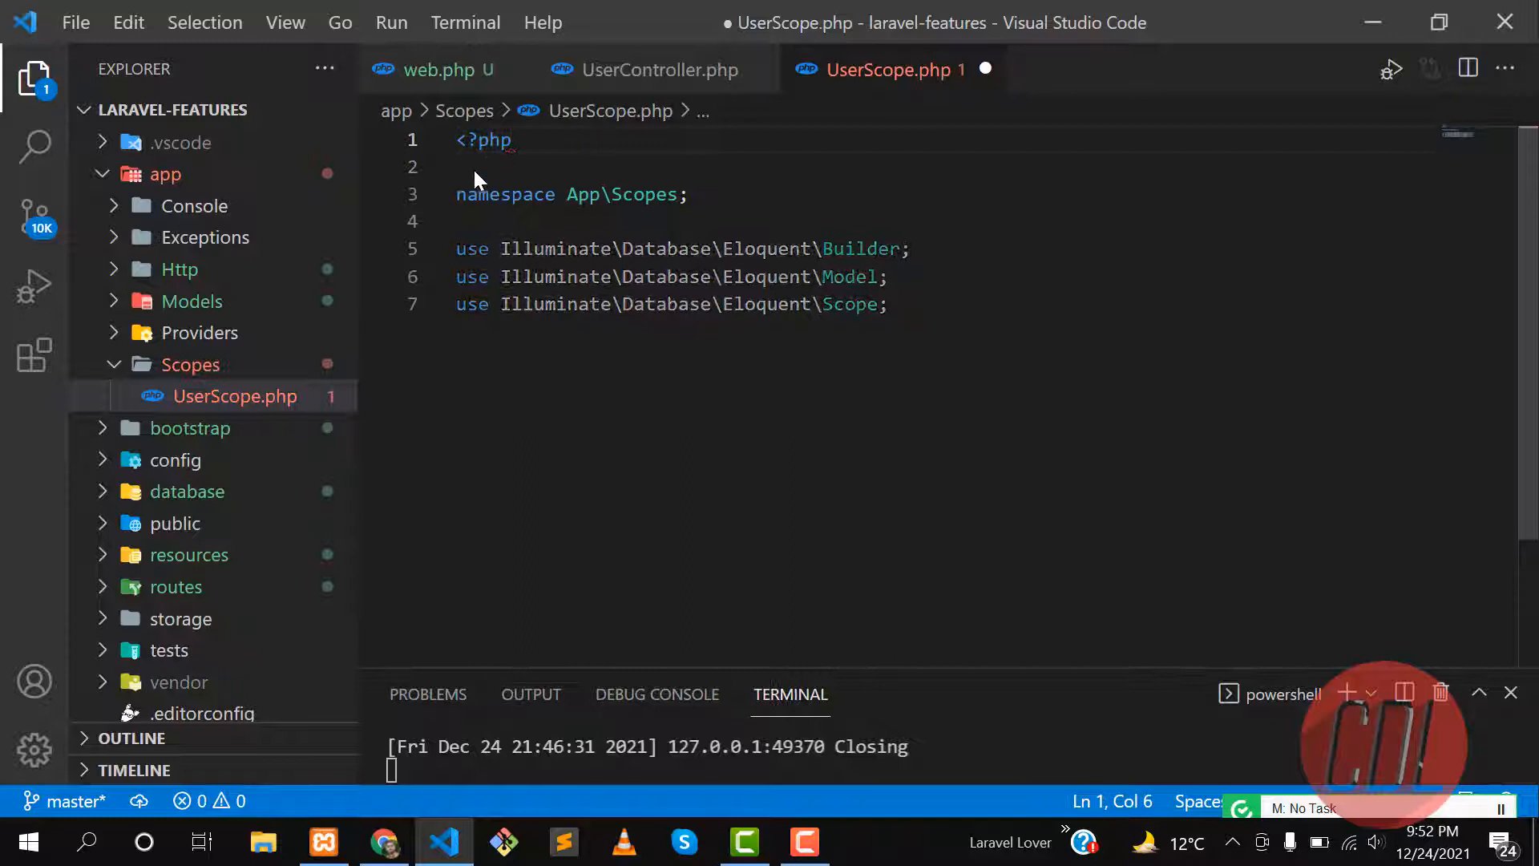
text(c;)
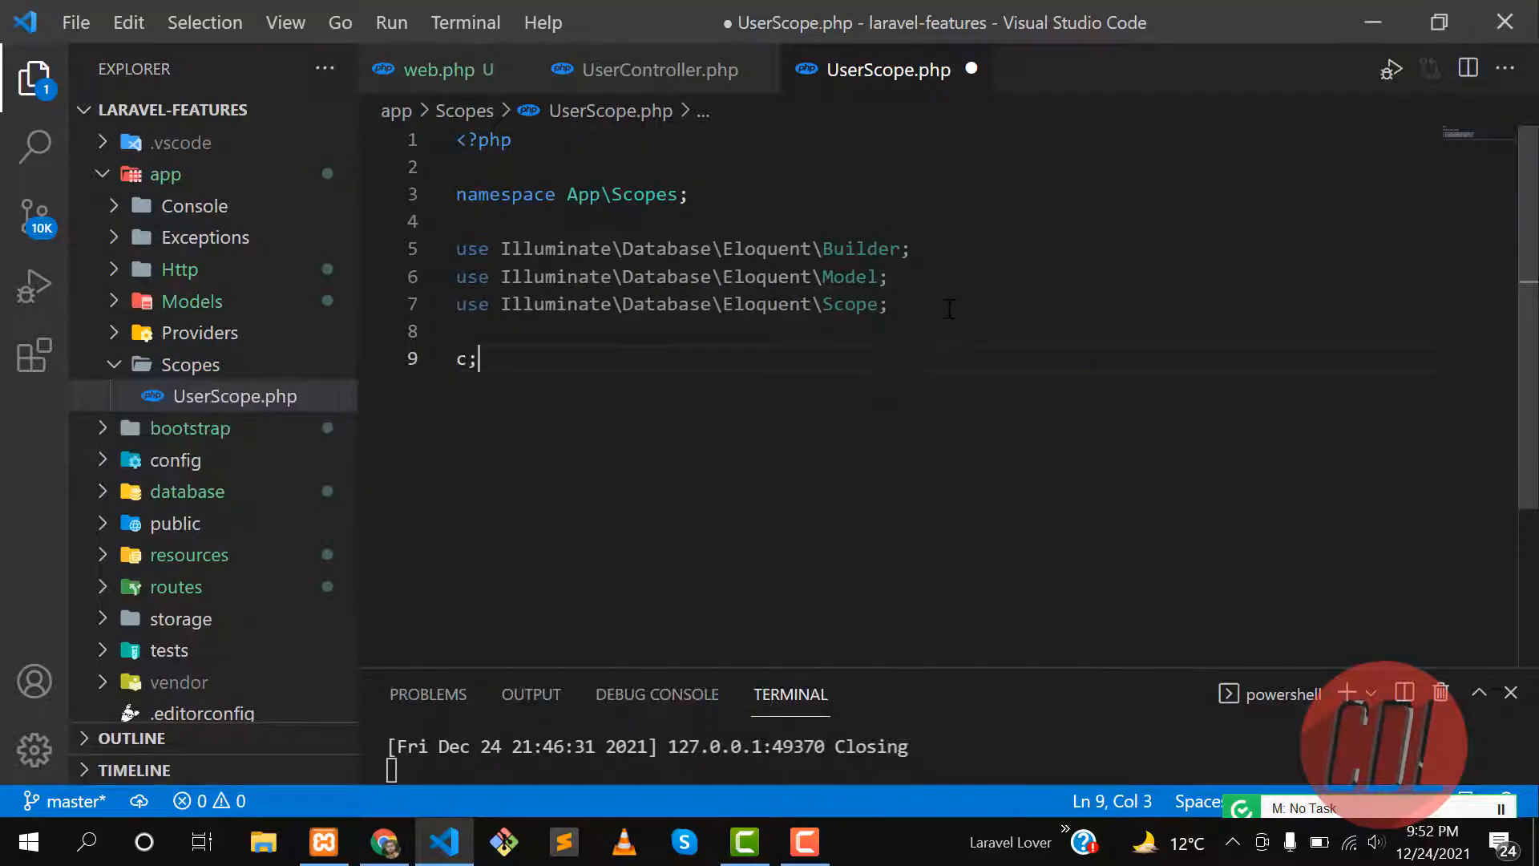
text(class)
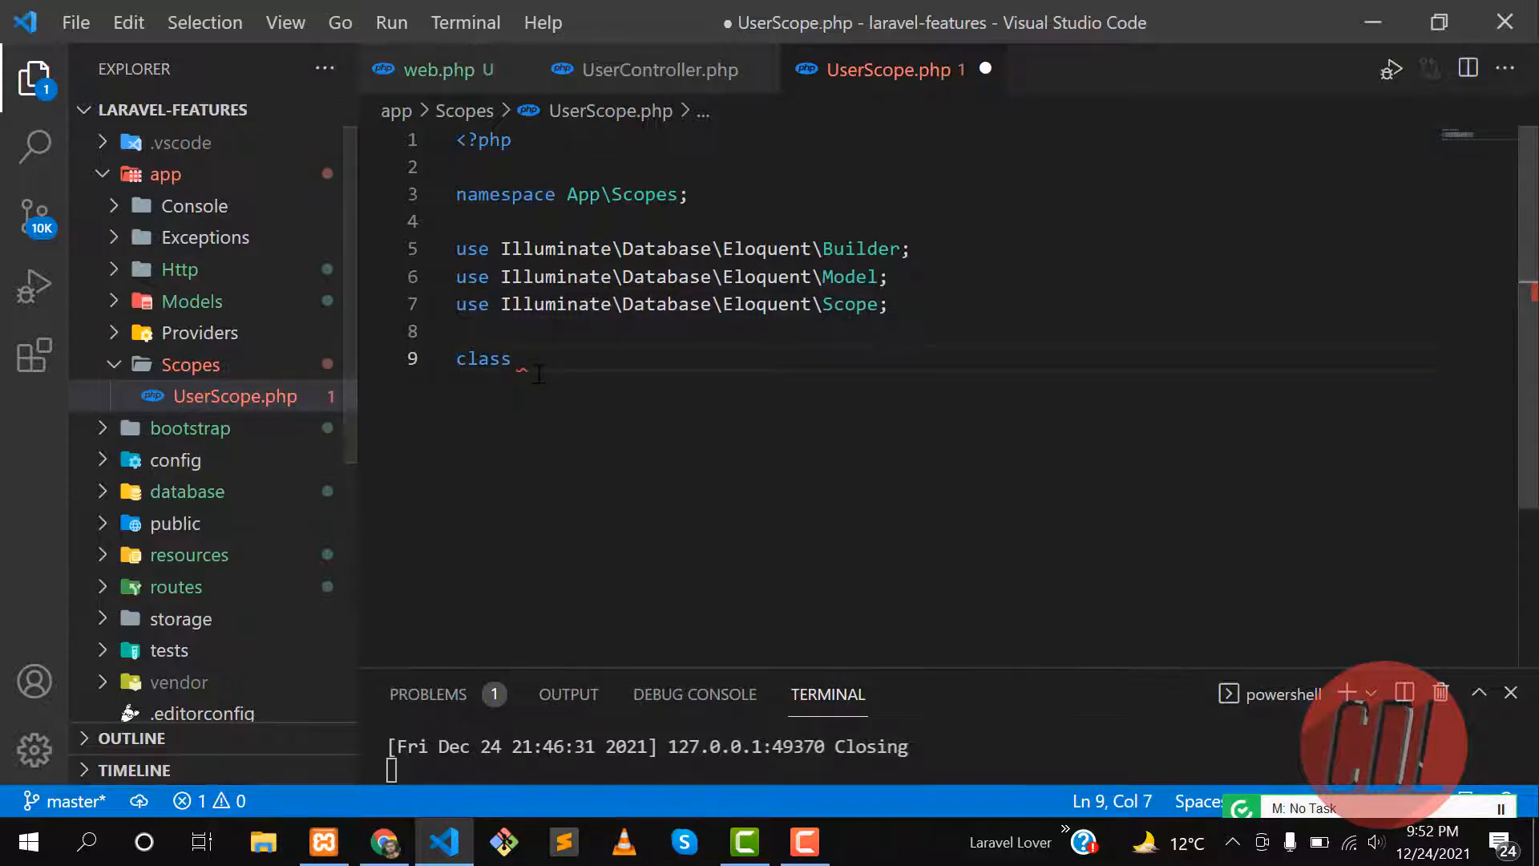
text(UserSc)
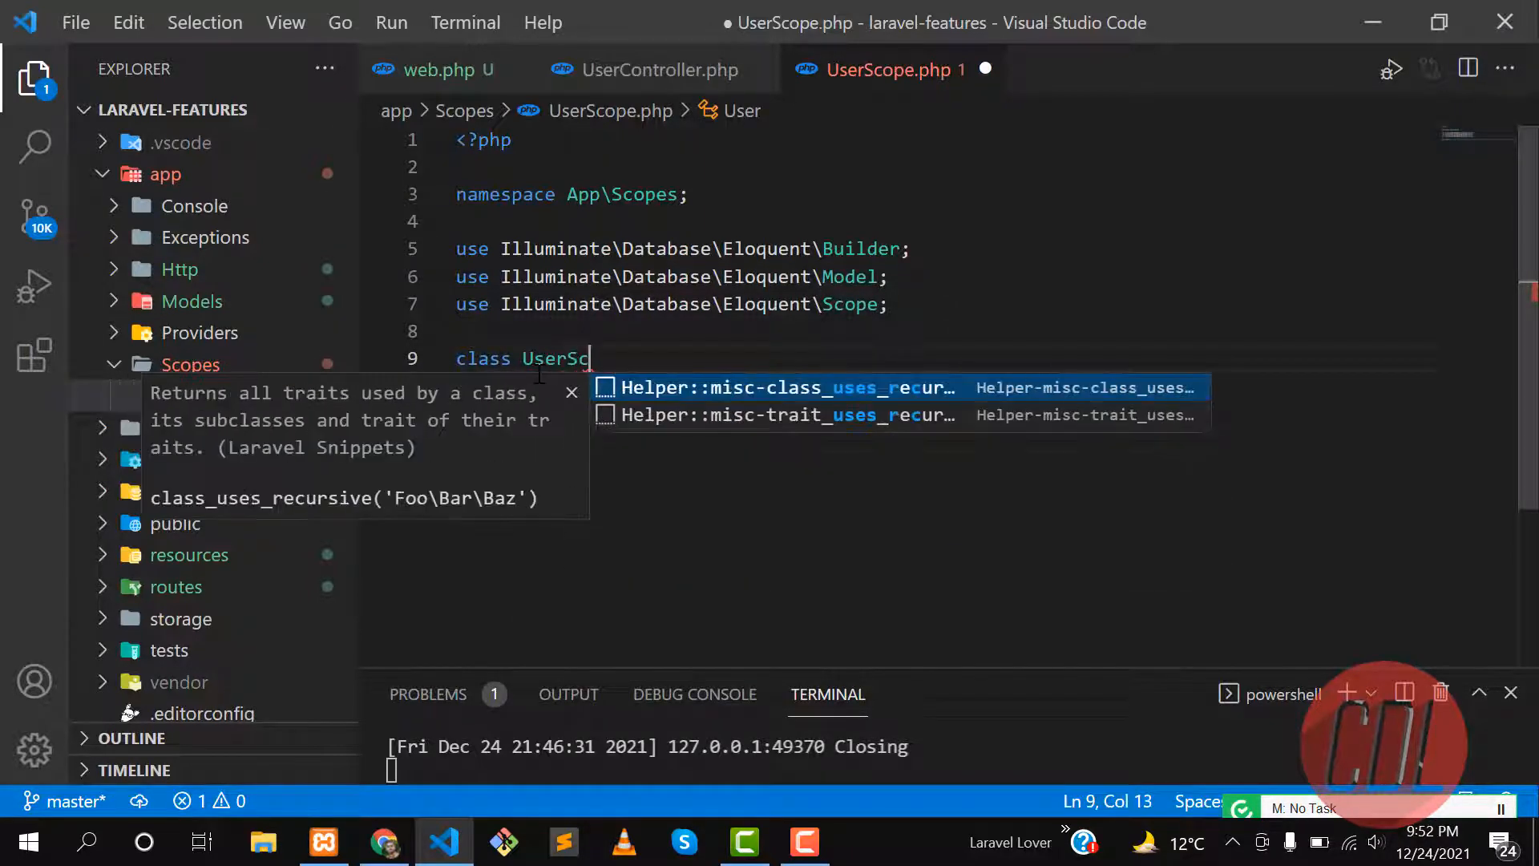
text(ope)
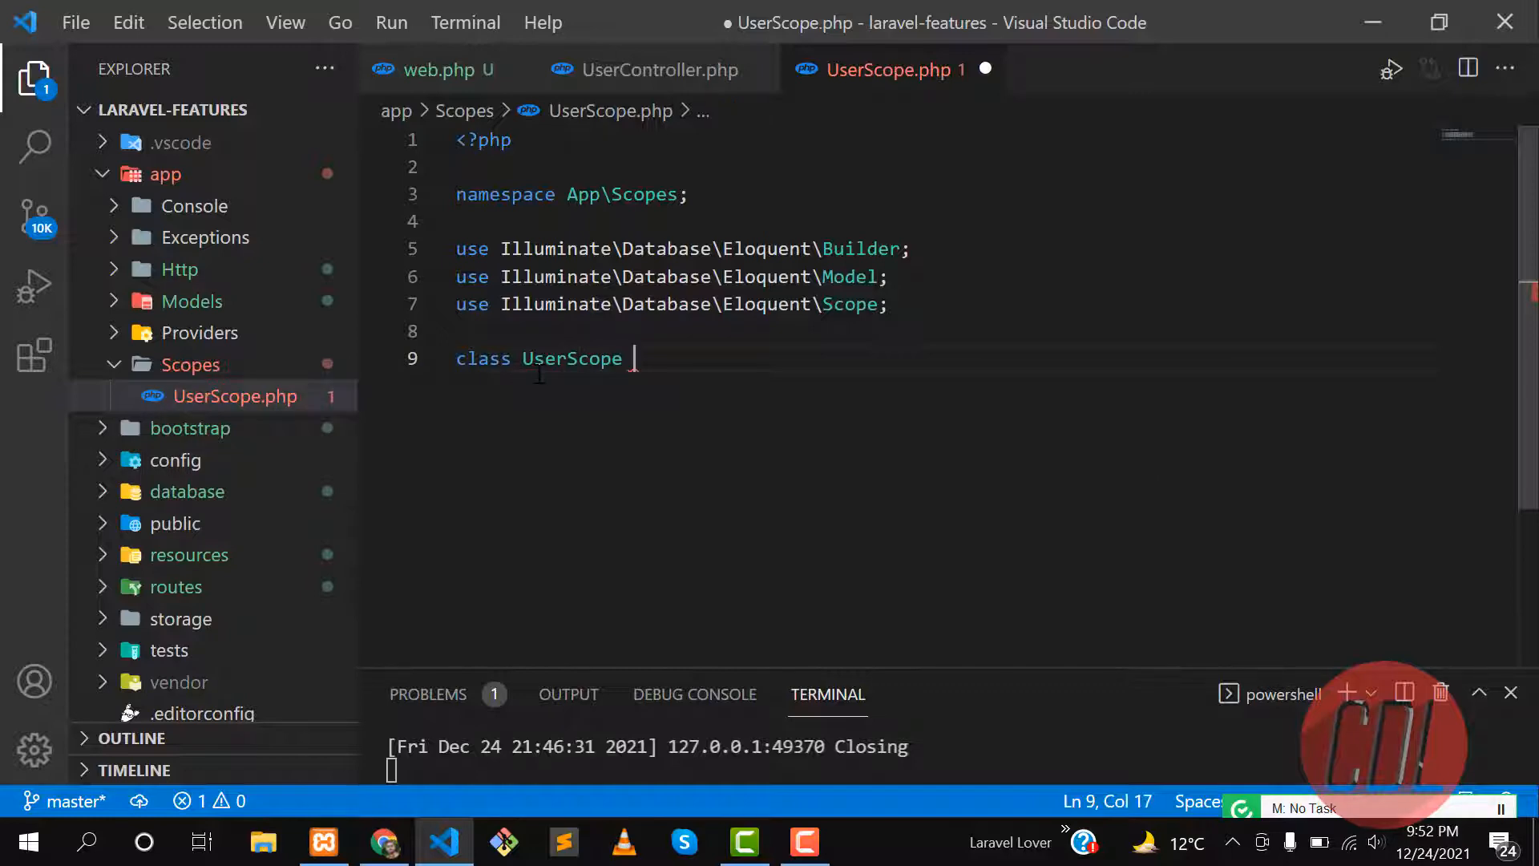
text(implements Sco)
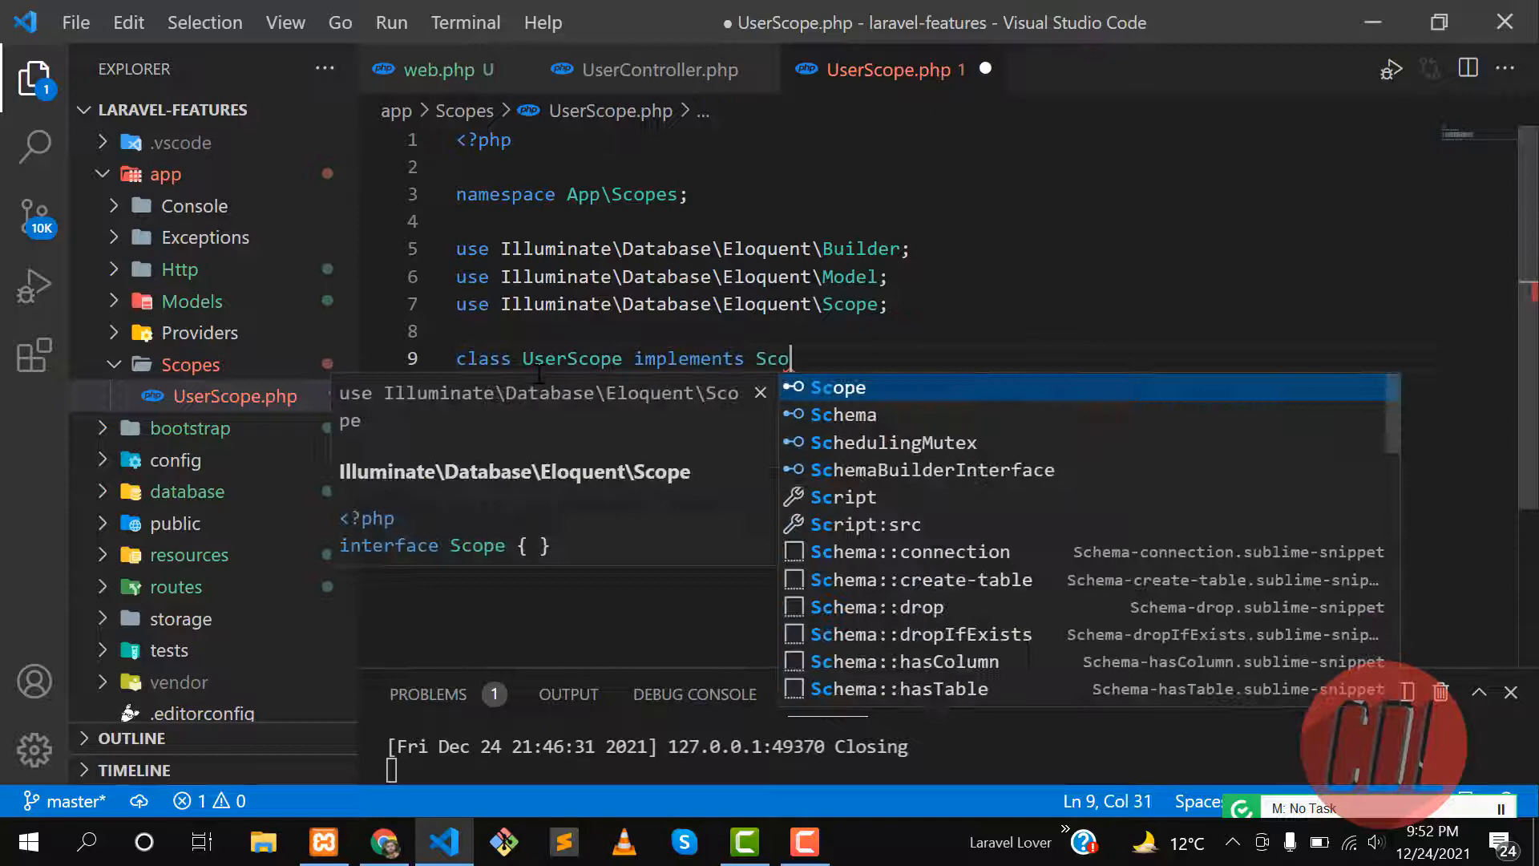
key(Enter)
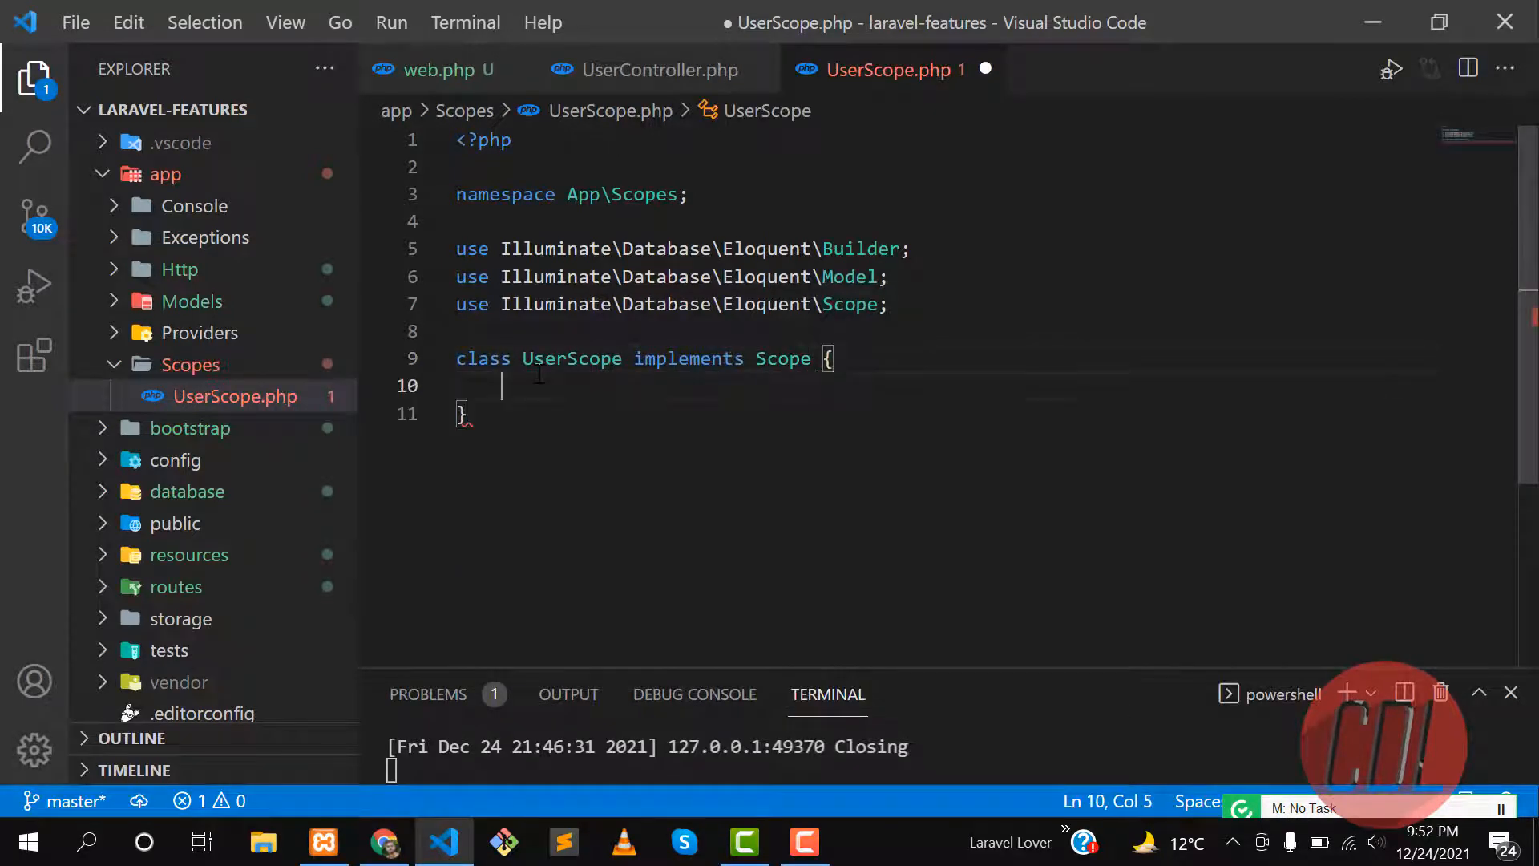
Copy the example apply method from the docs into UserScope and select its created_at column
key(Backspace)
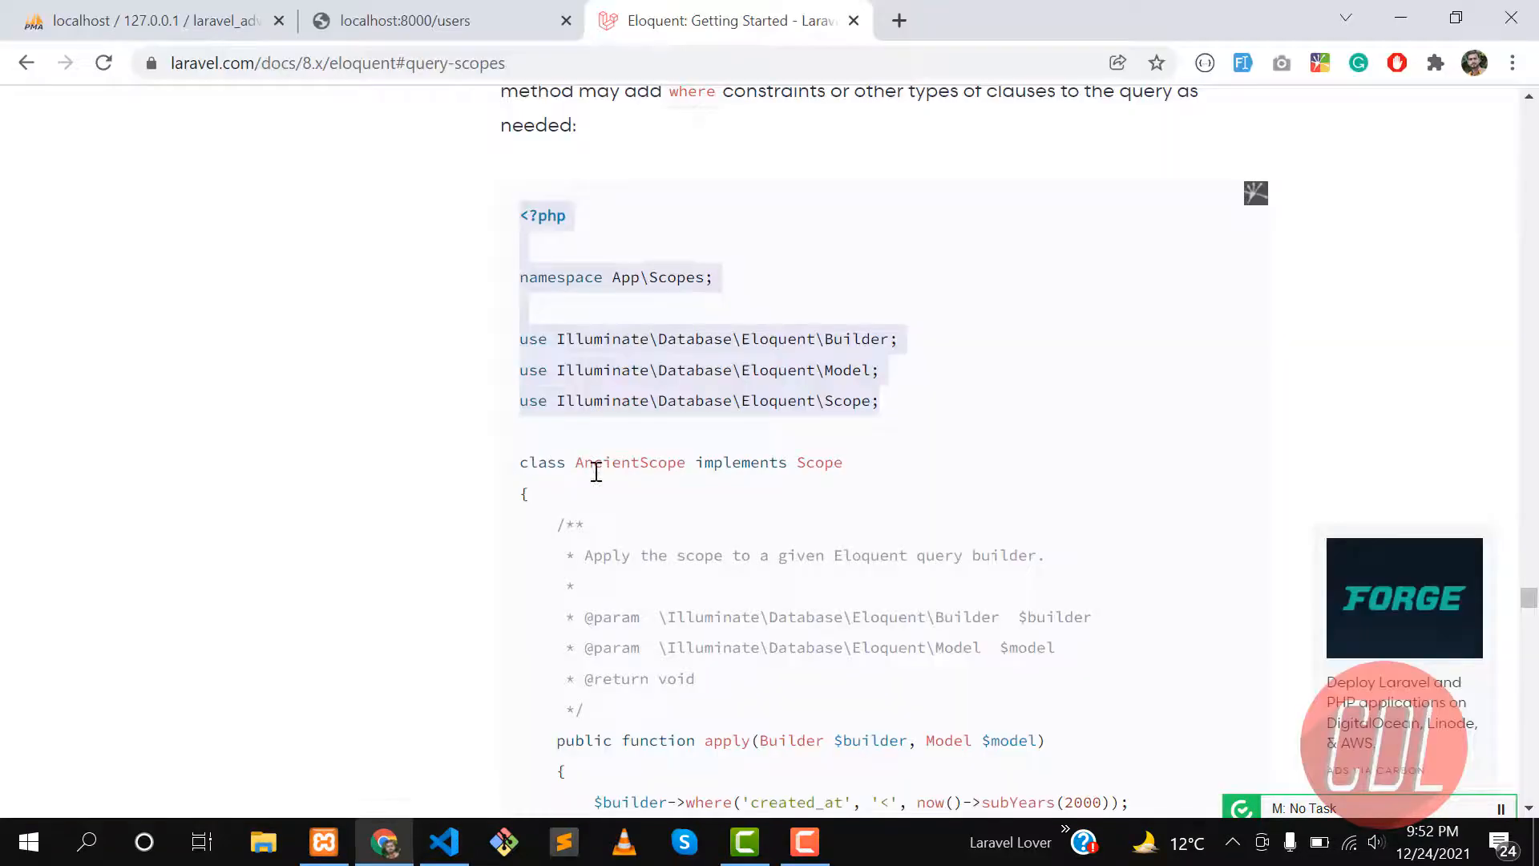
scroll(down, 3)
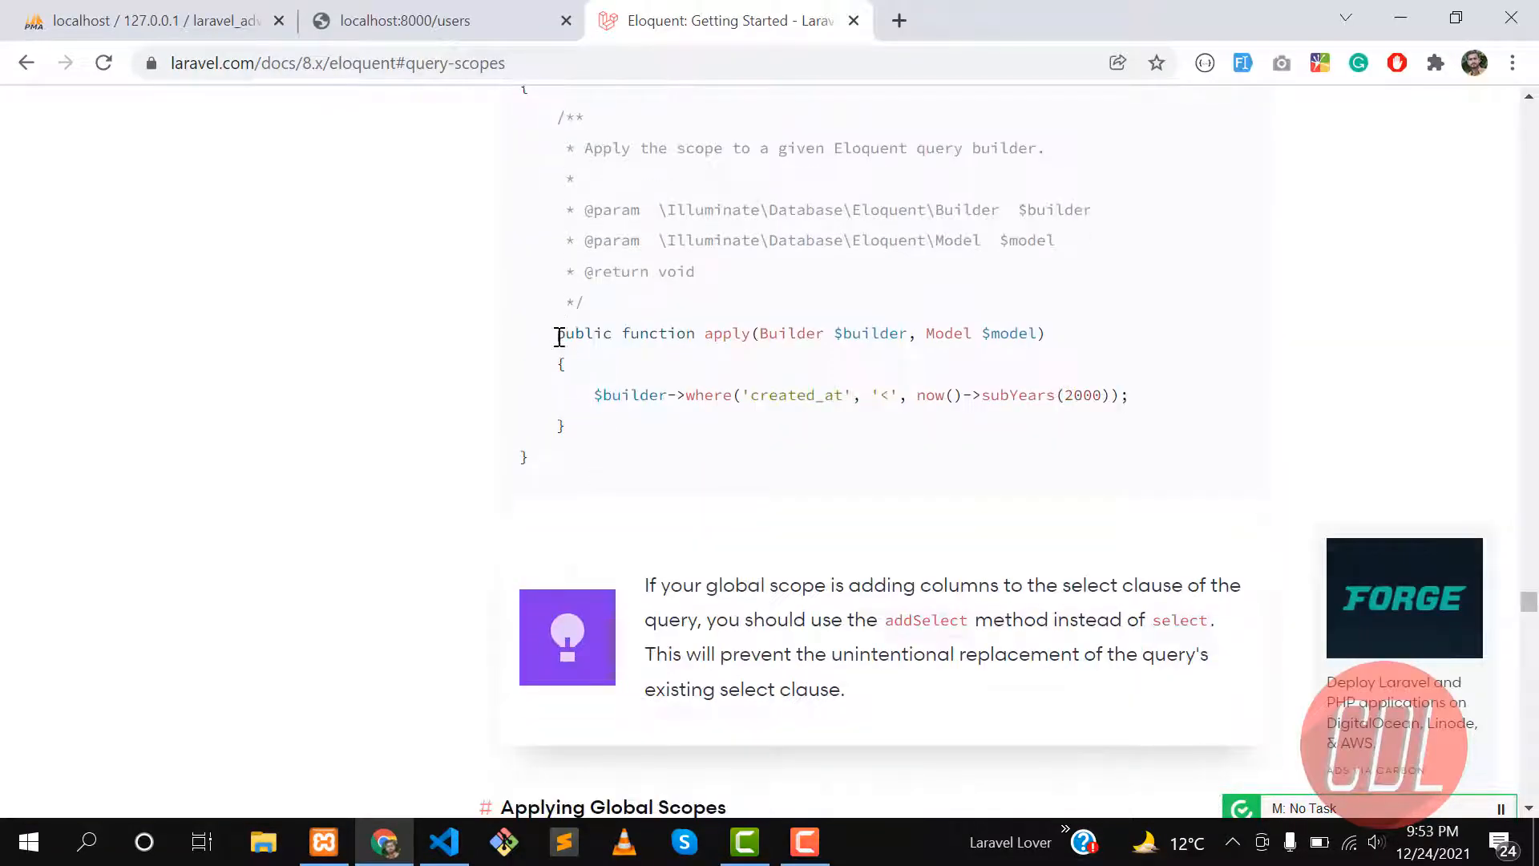
click(444, 842)
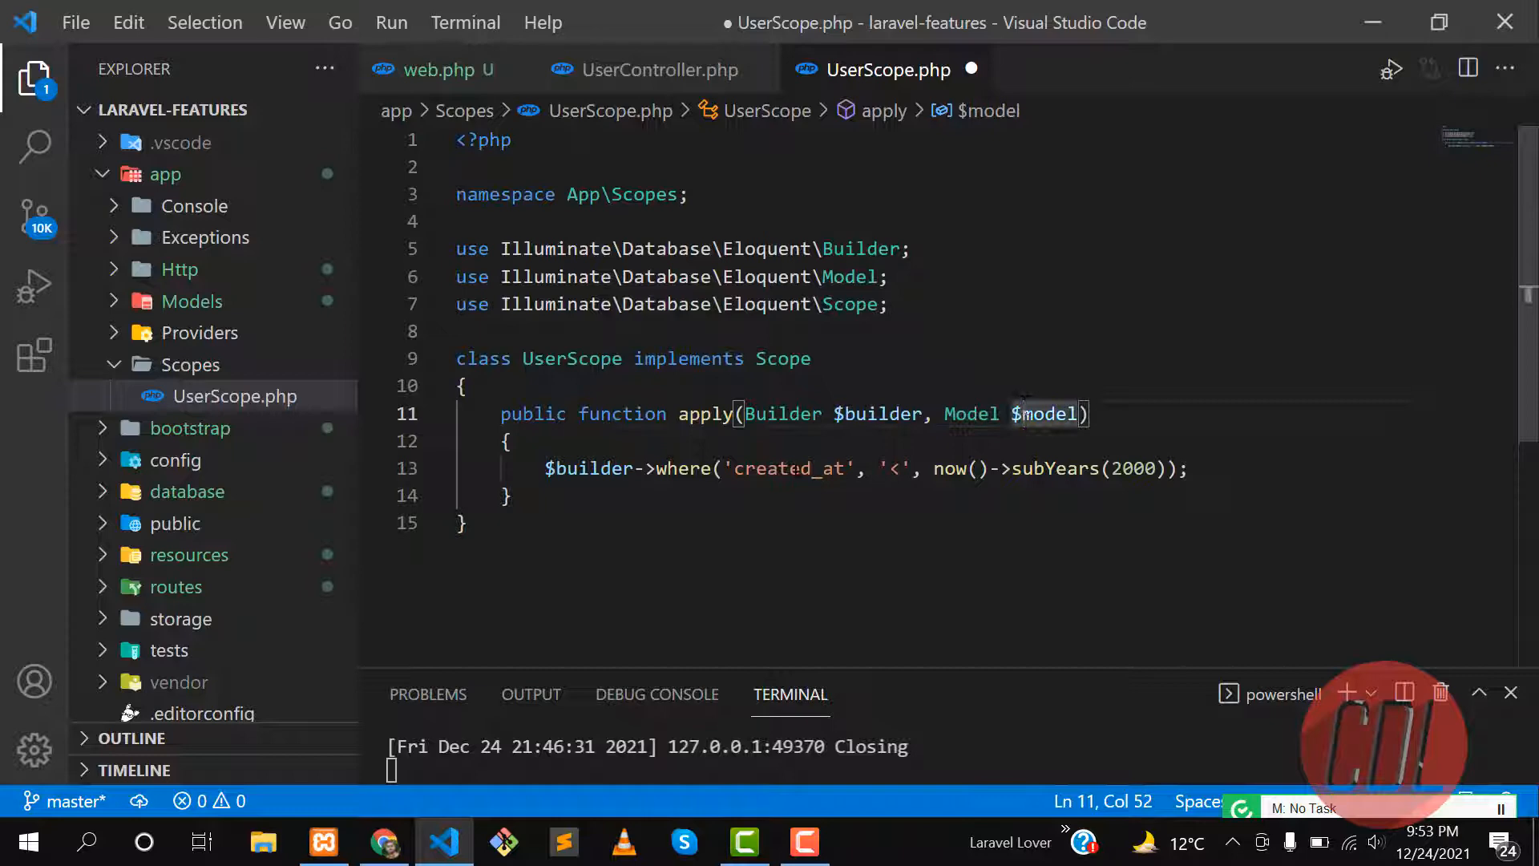
double_click(788, 468)
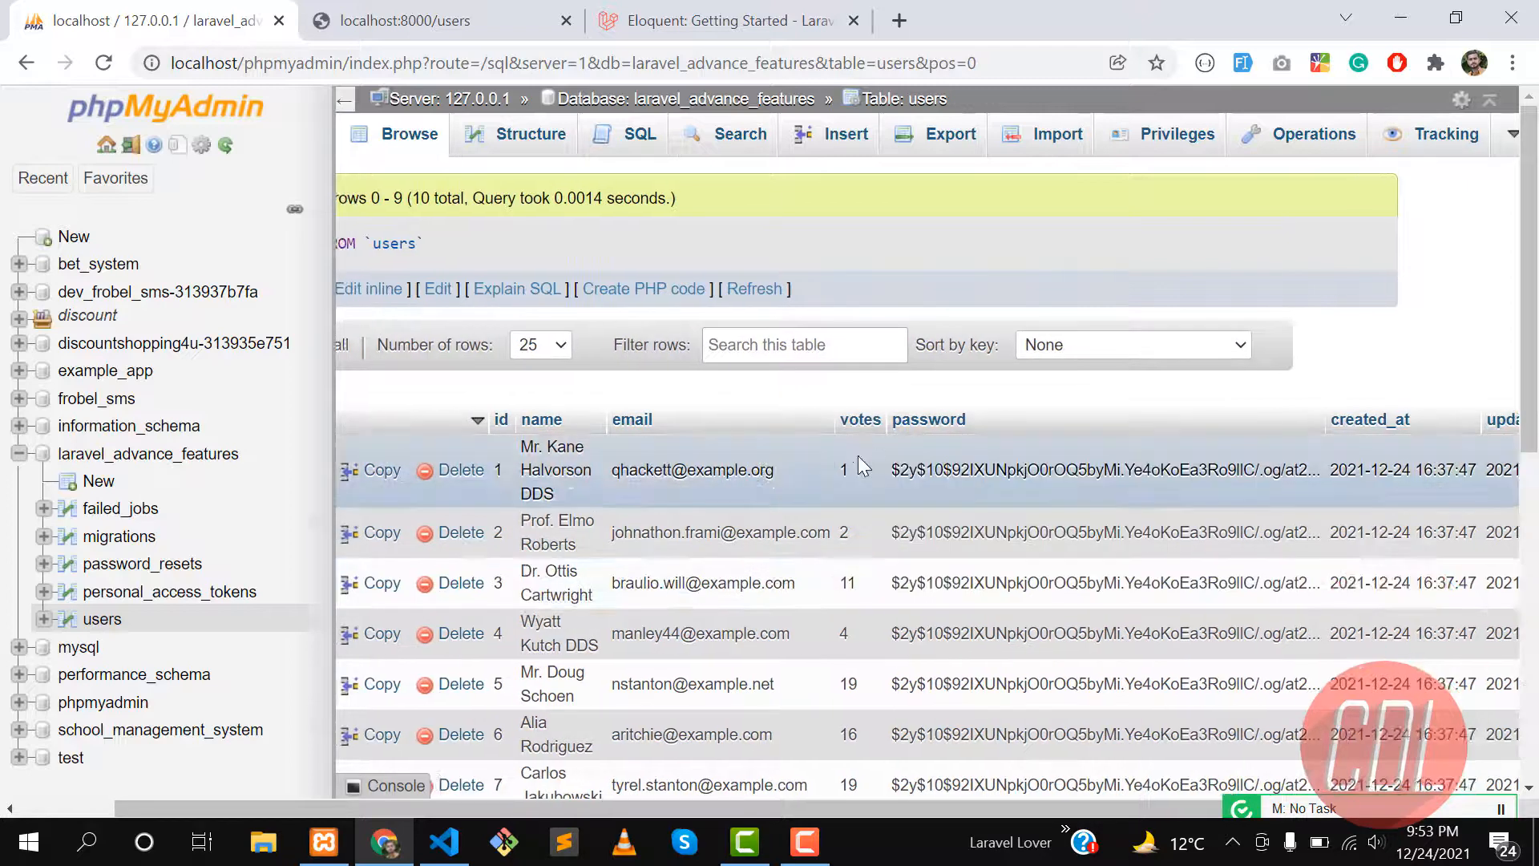
Change the apply condition to votes less than 10 and save UserScope.php
click(443, 843)
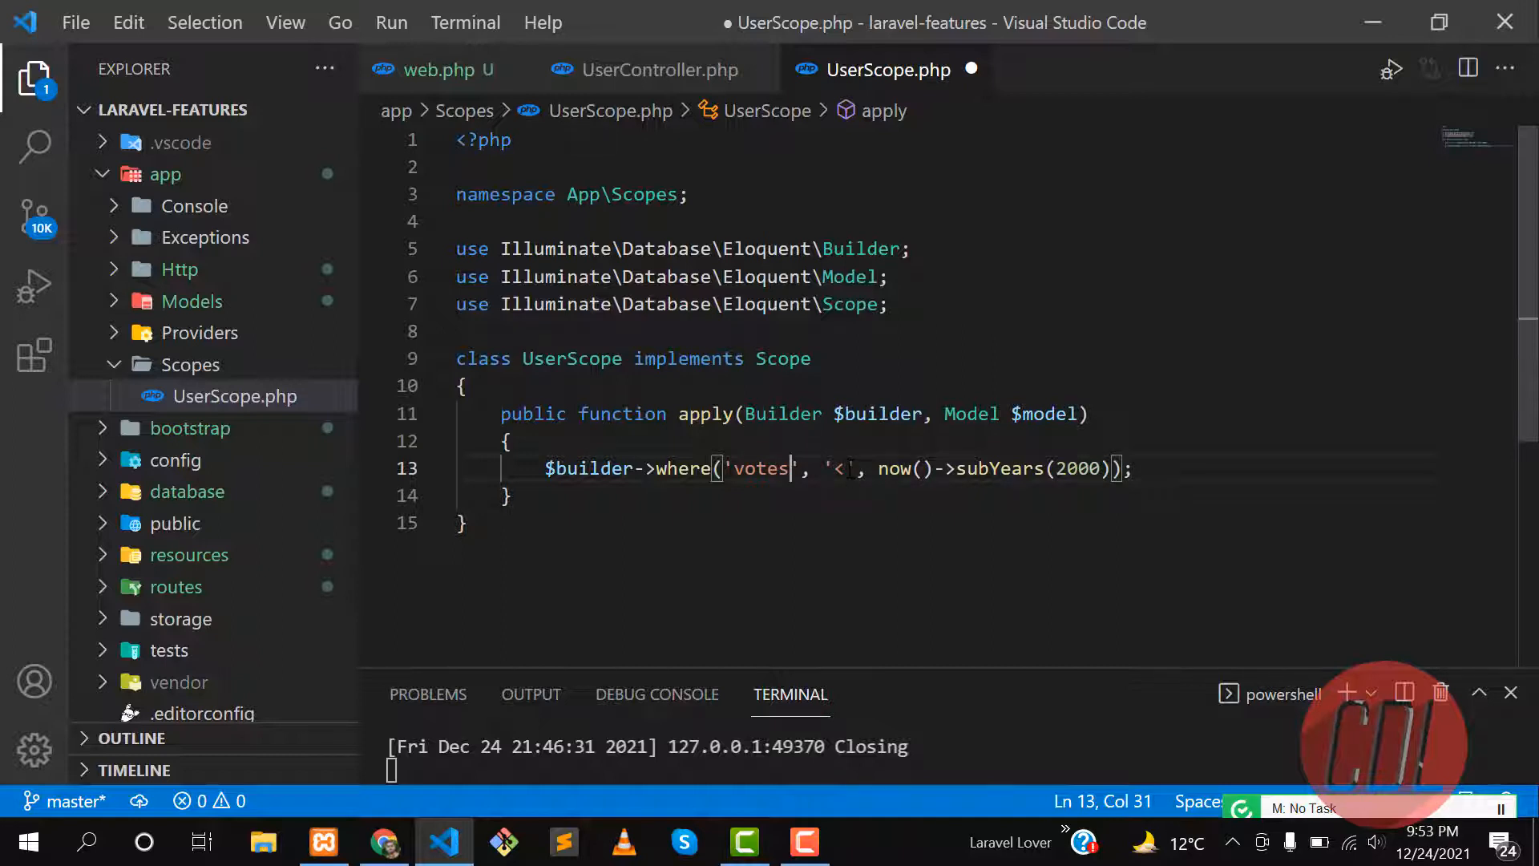
drag(880, 468, 1137, 468)
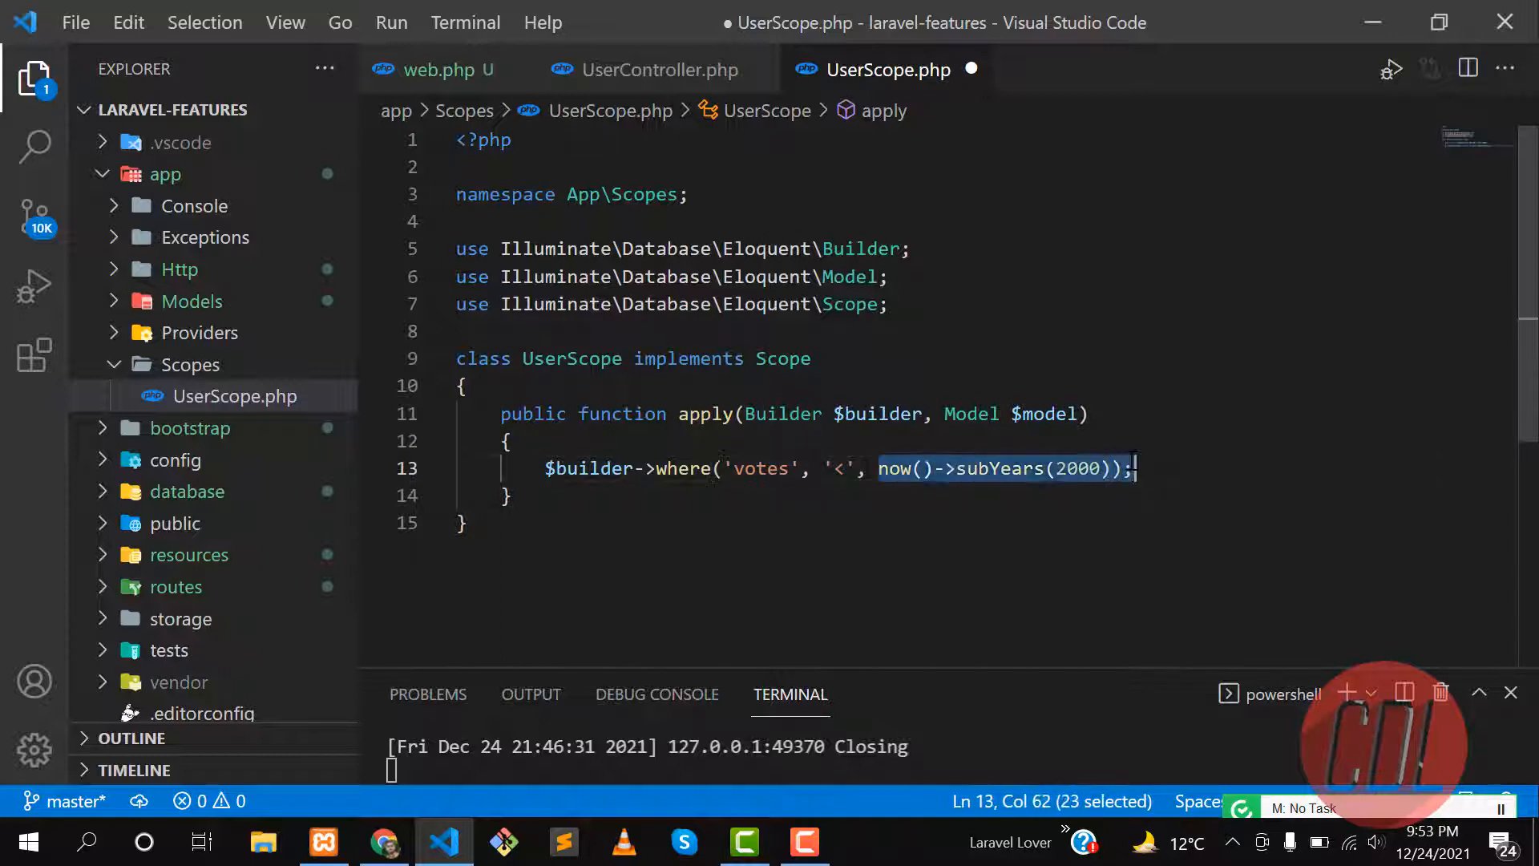
text(10)
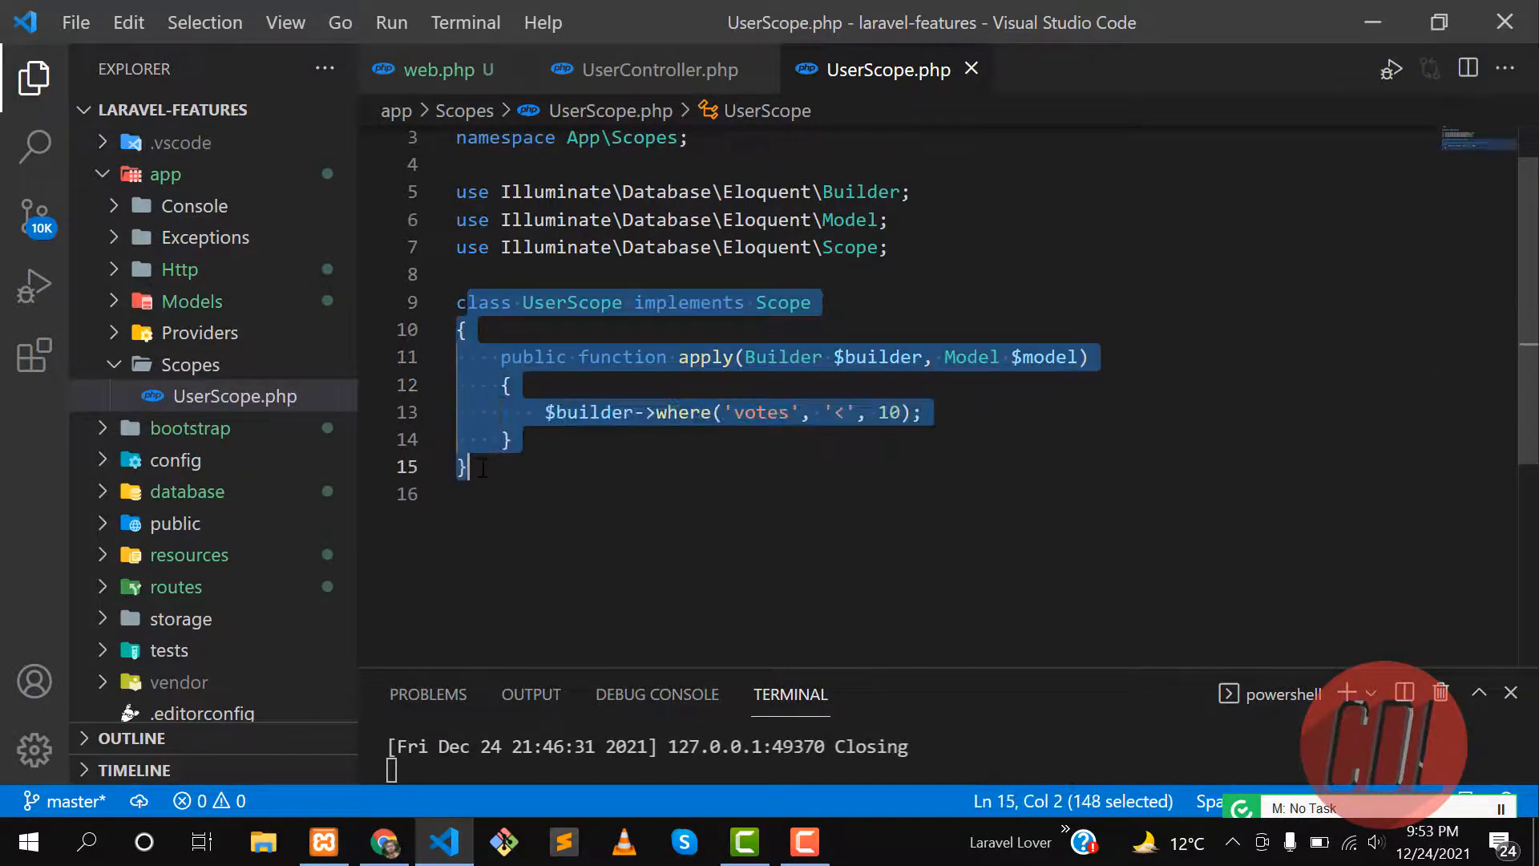
click(486, 465)
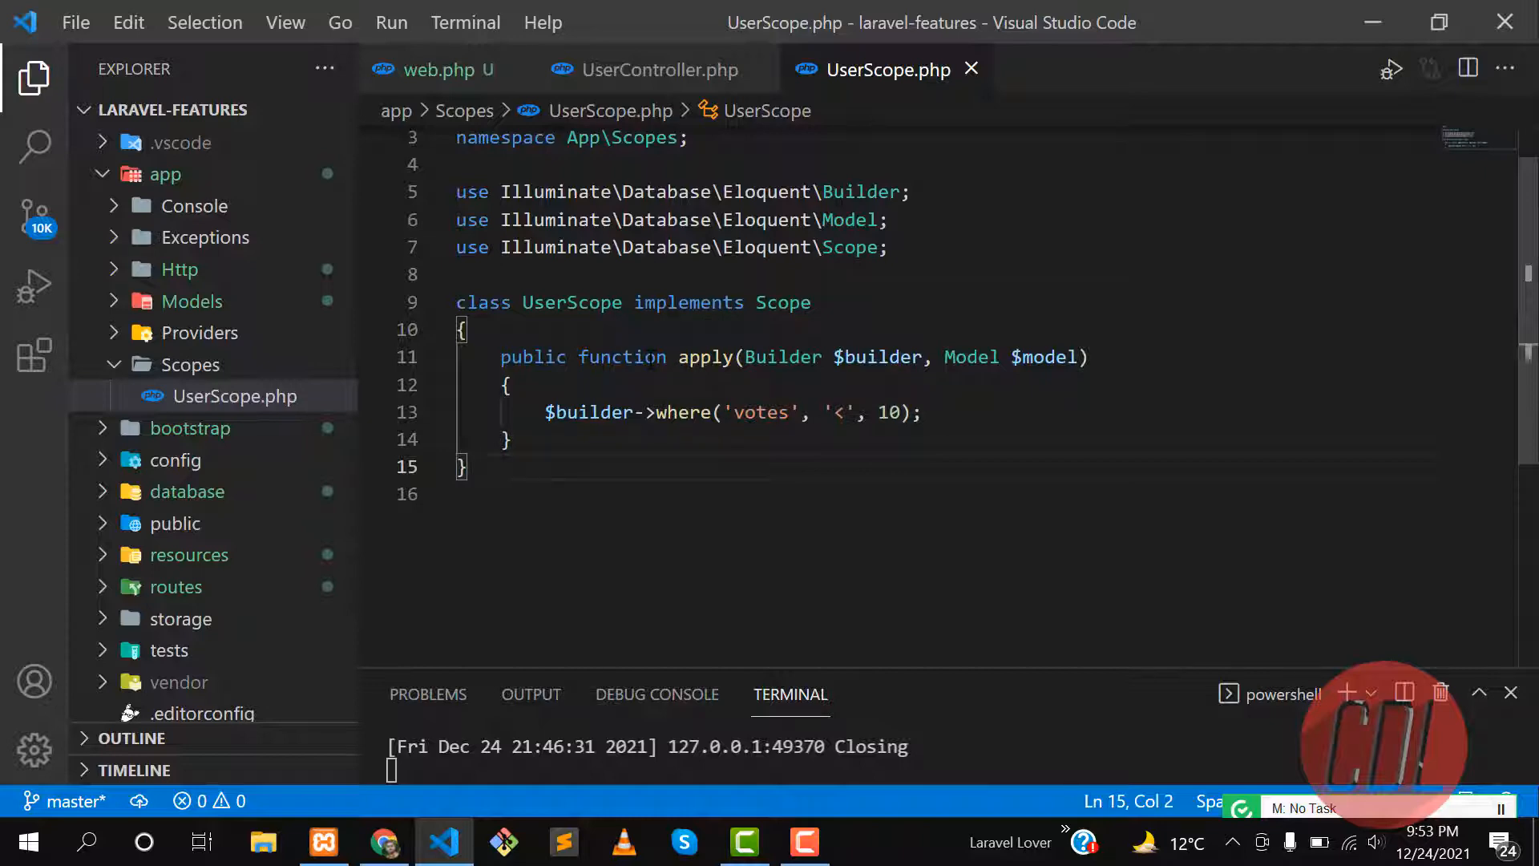
Open User.php and start a new member after the $casts array
text(ser)
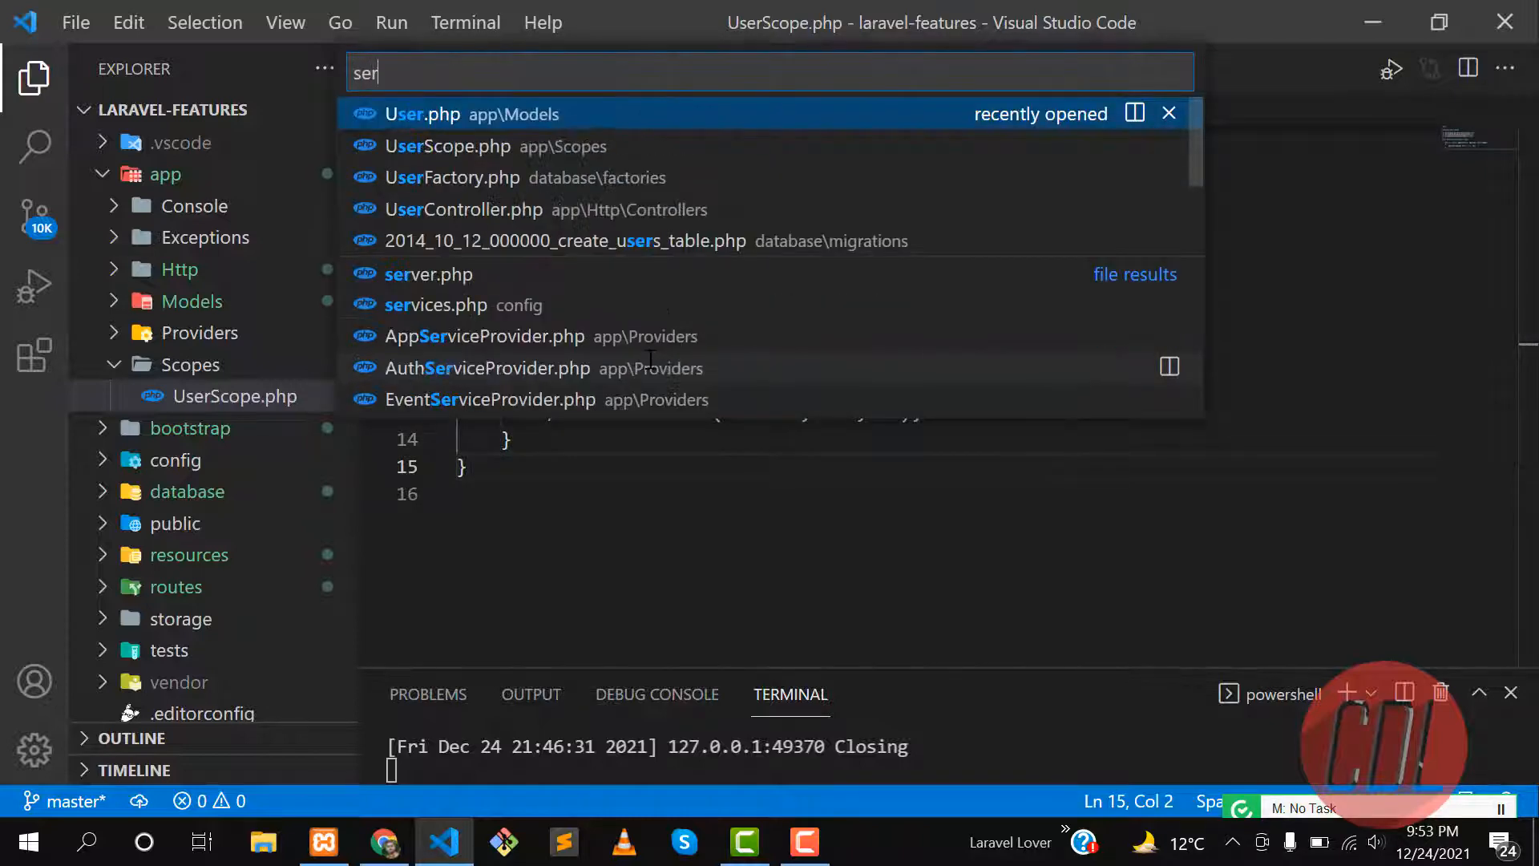
click(422, 114)
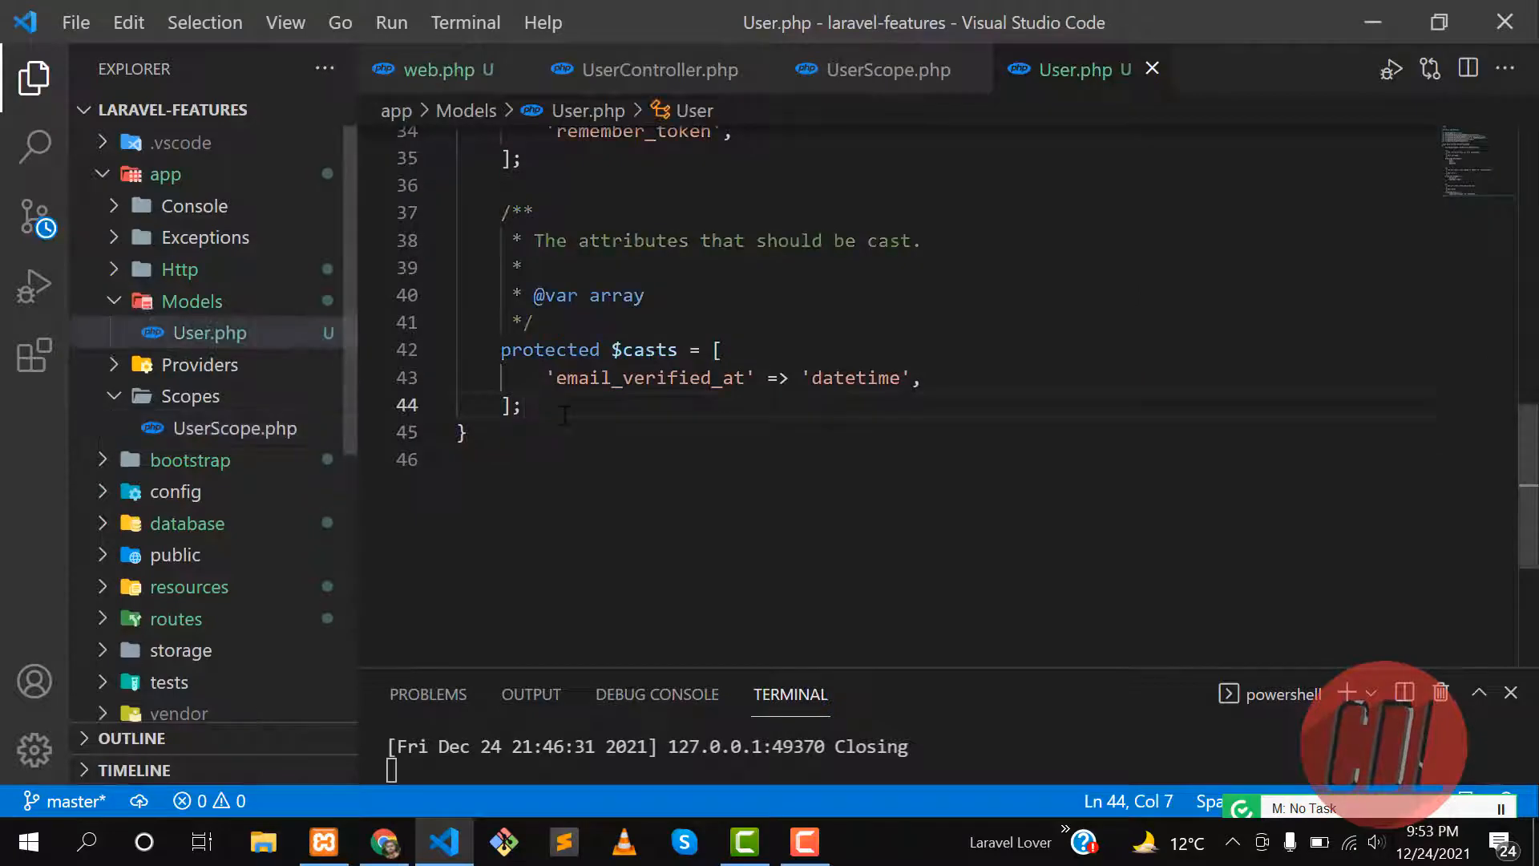
key(Enter)
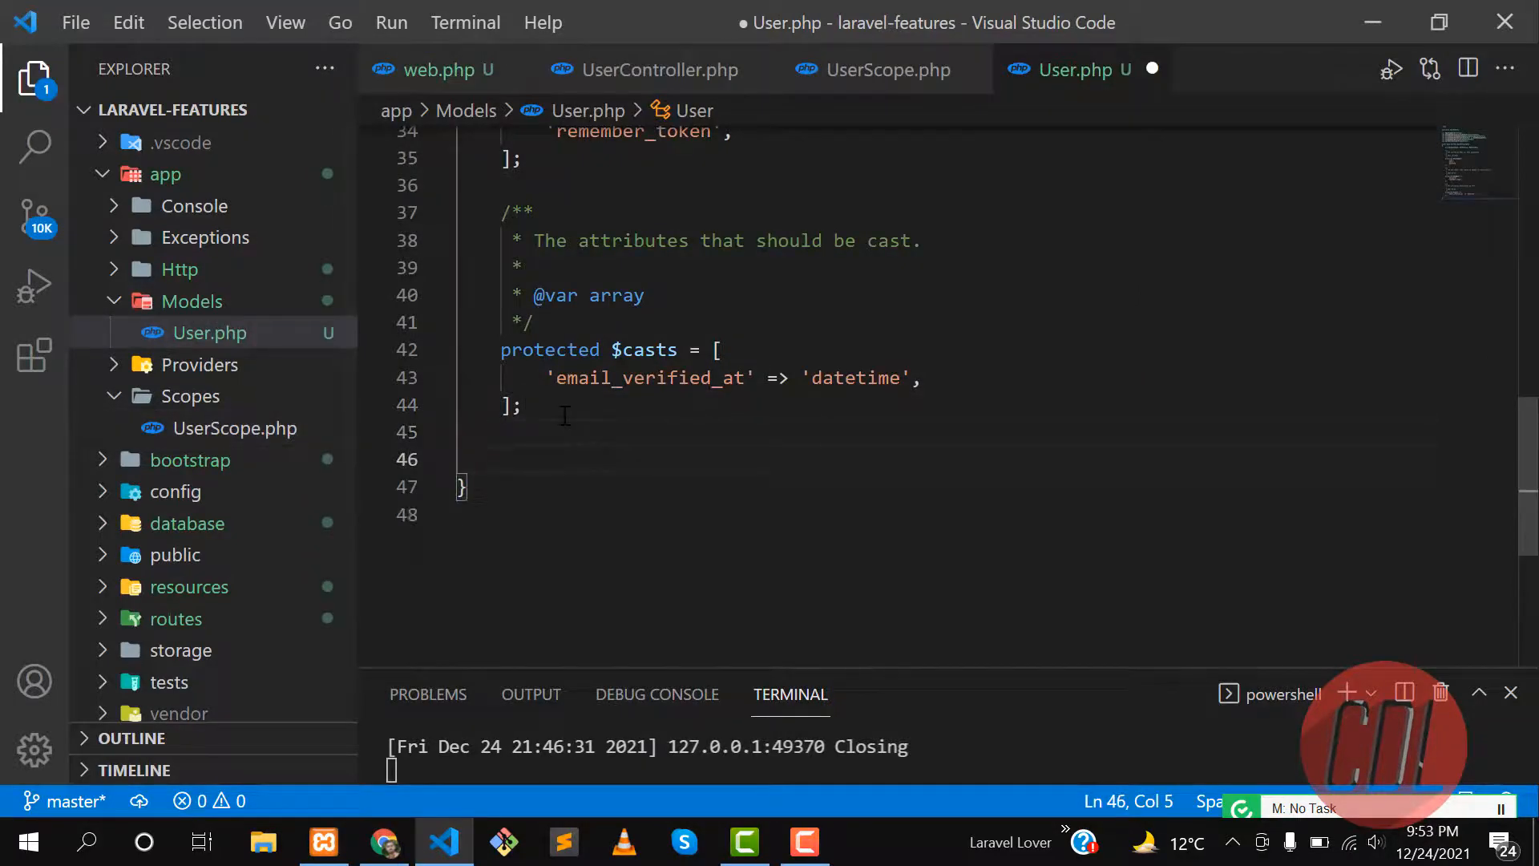
text(pro)
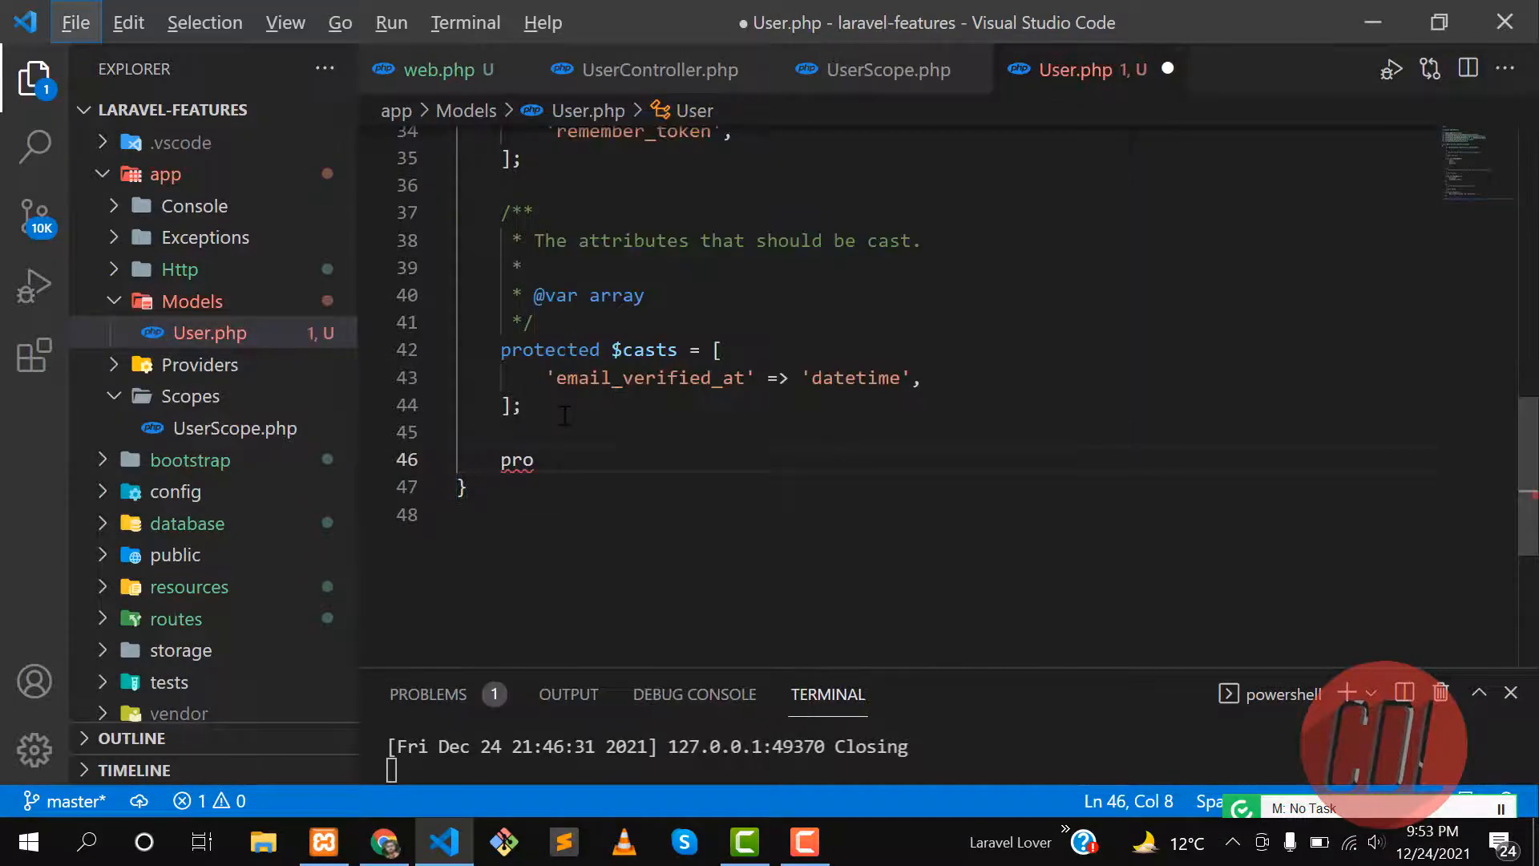
Scroll the docs to Applying Global Scopes and select the booted method name
click(383, 842)
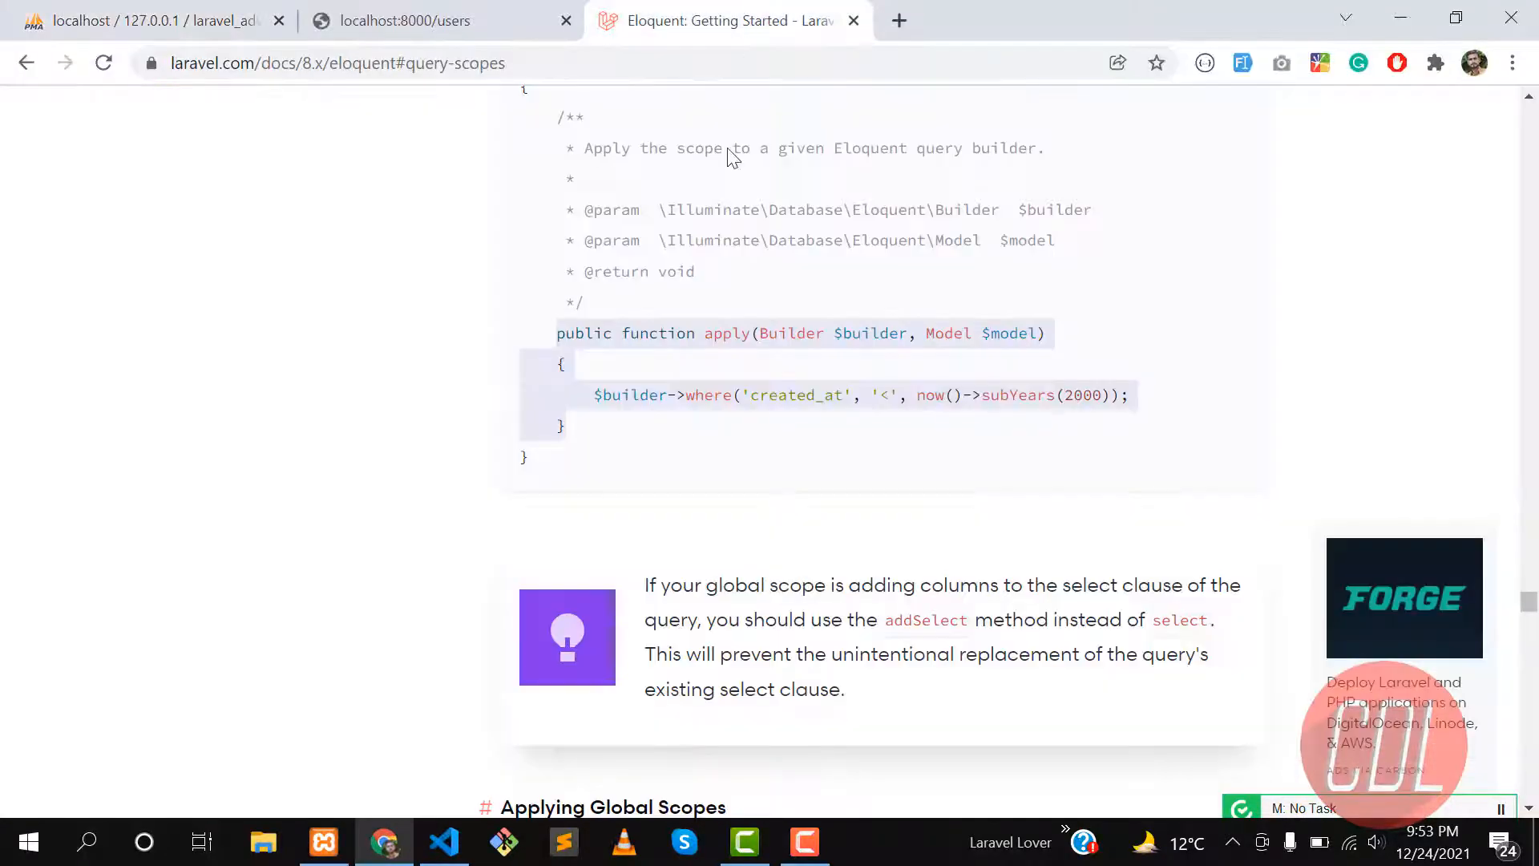
scroll(down, 3)
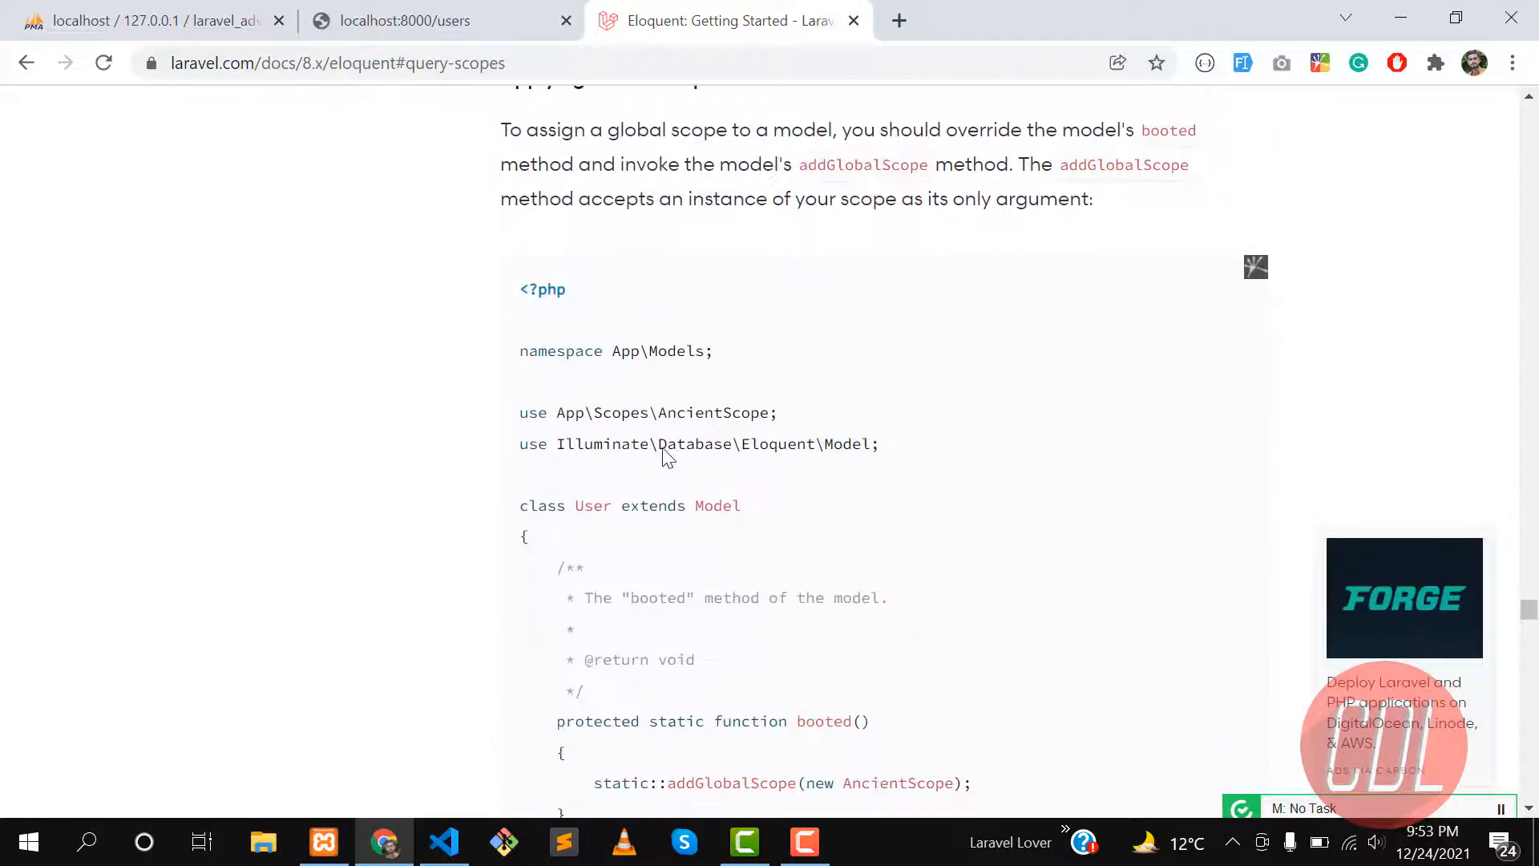
scroll(down, 3)
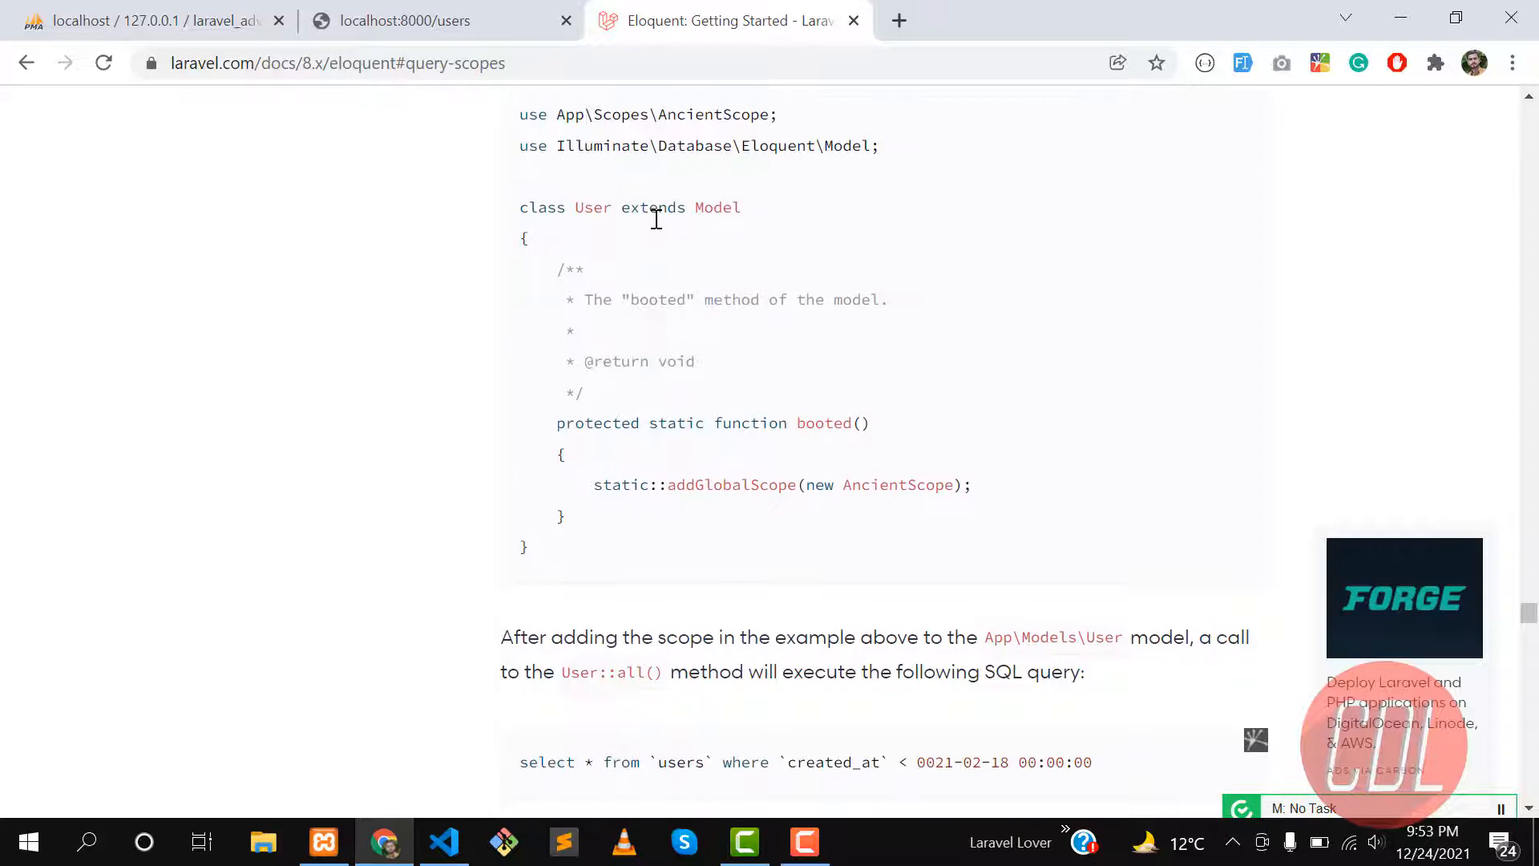
mouse_move(702, 430)
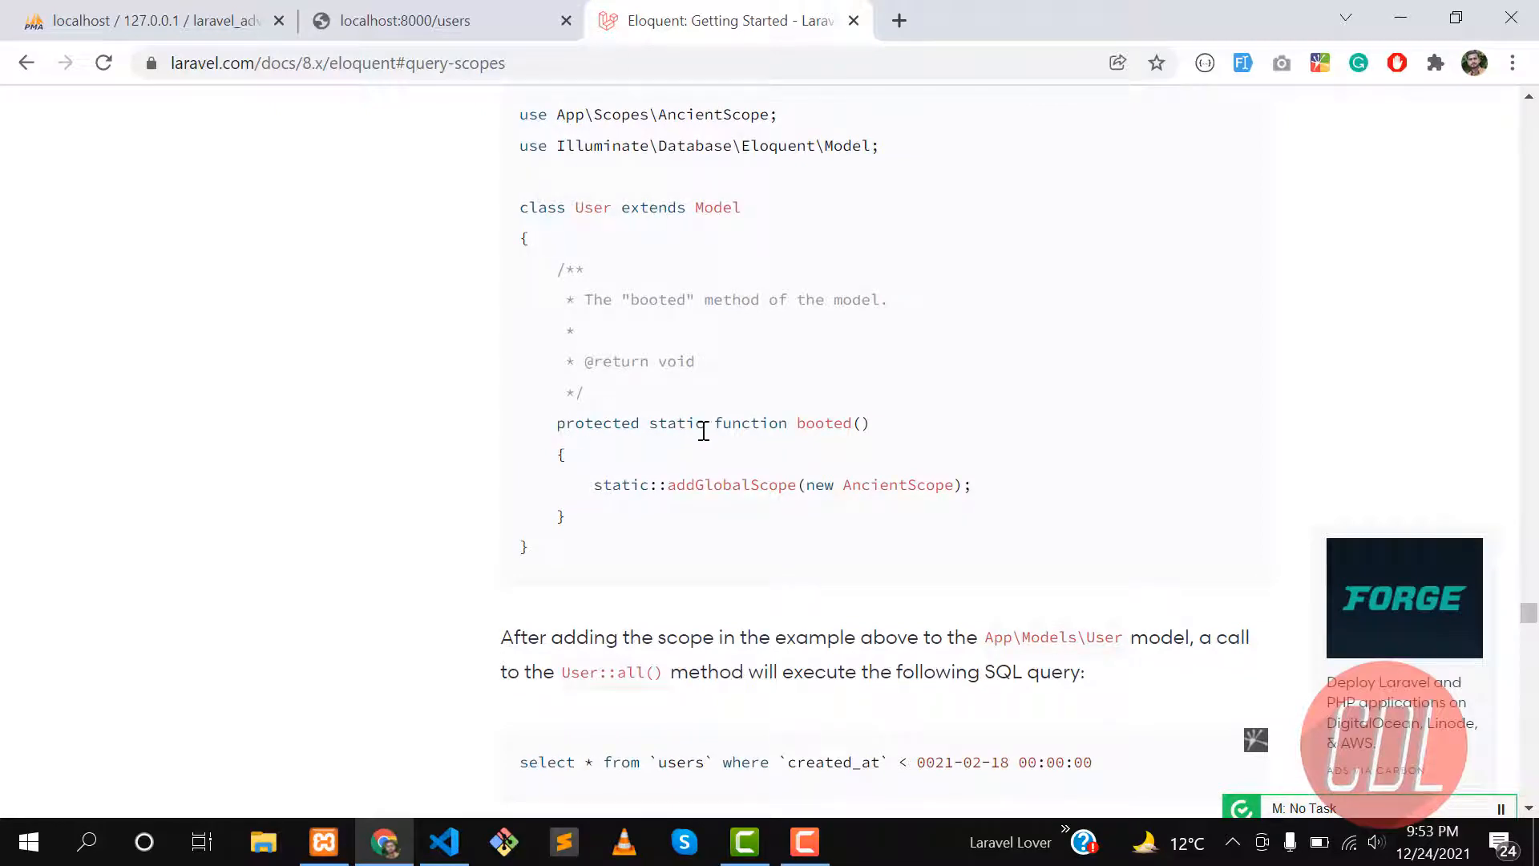
double_click(822, 424)
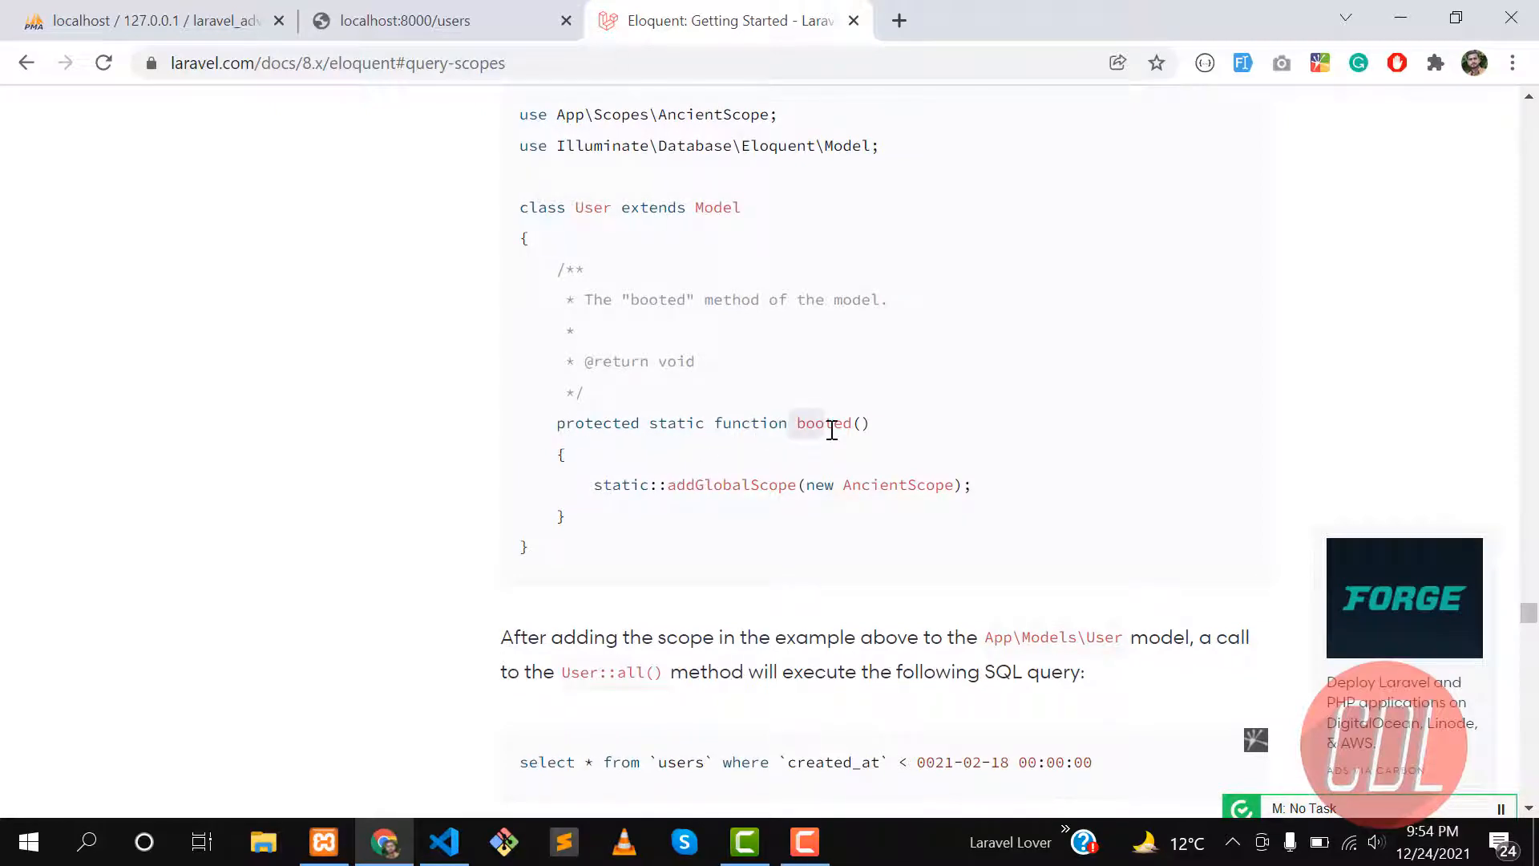
Declare protected static function booted() in the User model
click(444, 842)
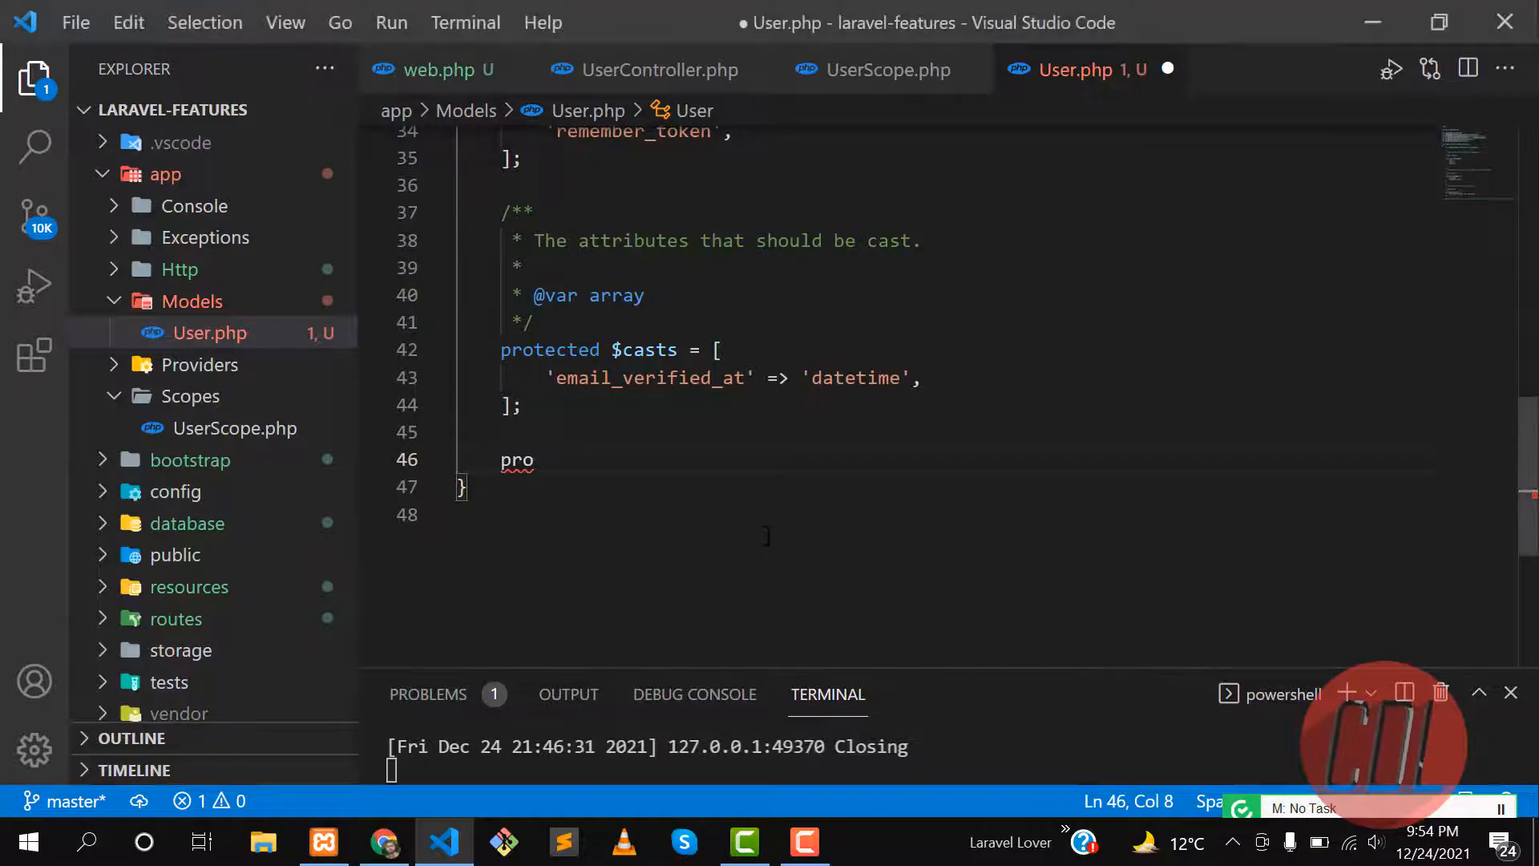
text(tected st)
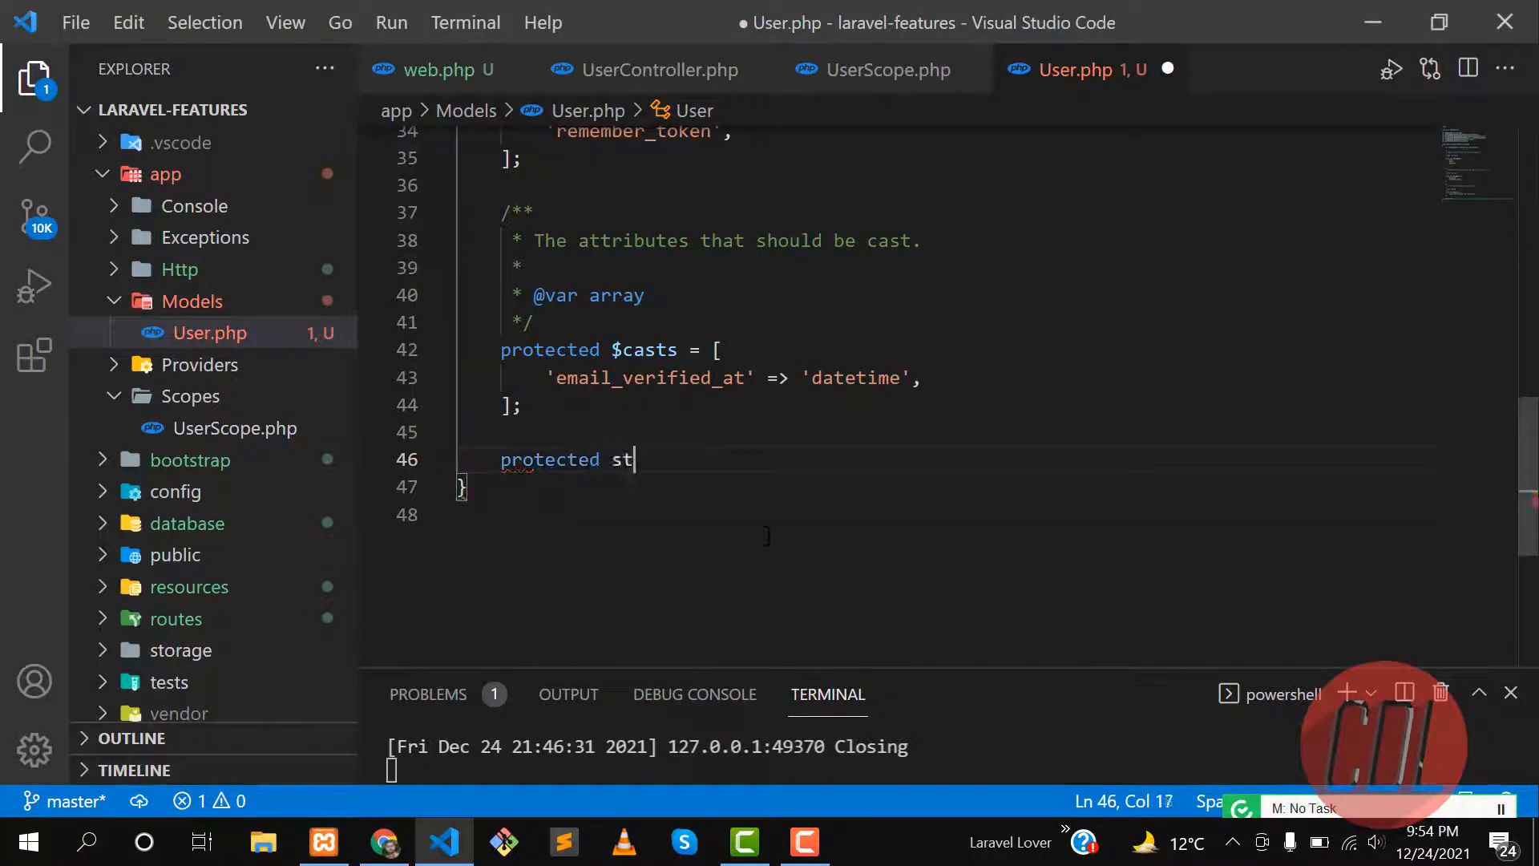
text(atic)
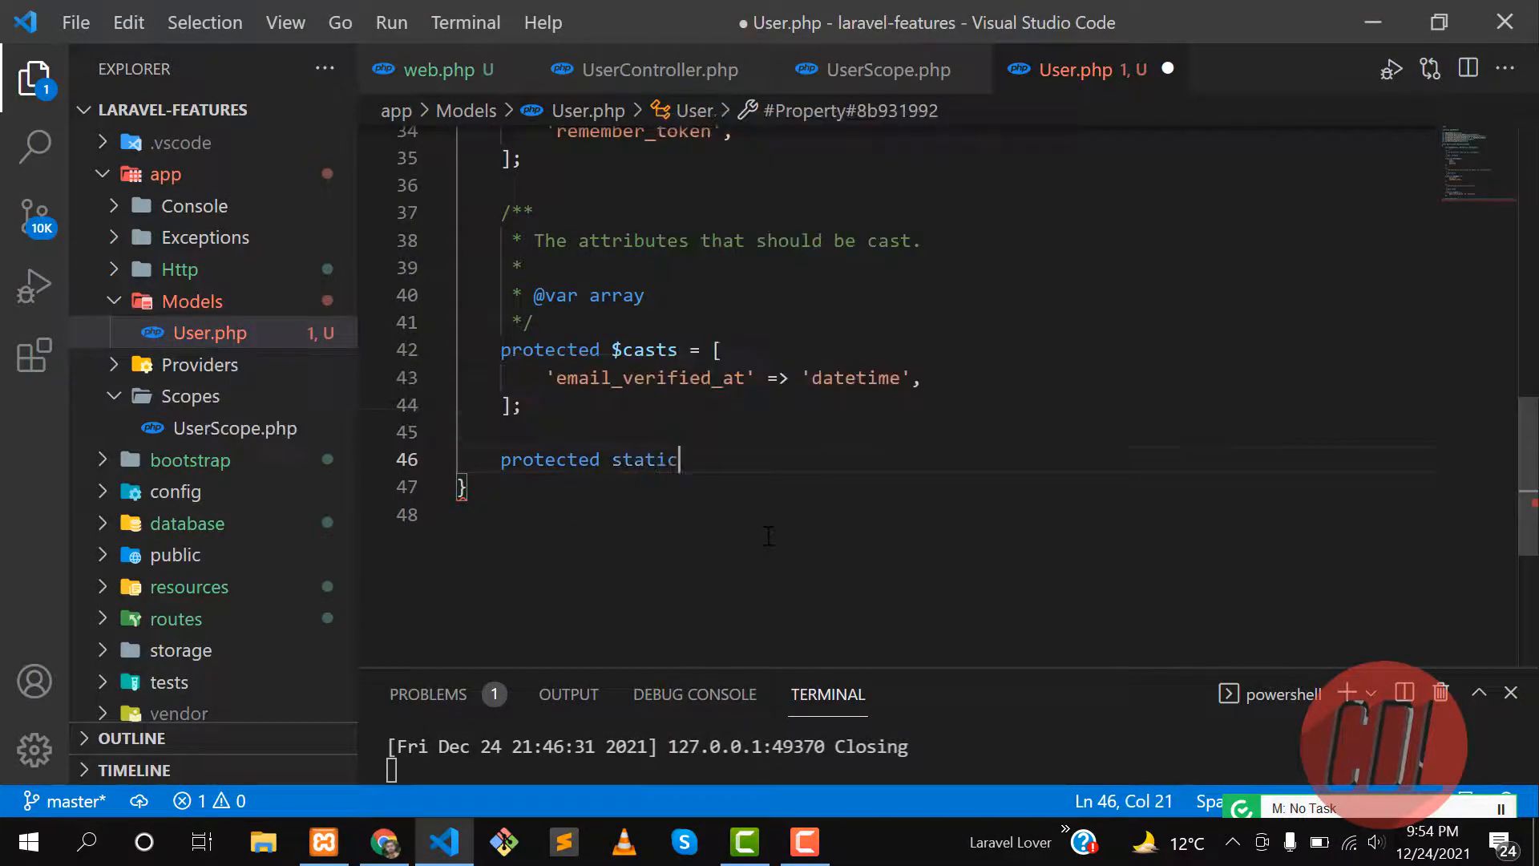
text(function)
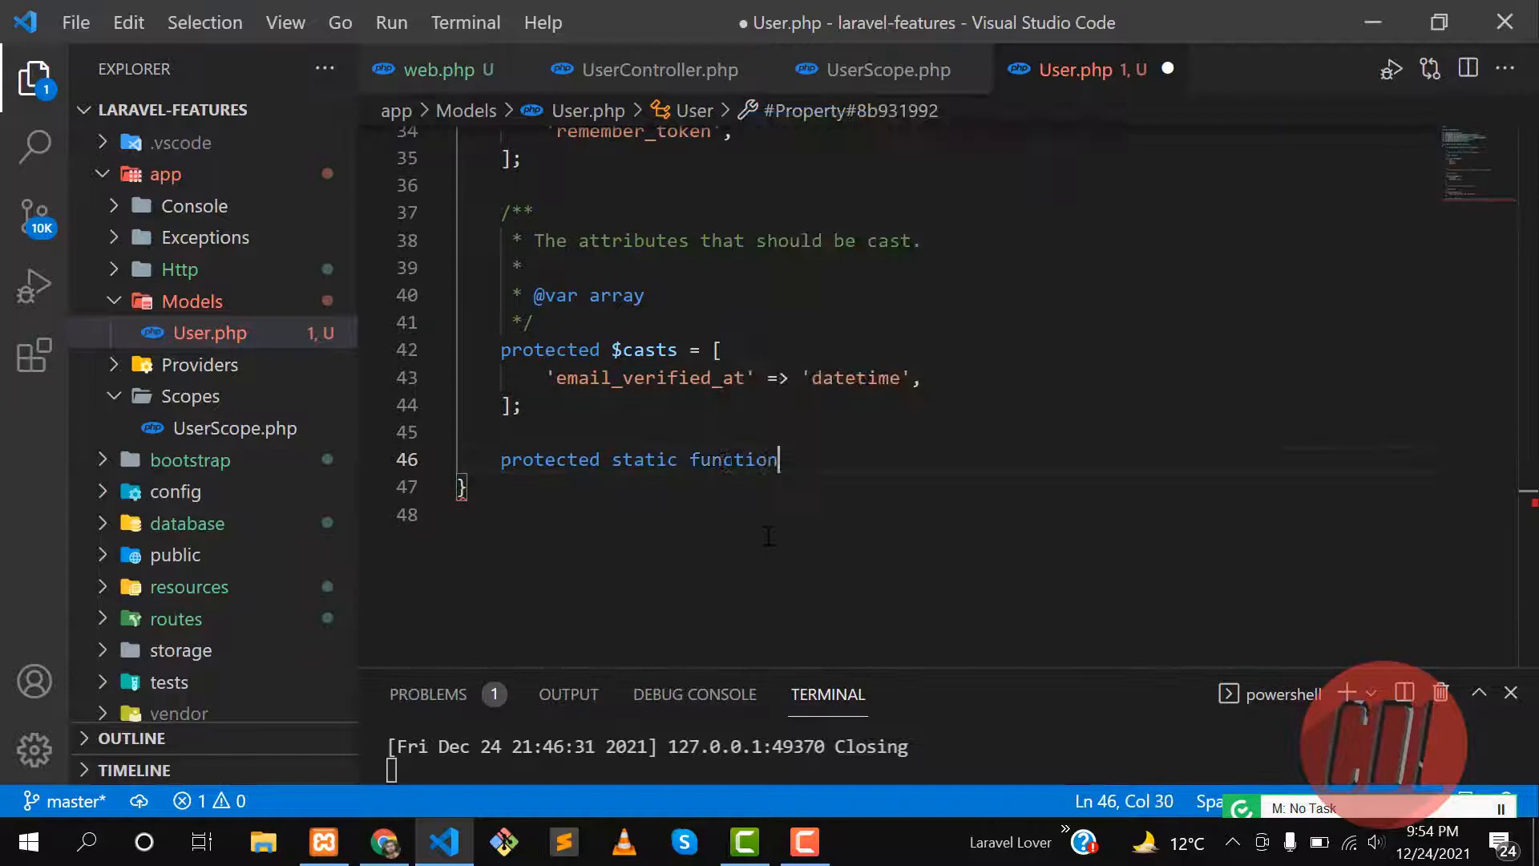
text(booted()
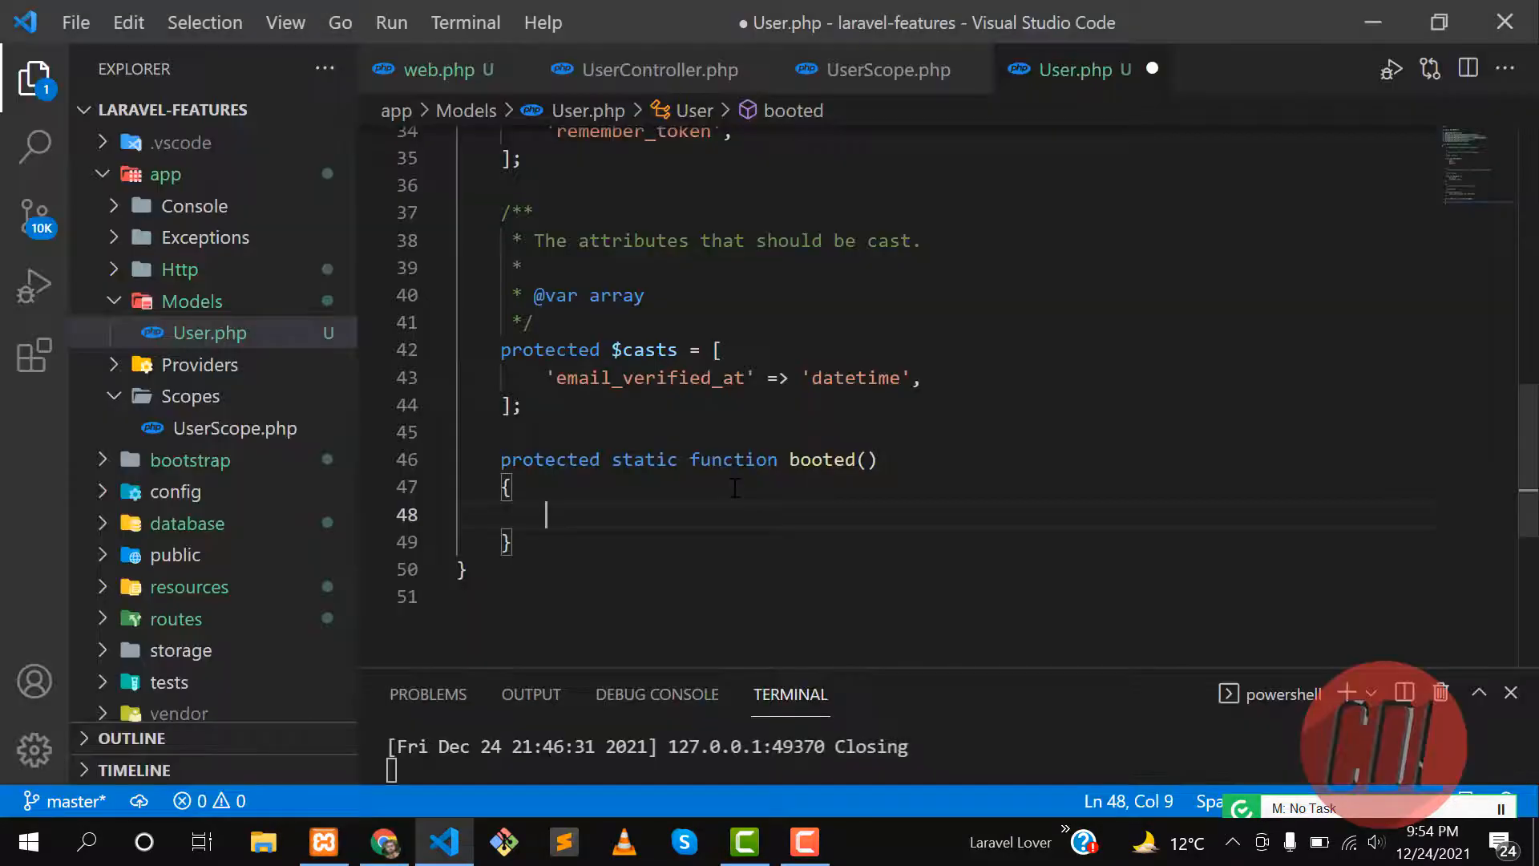
Register the scope with static::addGlobalScope(new UserScope); inside booted
text(stat)
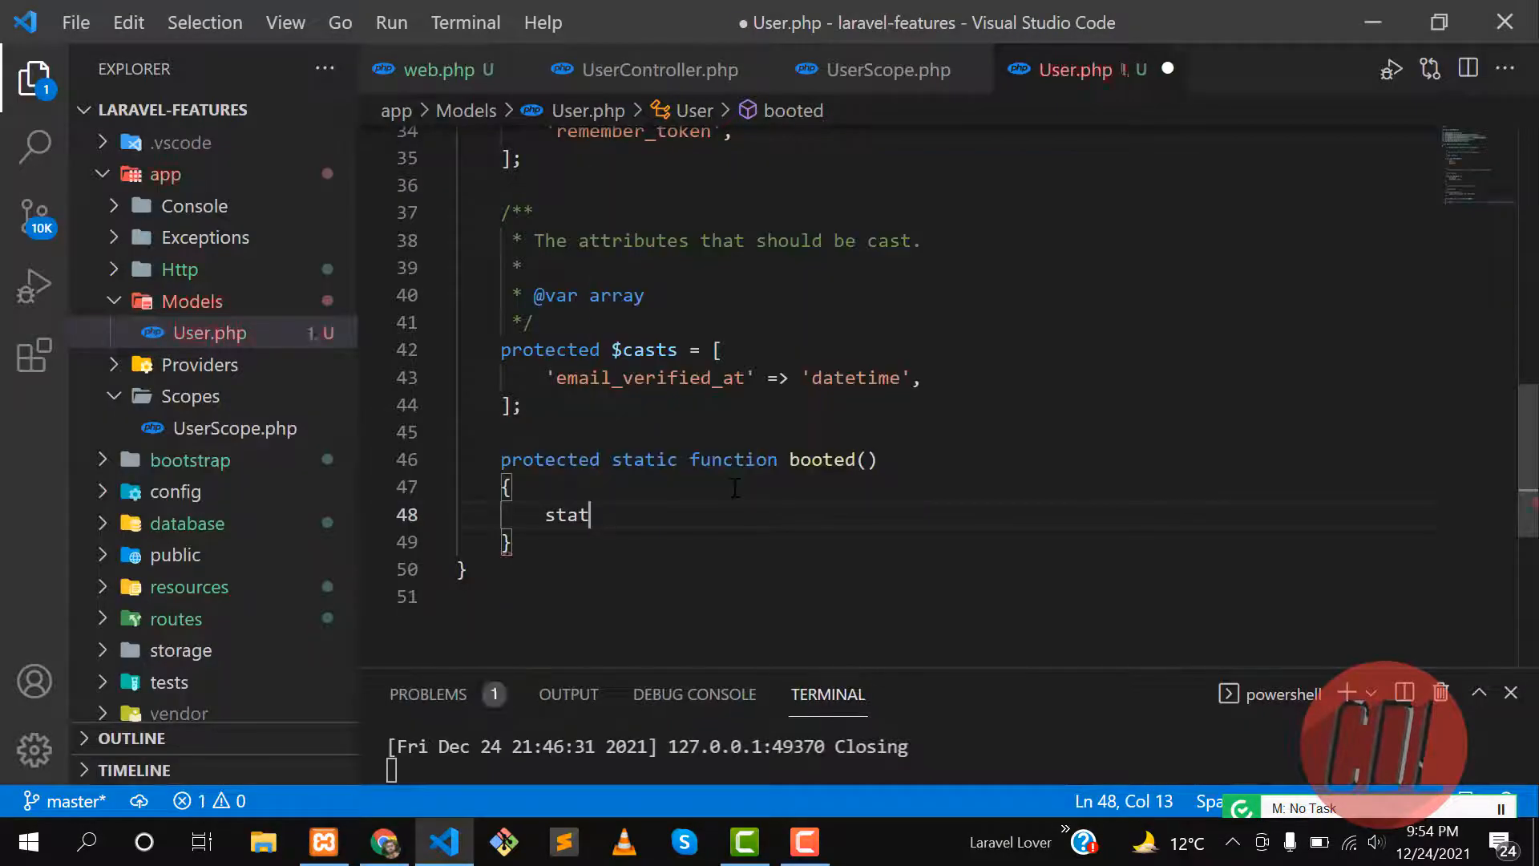
text(ic::)
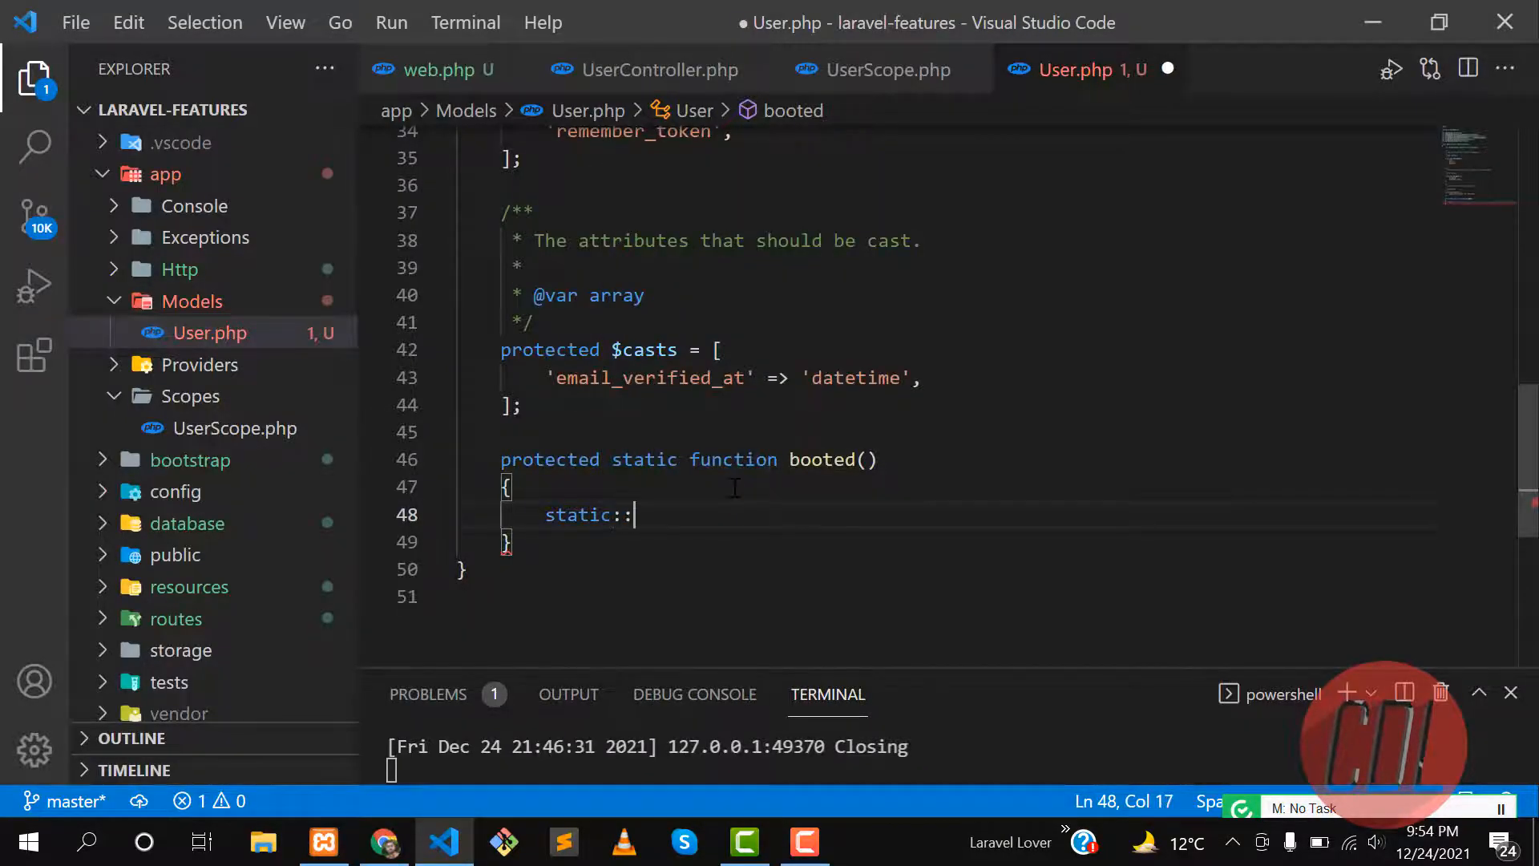
text(addGlobalScope())
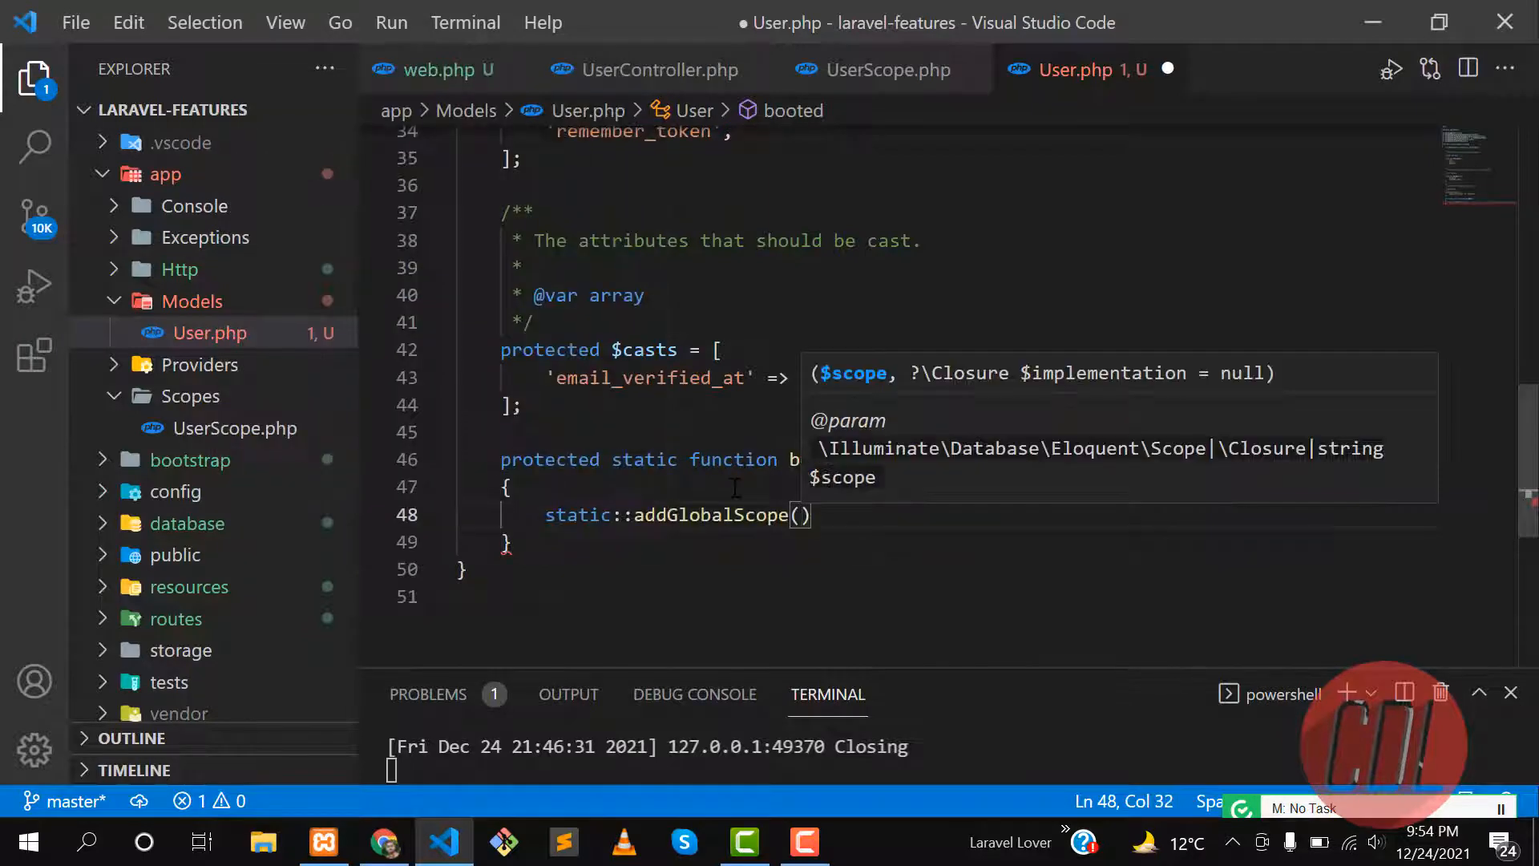
text(new)
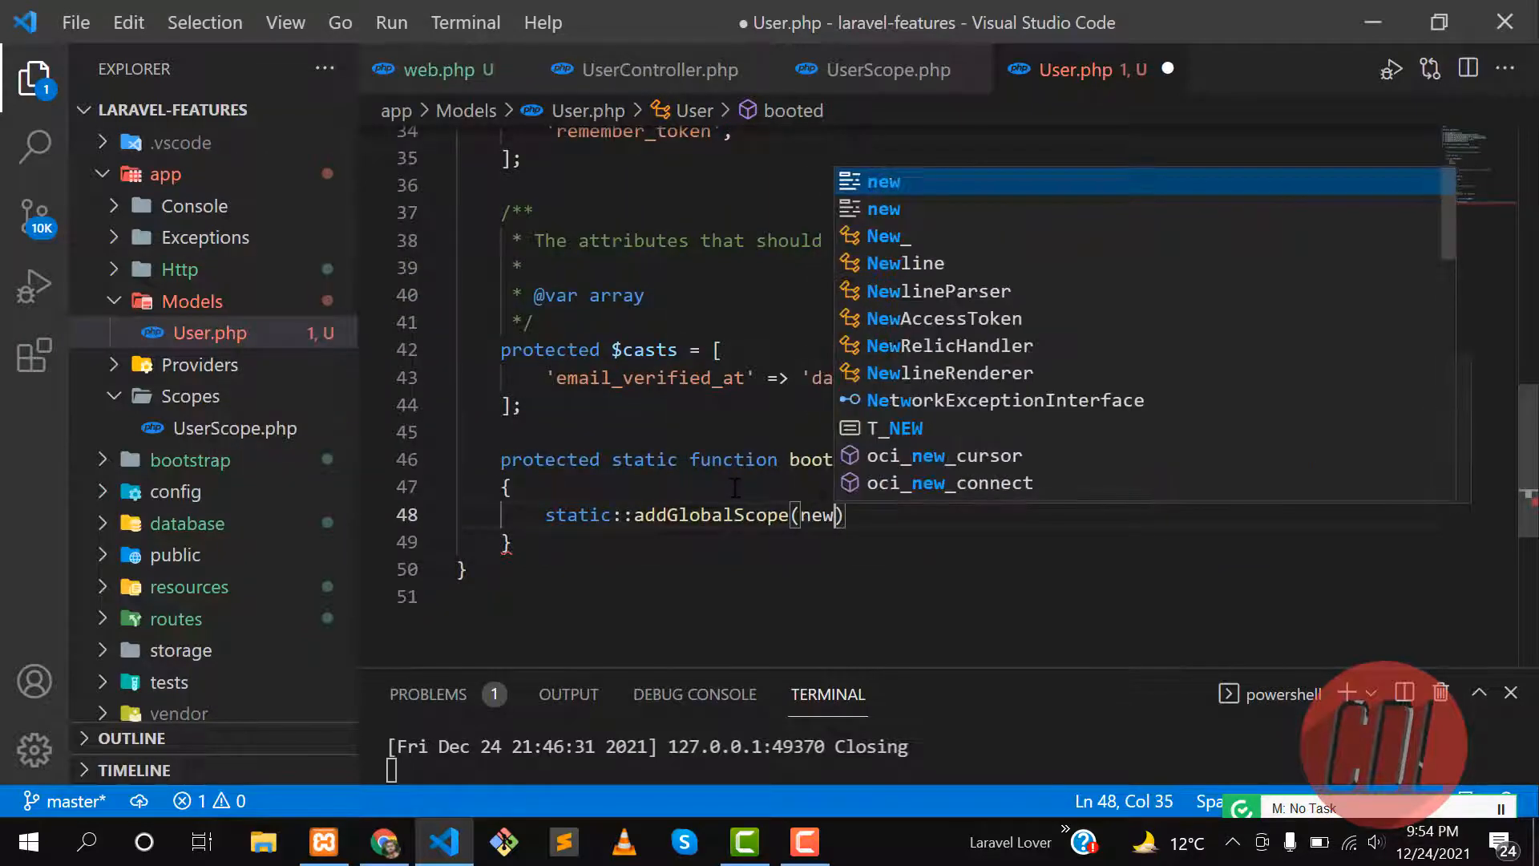
text(U)
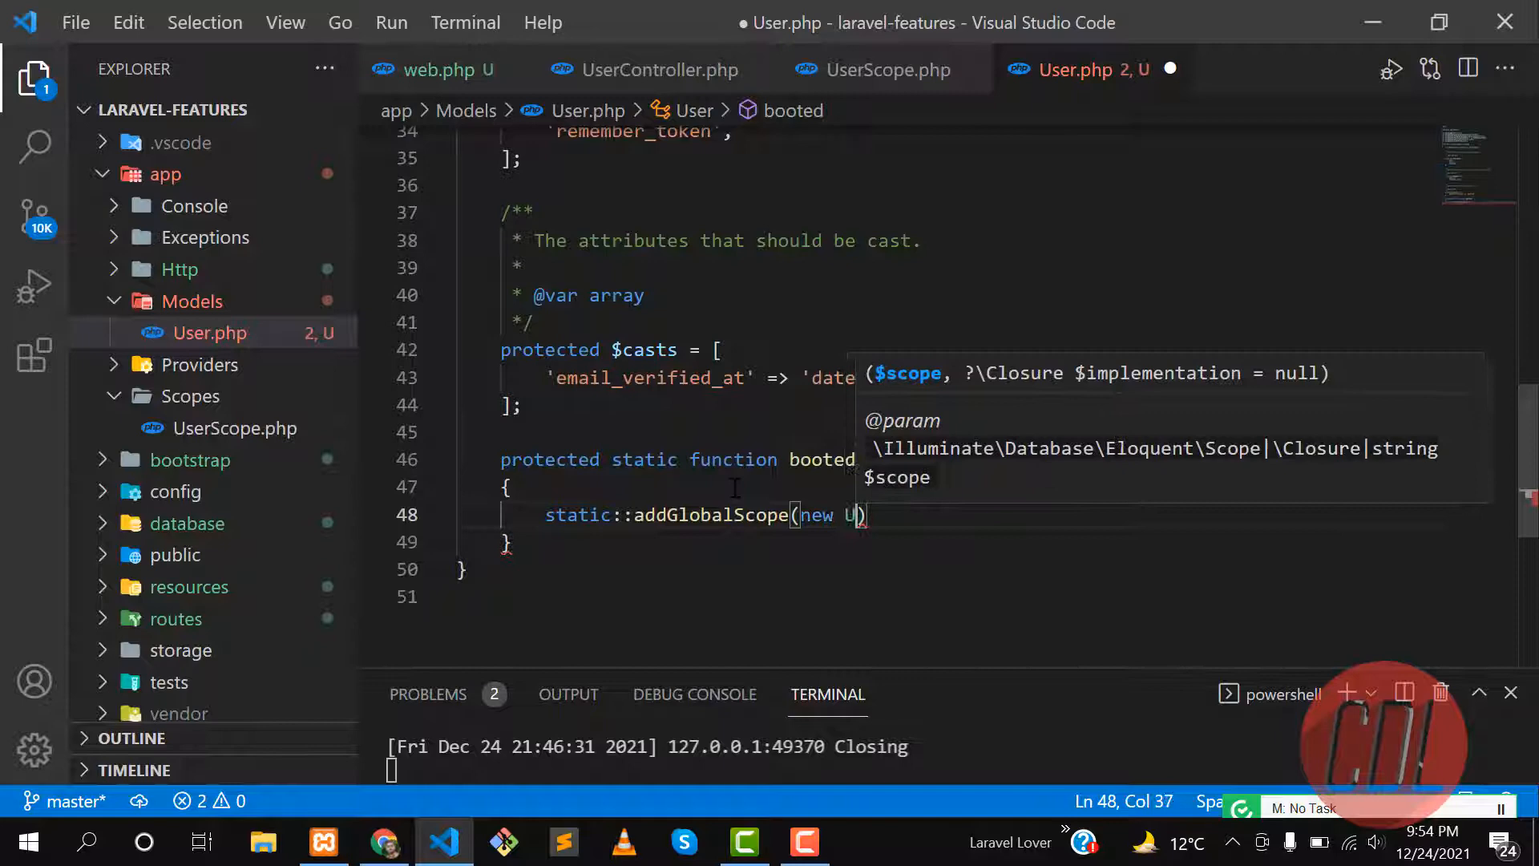
text(serScope)
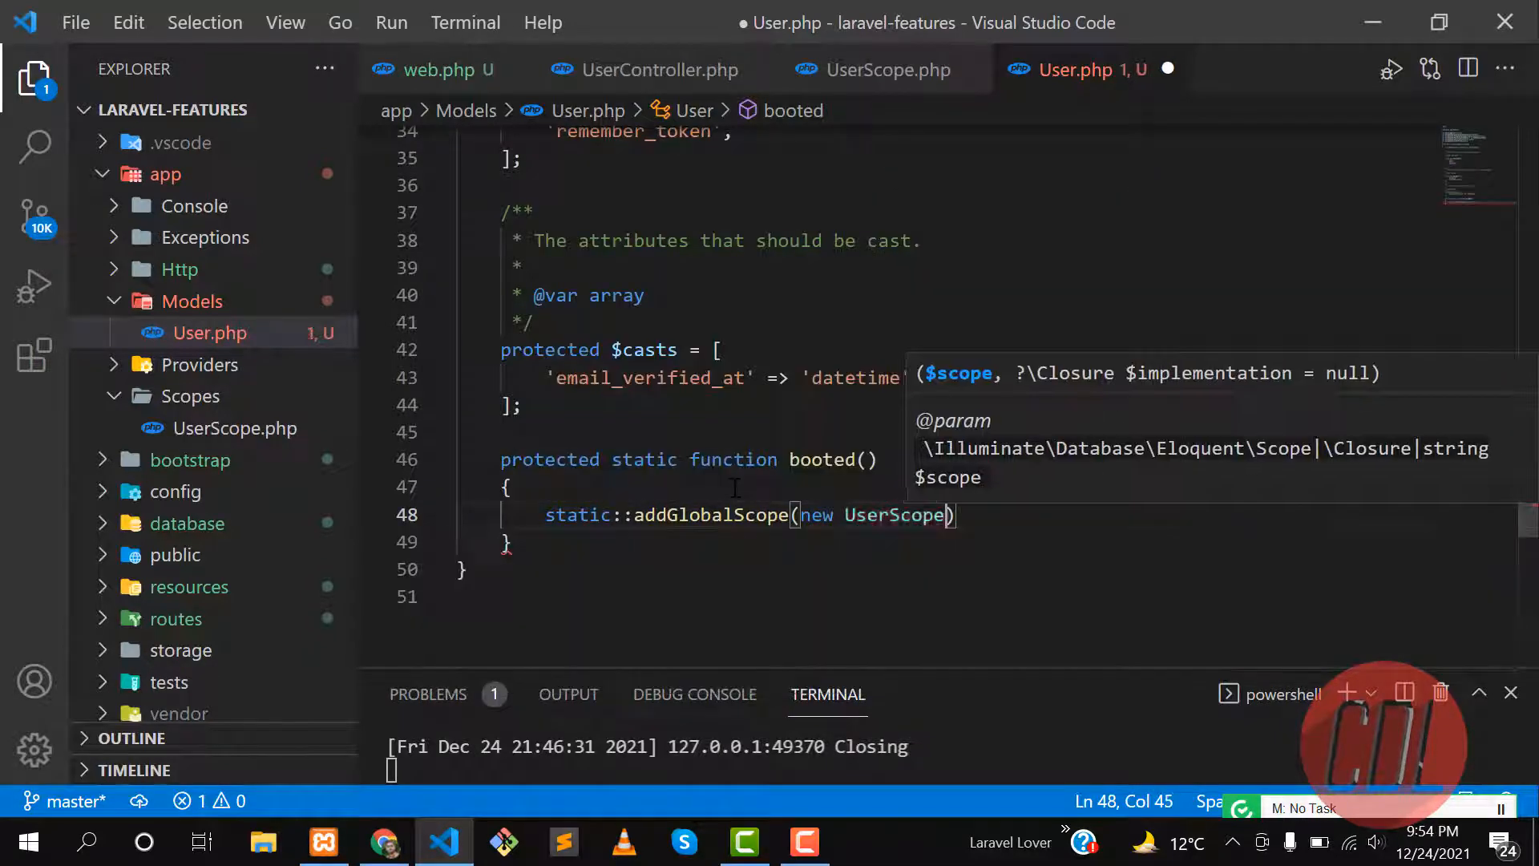
text(;)
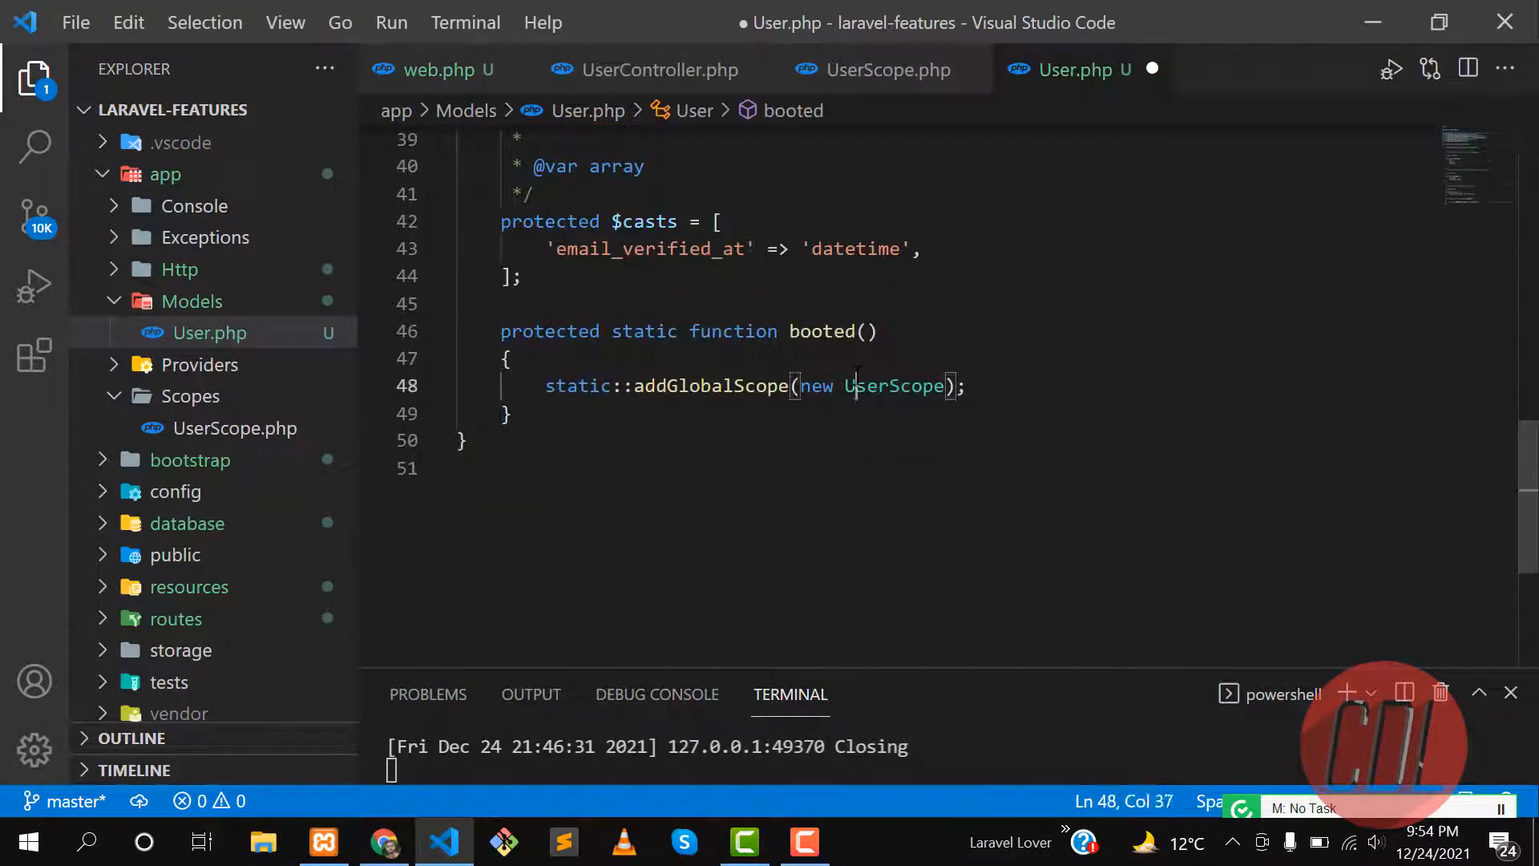
Save User.php and confirm the users page lists only users with fewer than 10 votes
click(661, 359)
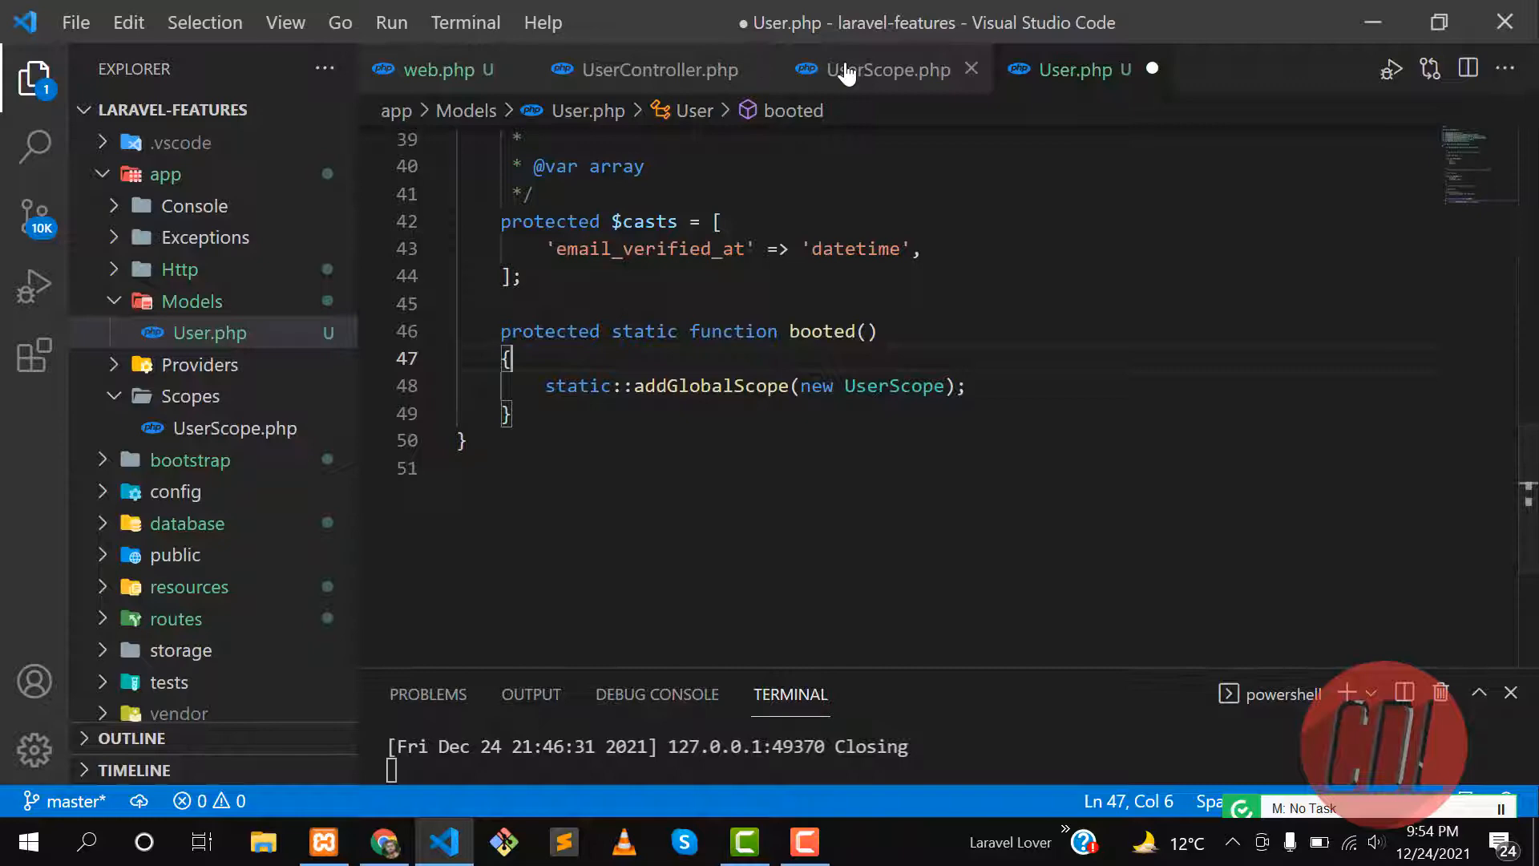
click(888, 71)
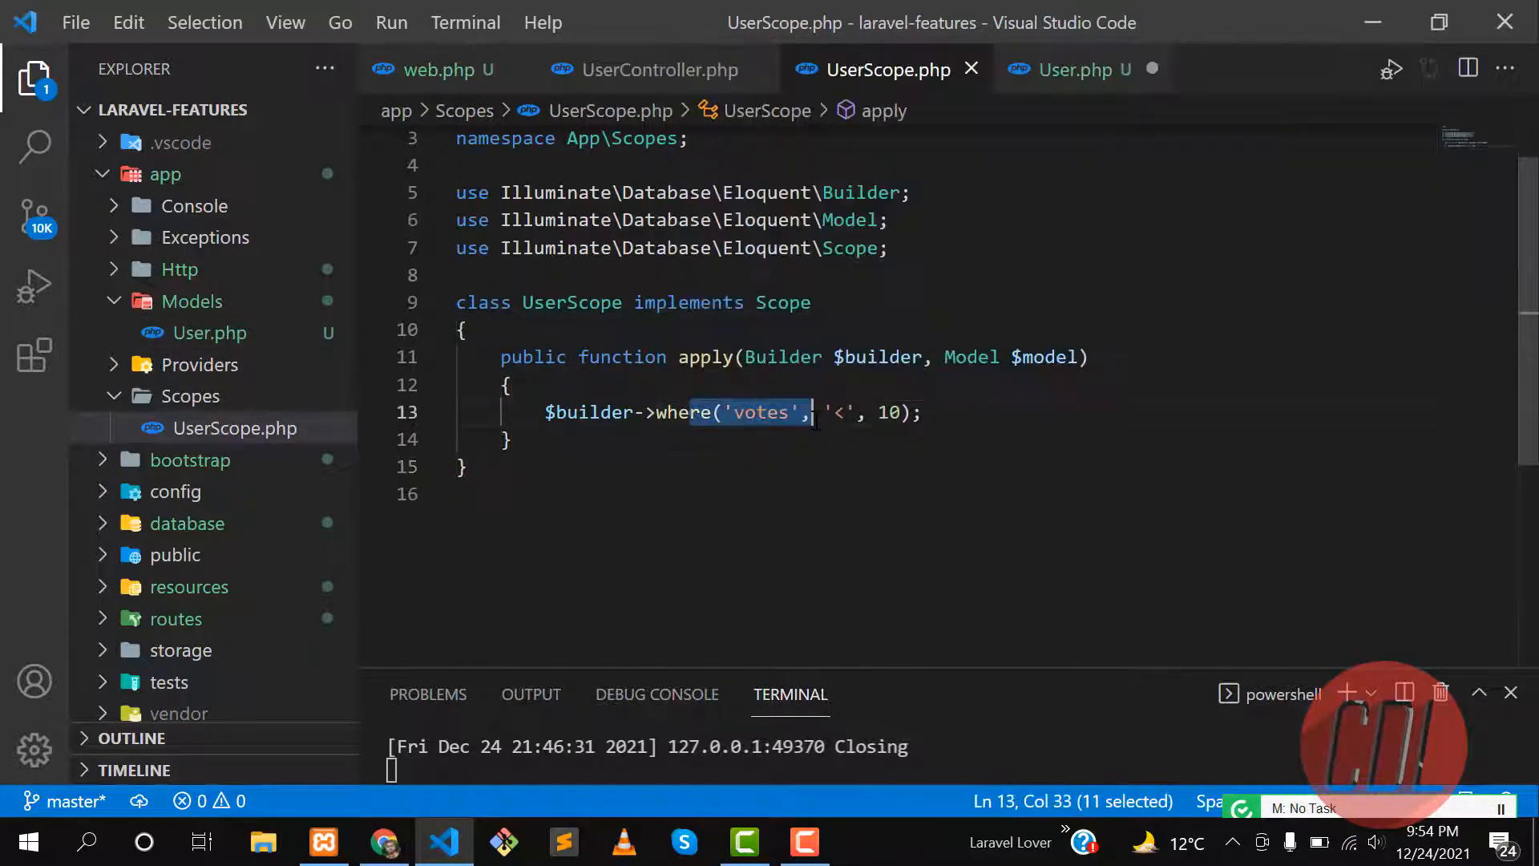
click(1074, 69)
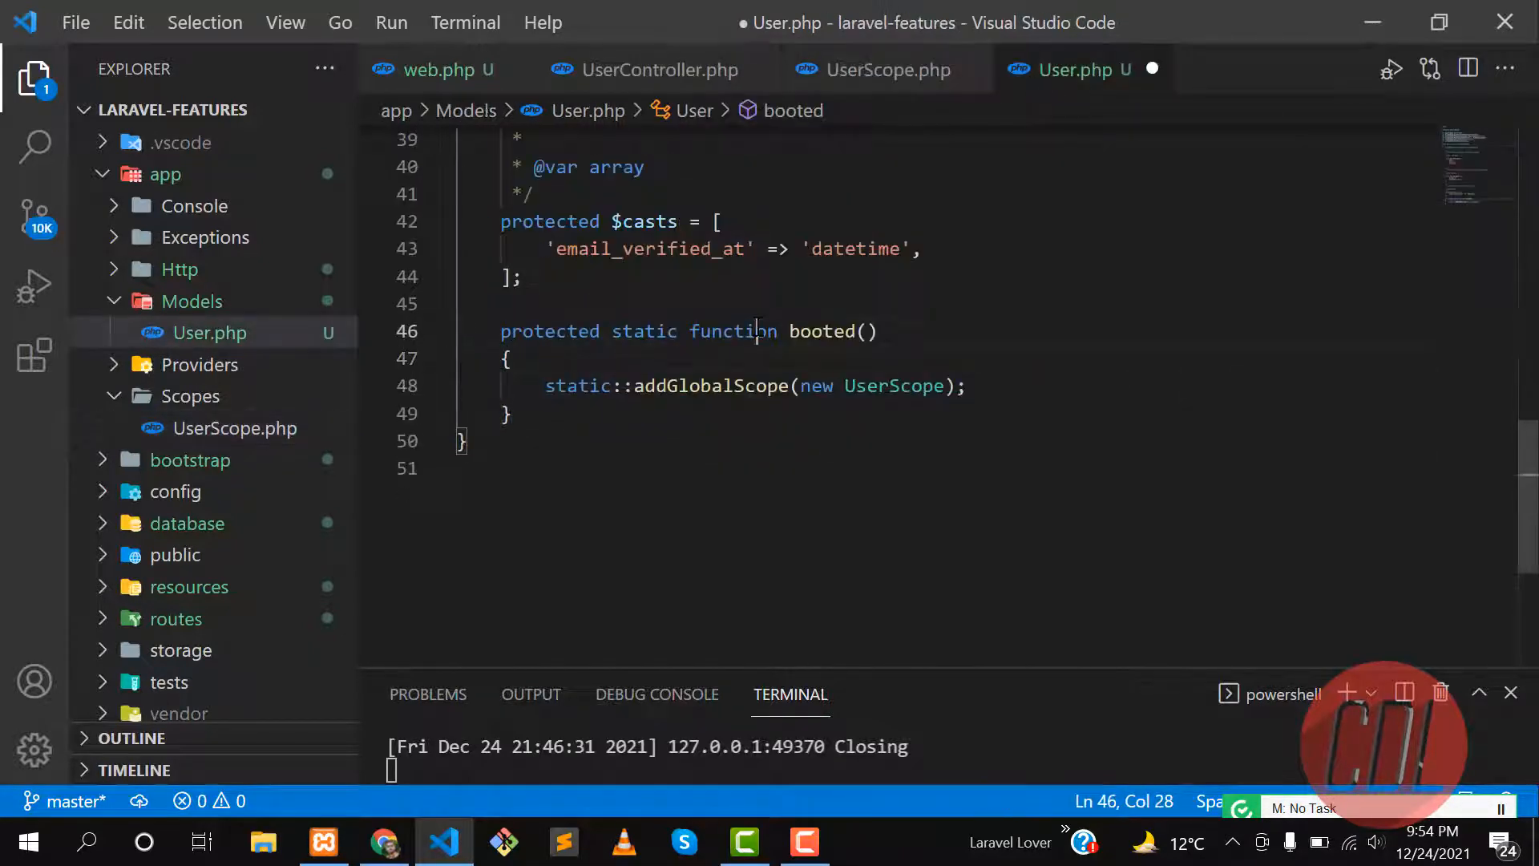
key(alt+tab)
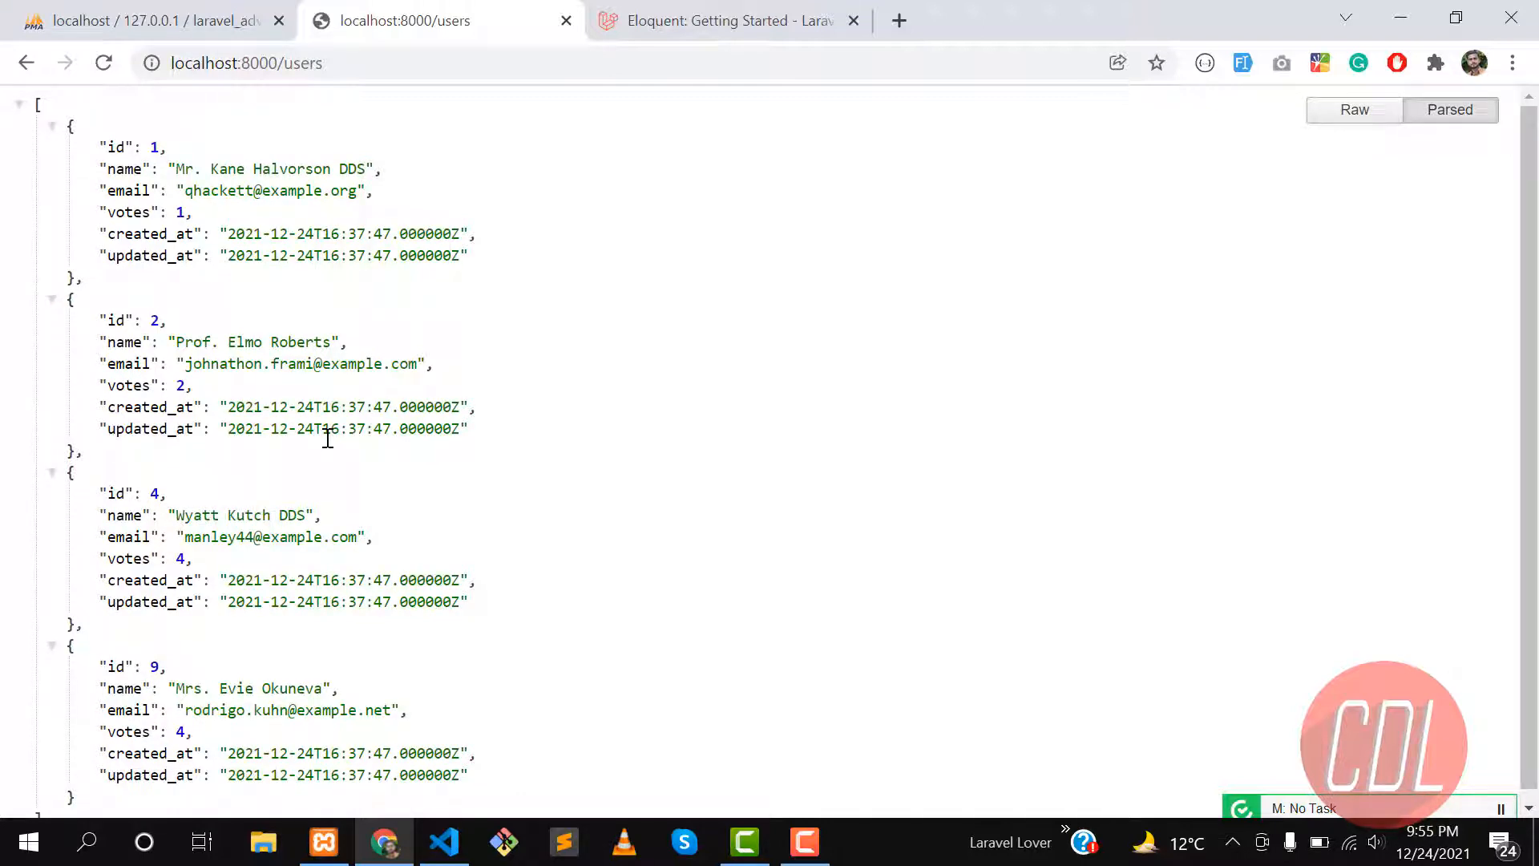
click(444, 841)
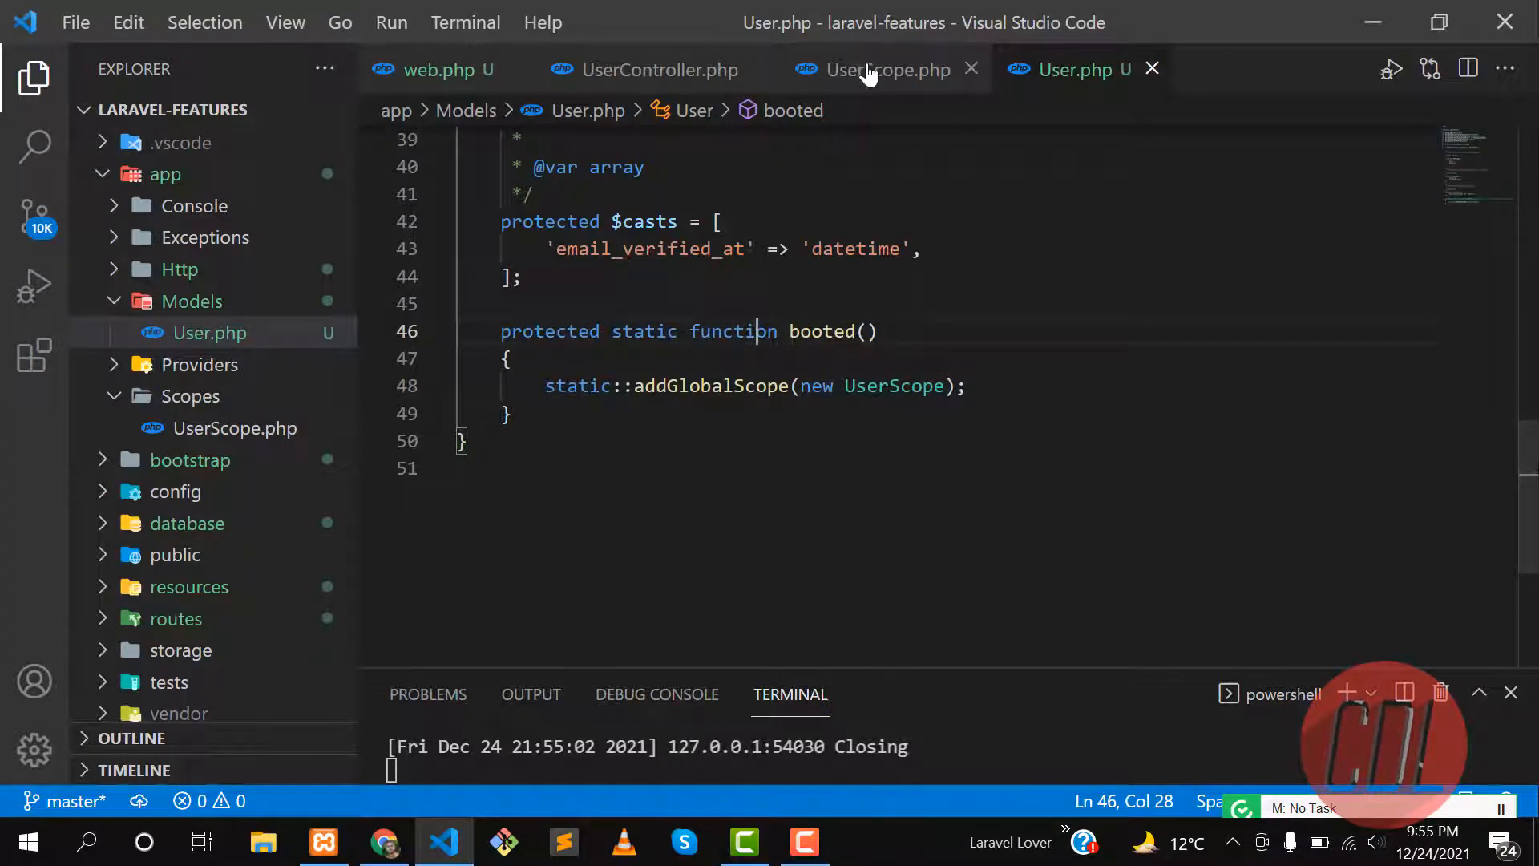
Switch UserScope to votes greater than 10, save, and reload the users page
click(889, 71)
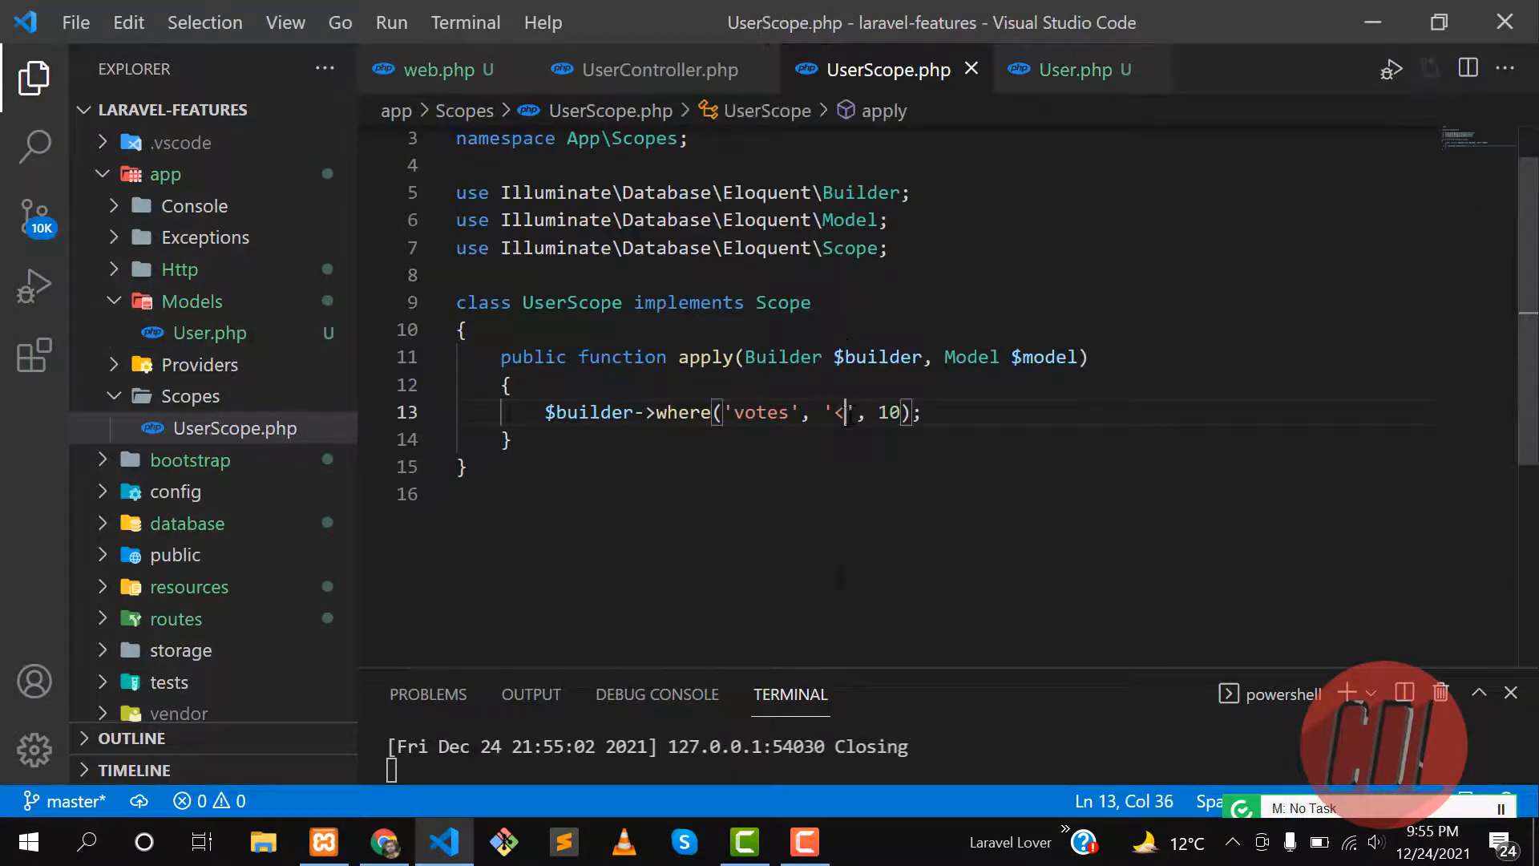
text(>)
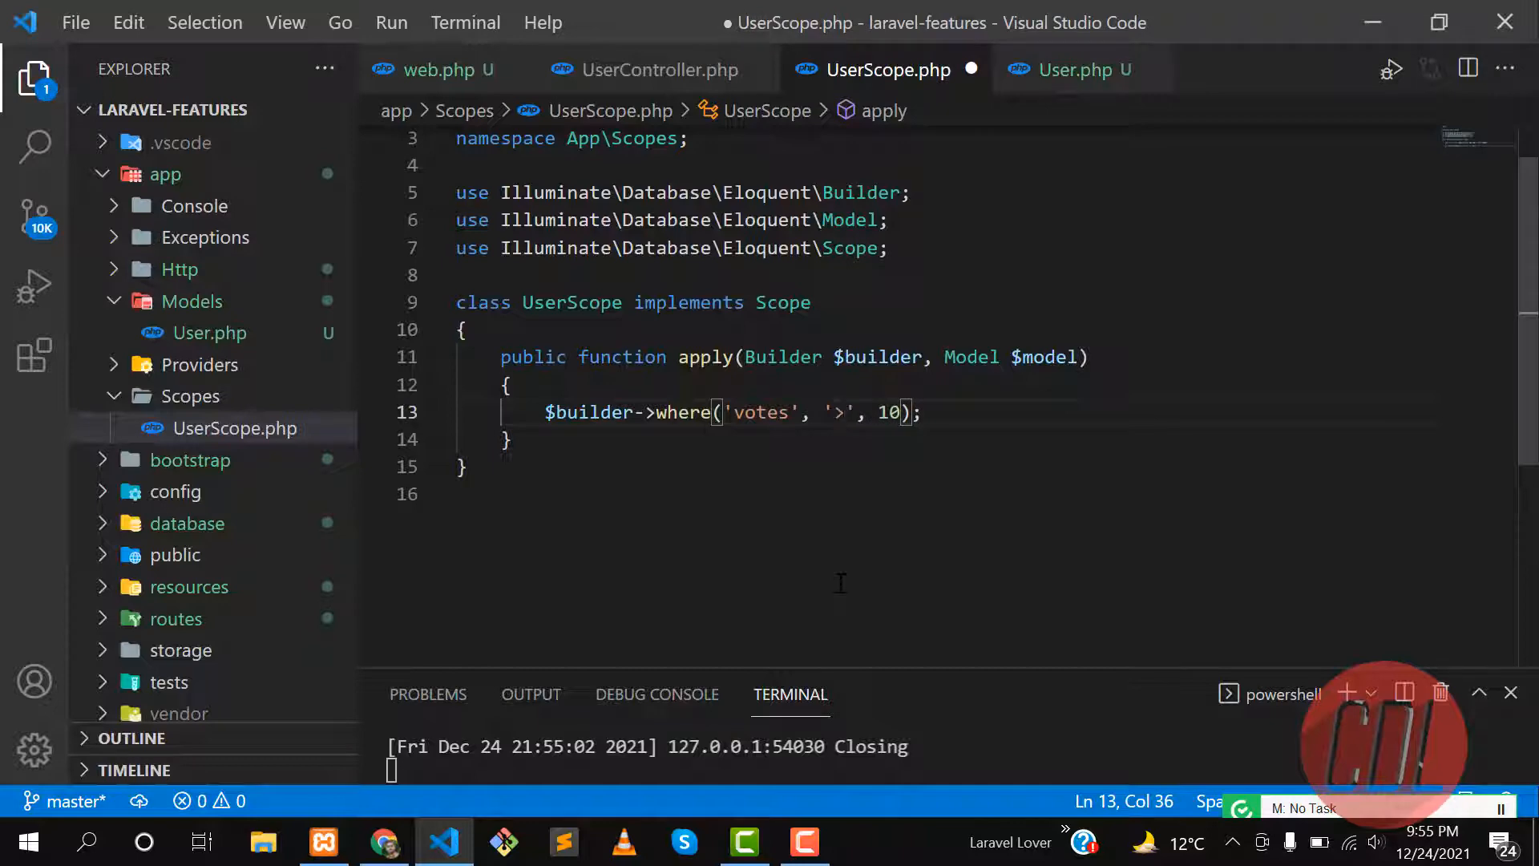
key(Ctrl+S)
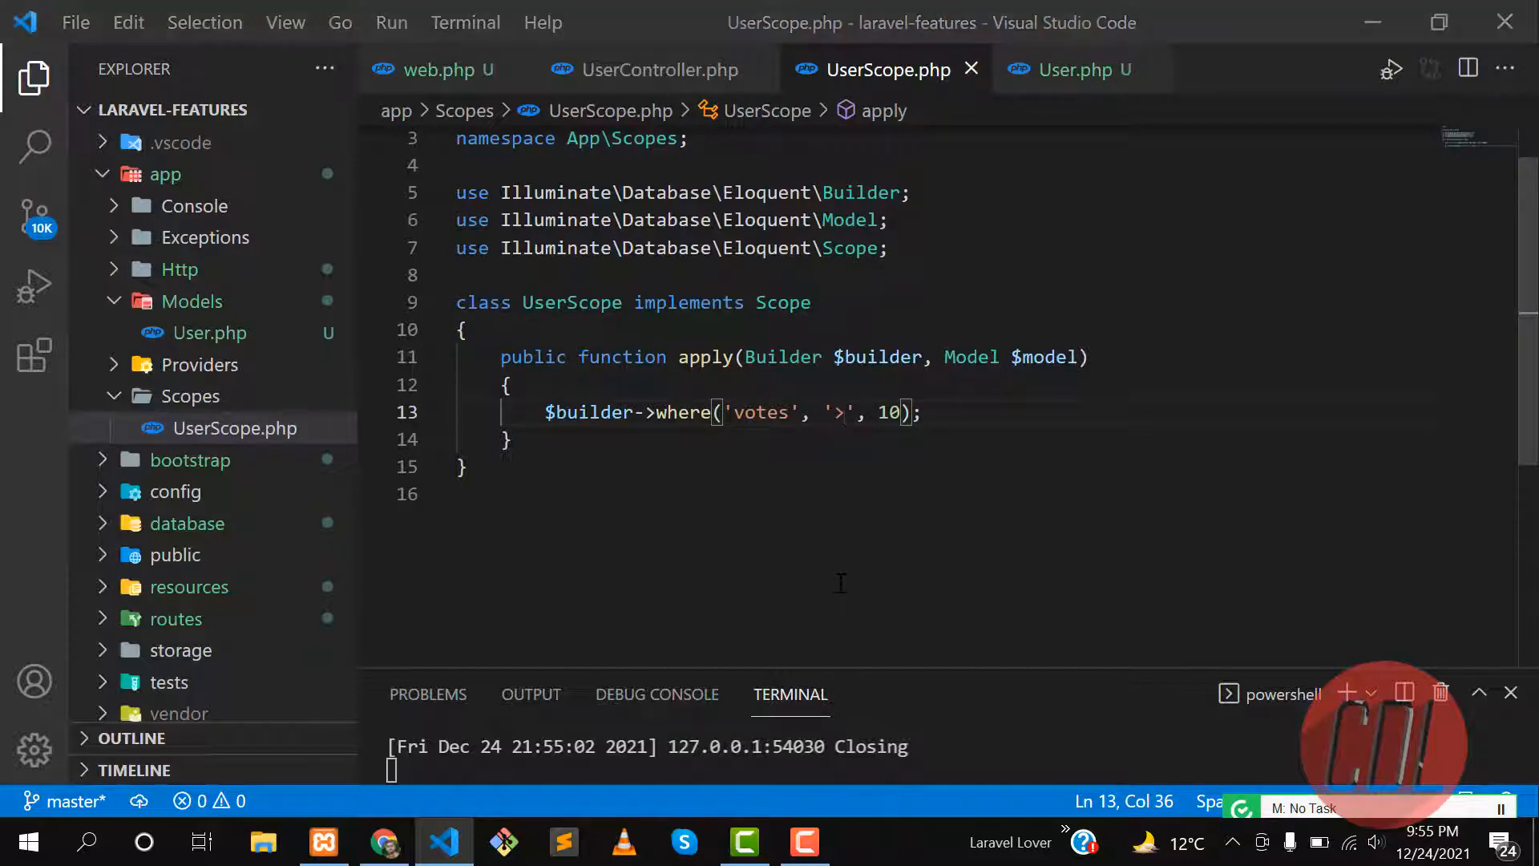
click(383, 842)
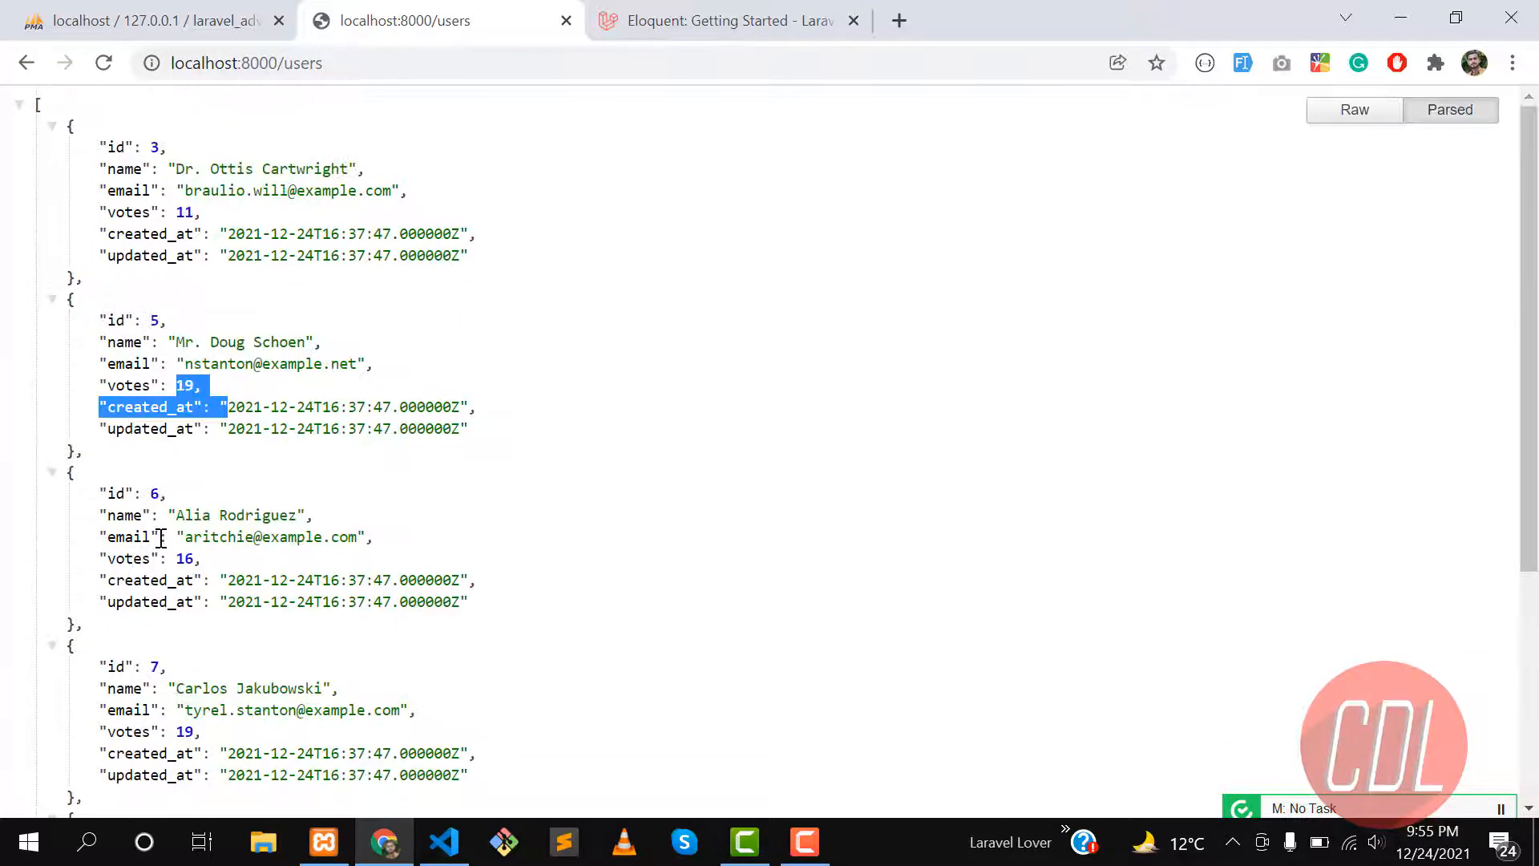
Open UserController and select the $users variable in its index method
click(443, 842)
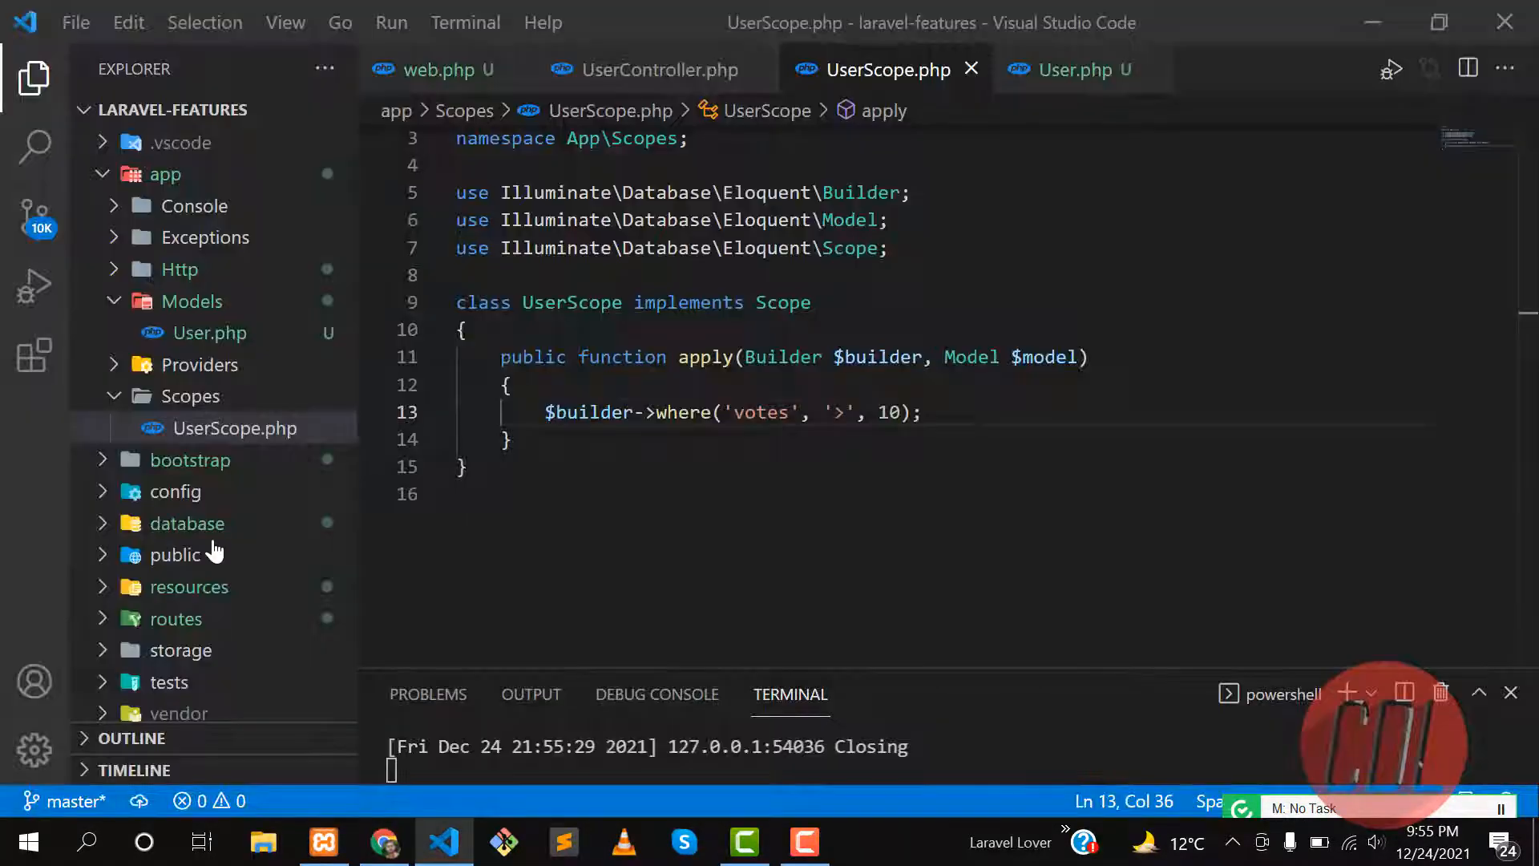
click(645, 356)
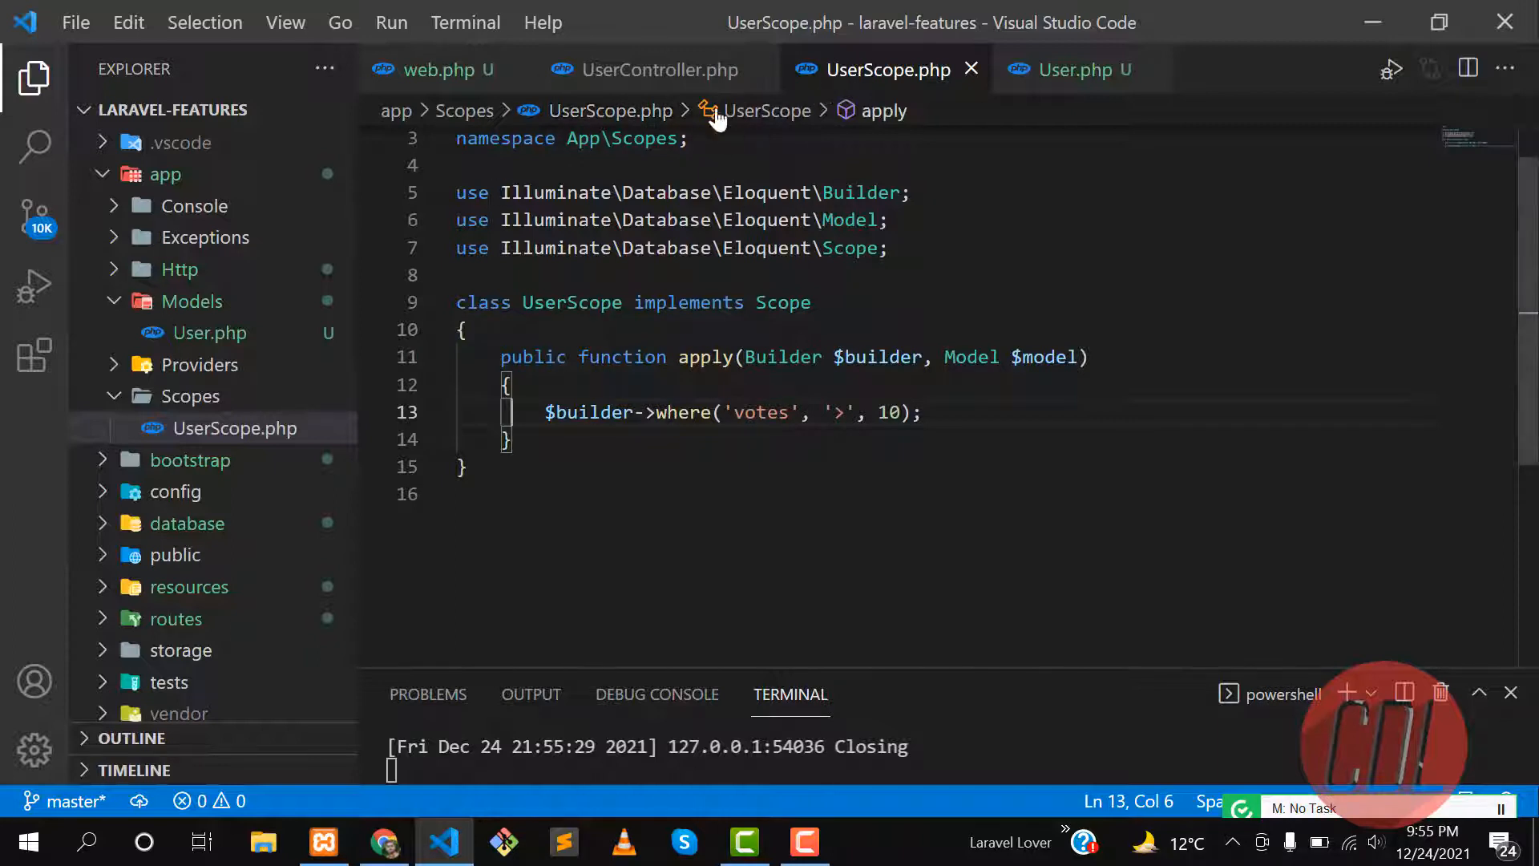
click(638, 70)
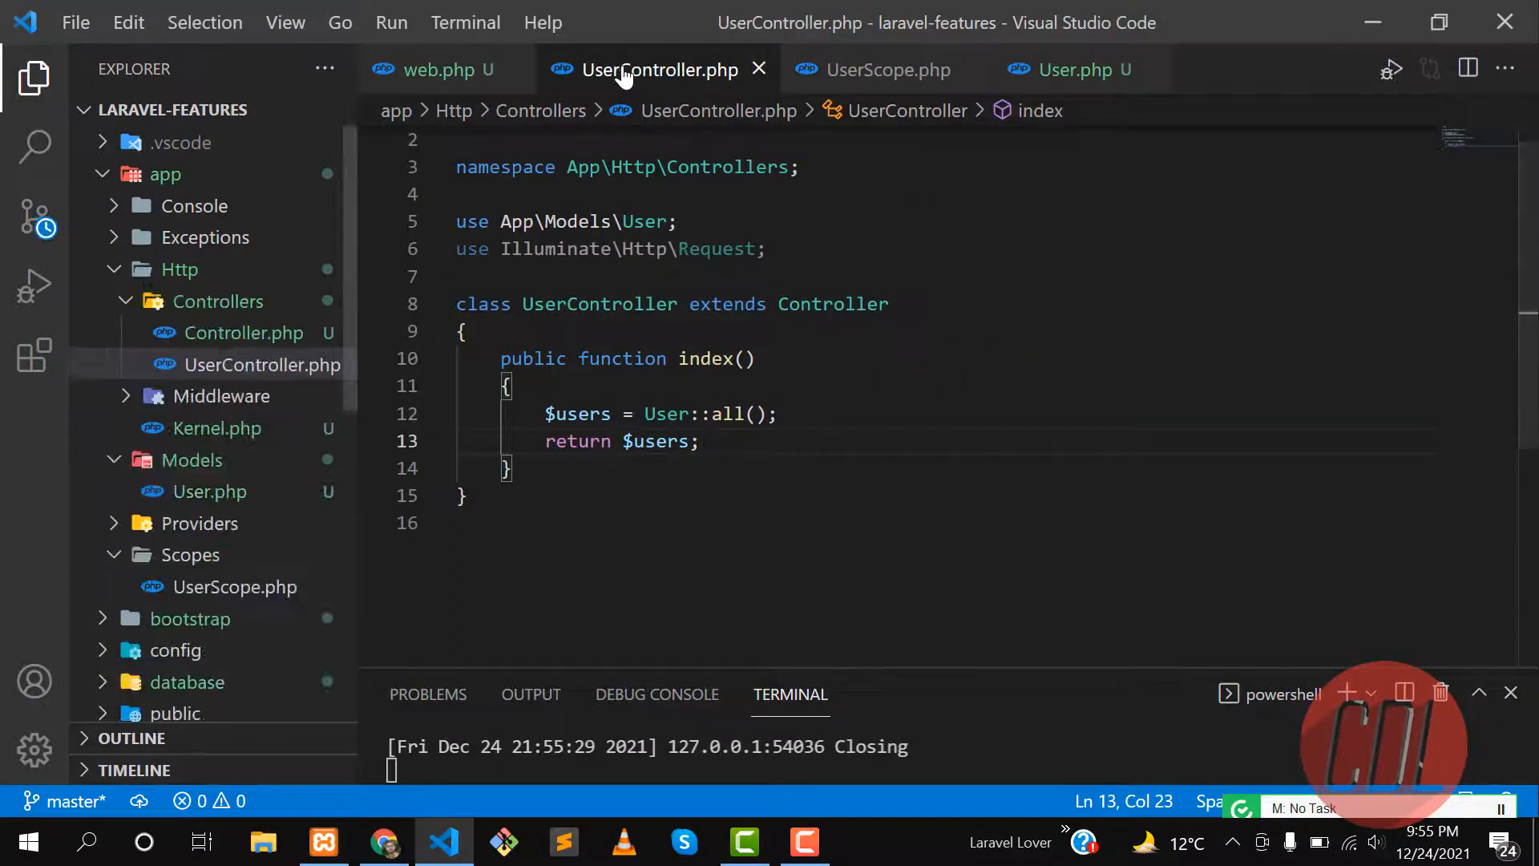
double_click(664, 414)
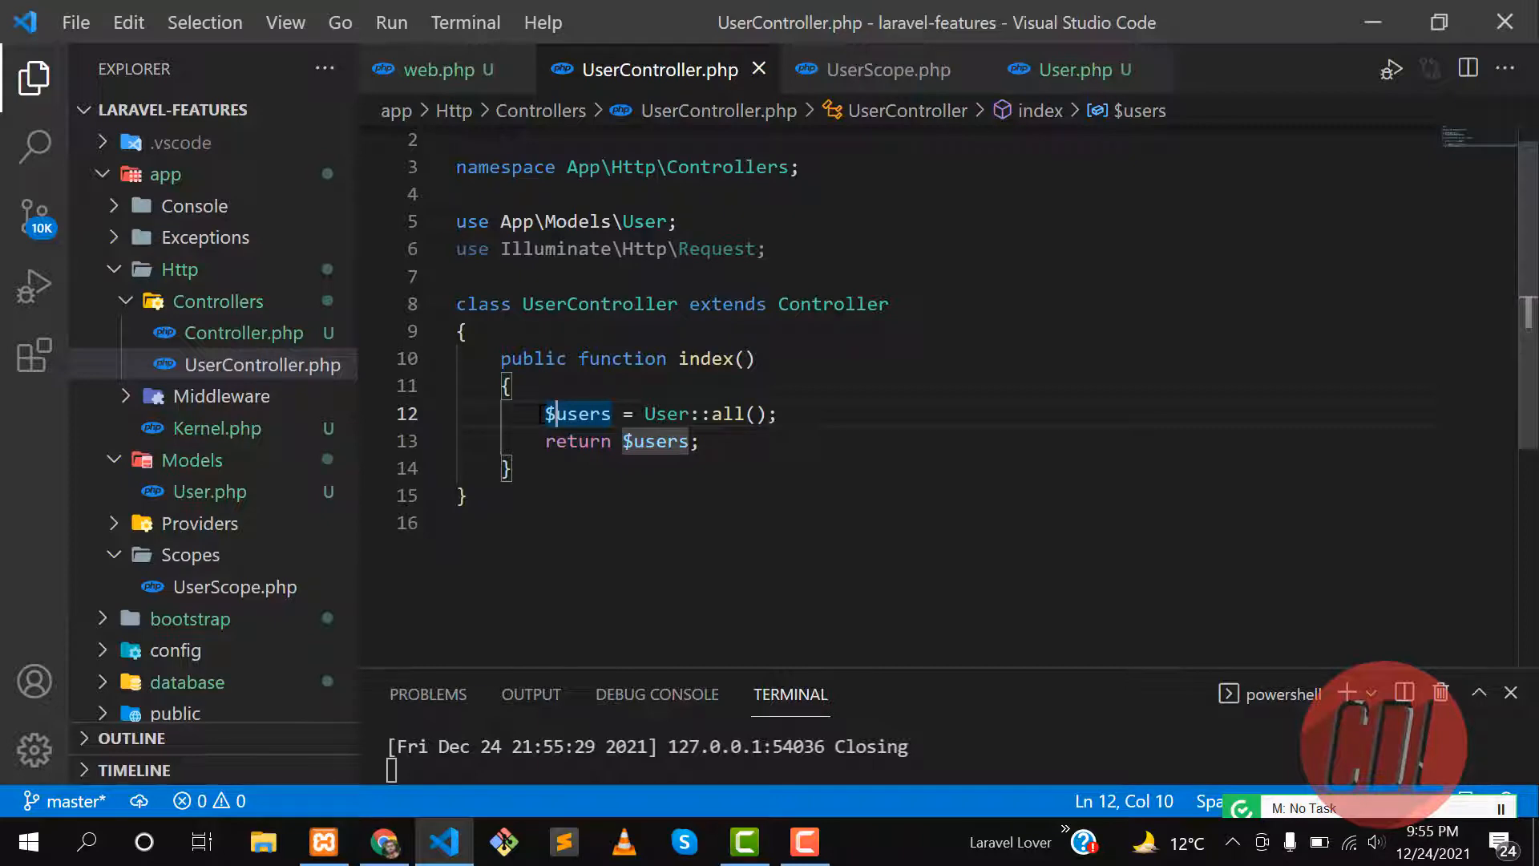
mouse_move(878, 80)
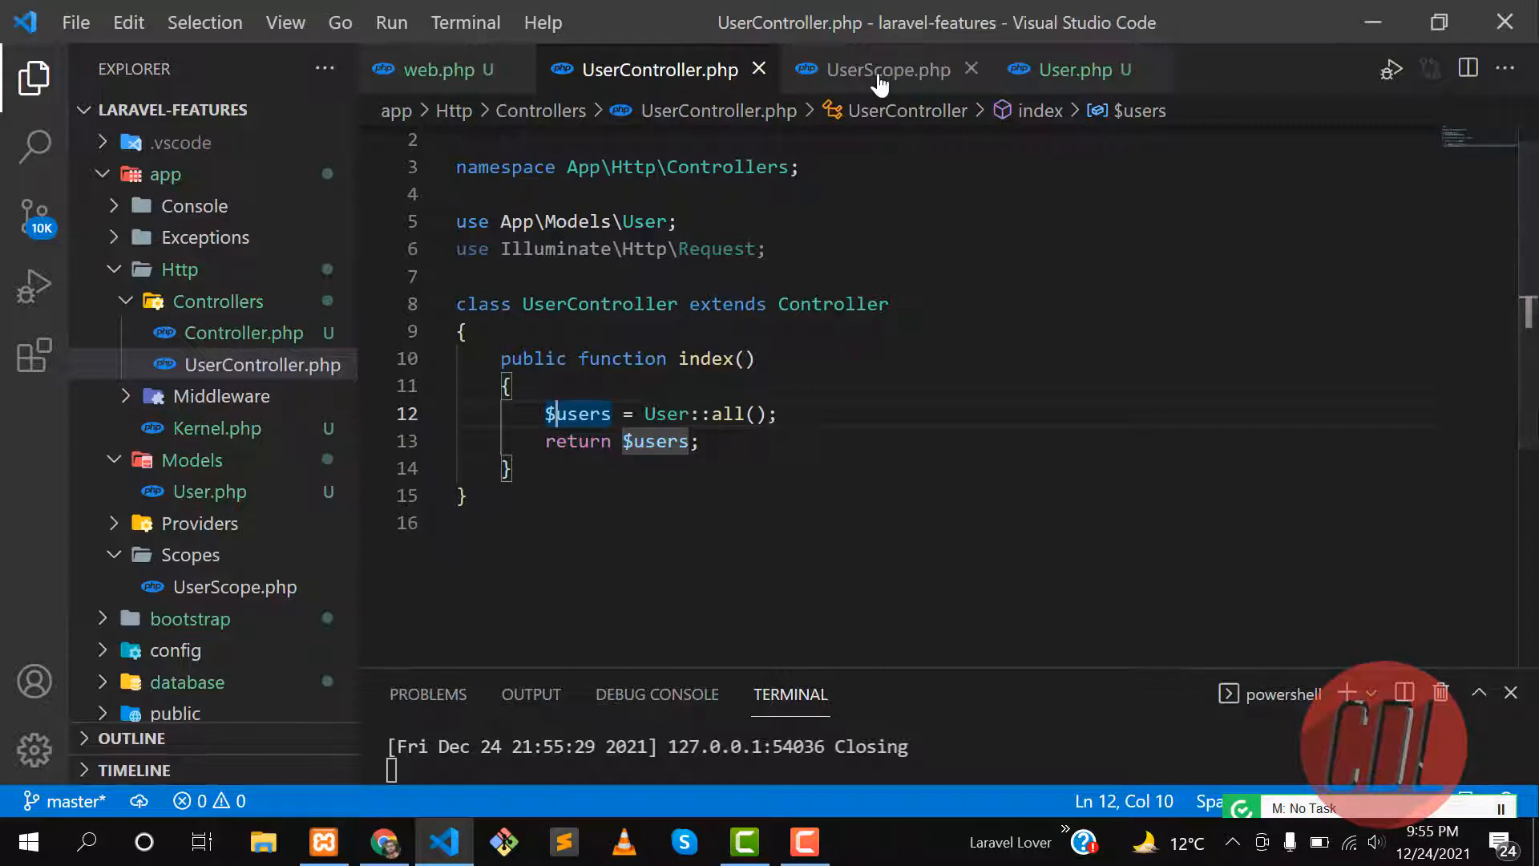
Compare with the UserScope condition, then focus UserController's index method returning User::all()
click(888, 69)
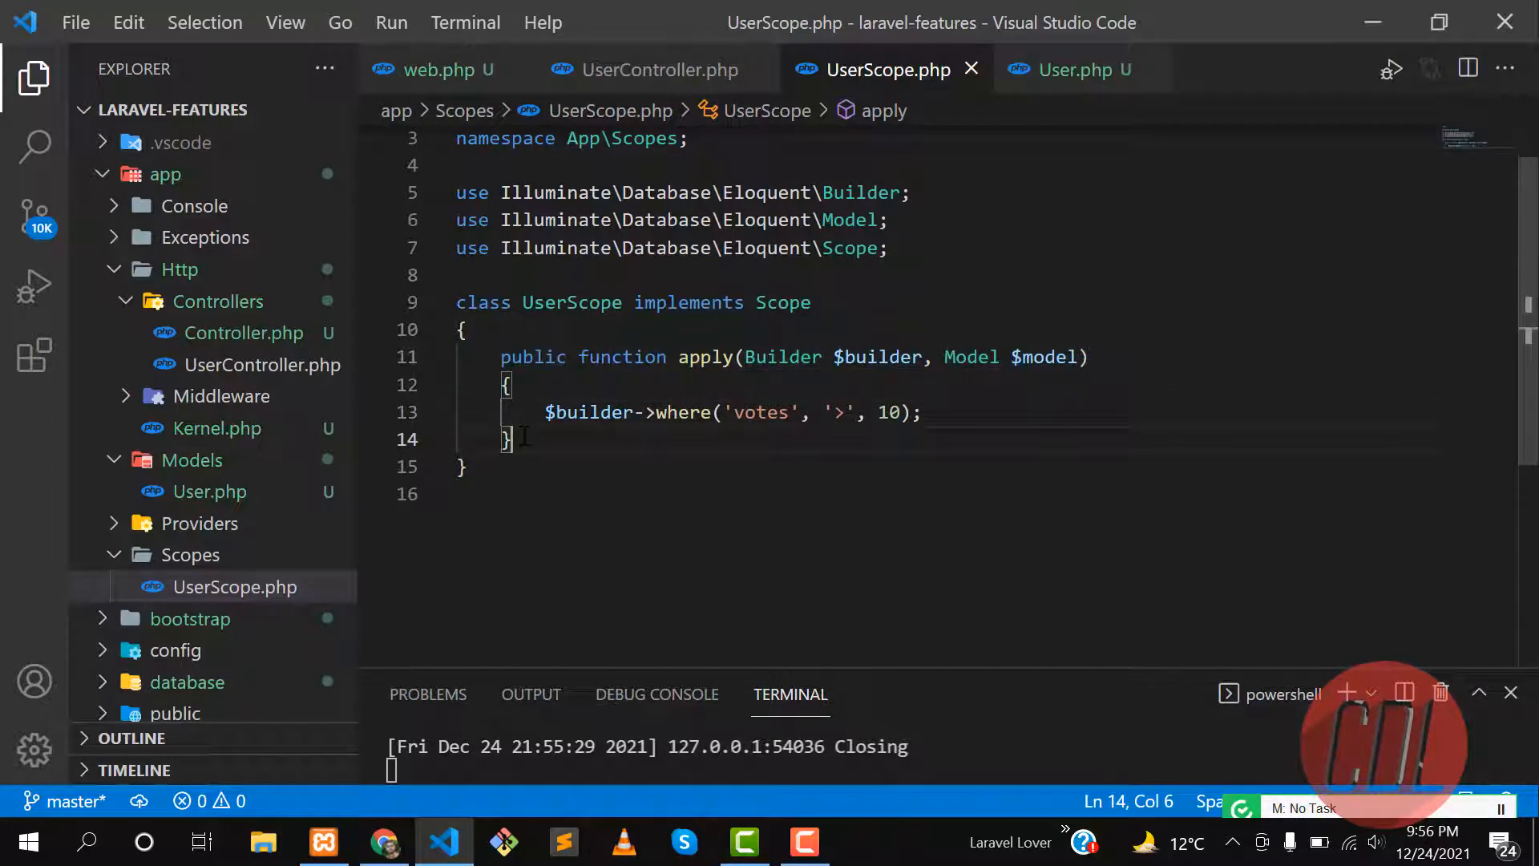
mouse_move(654, 84)
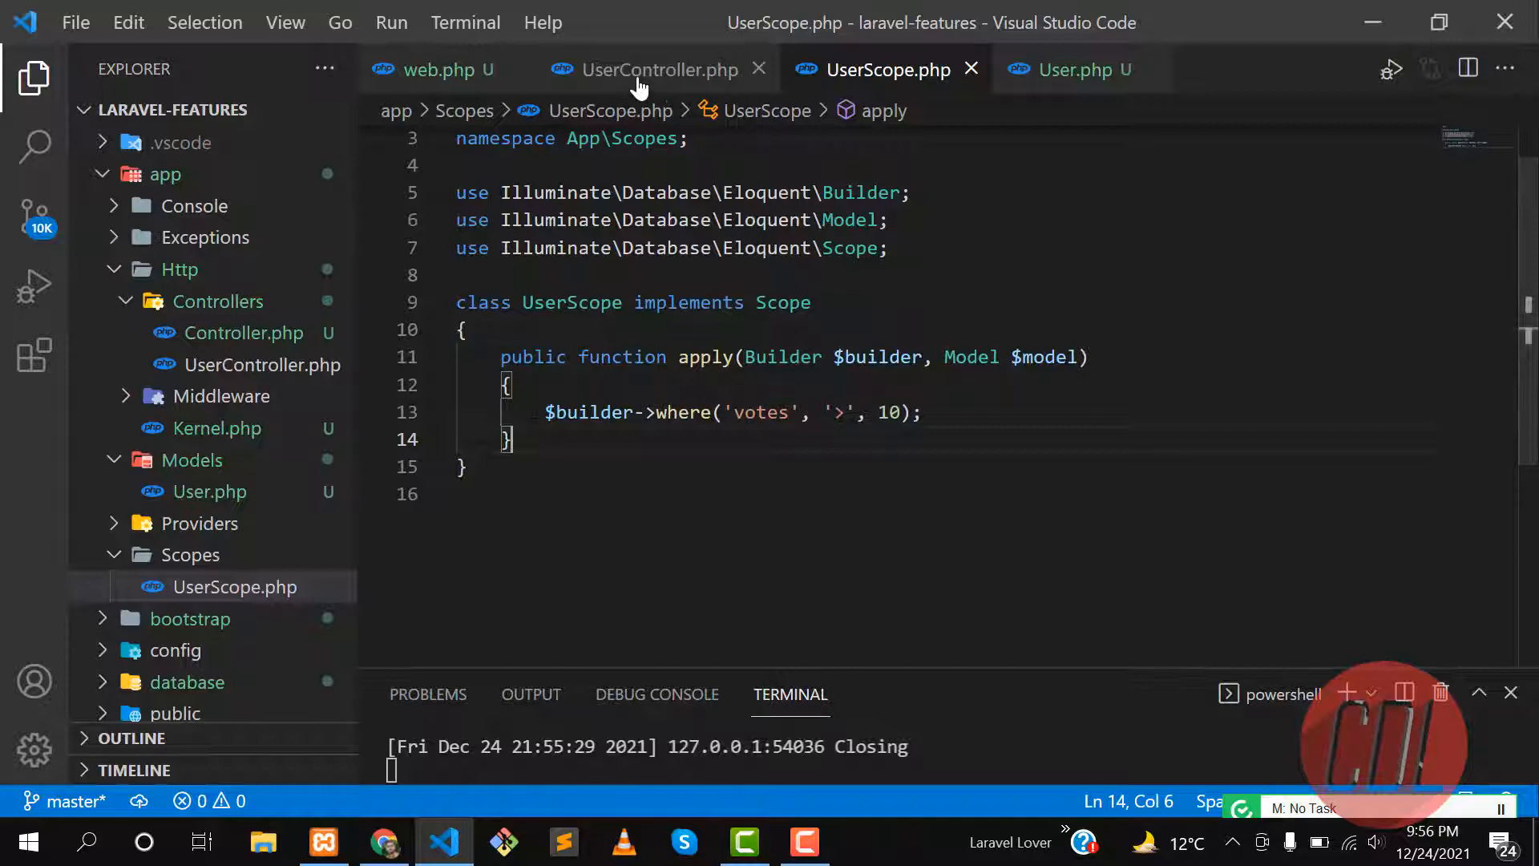
click(657, 69)
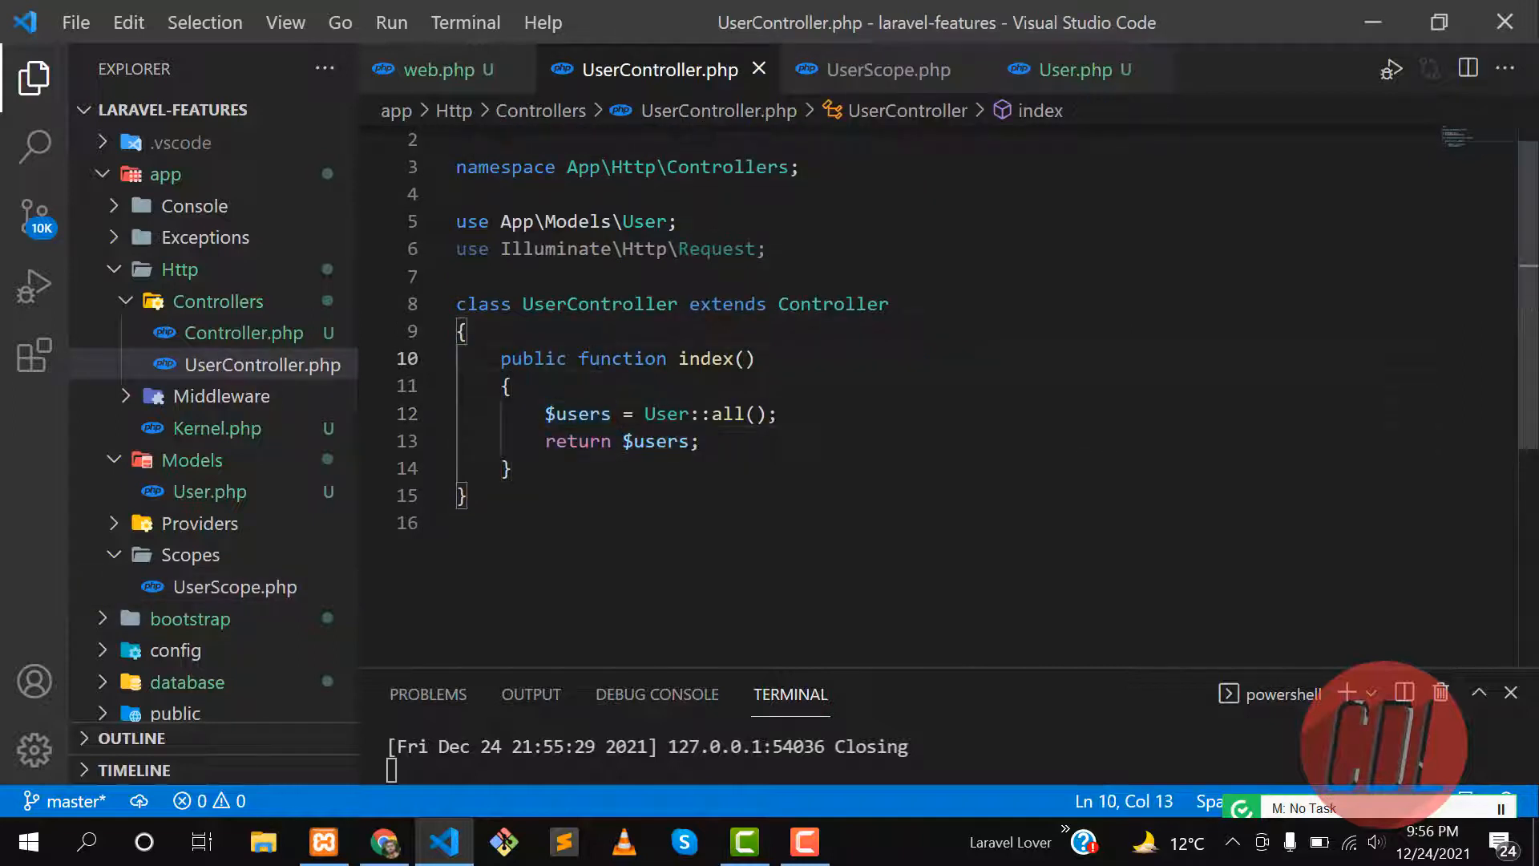
click(510, 386)
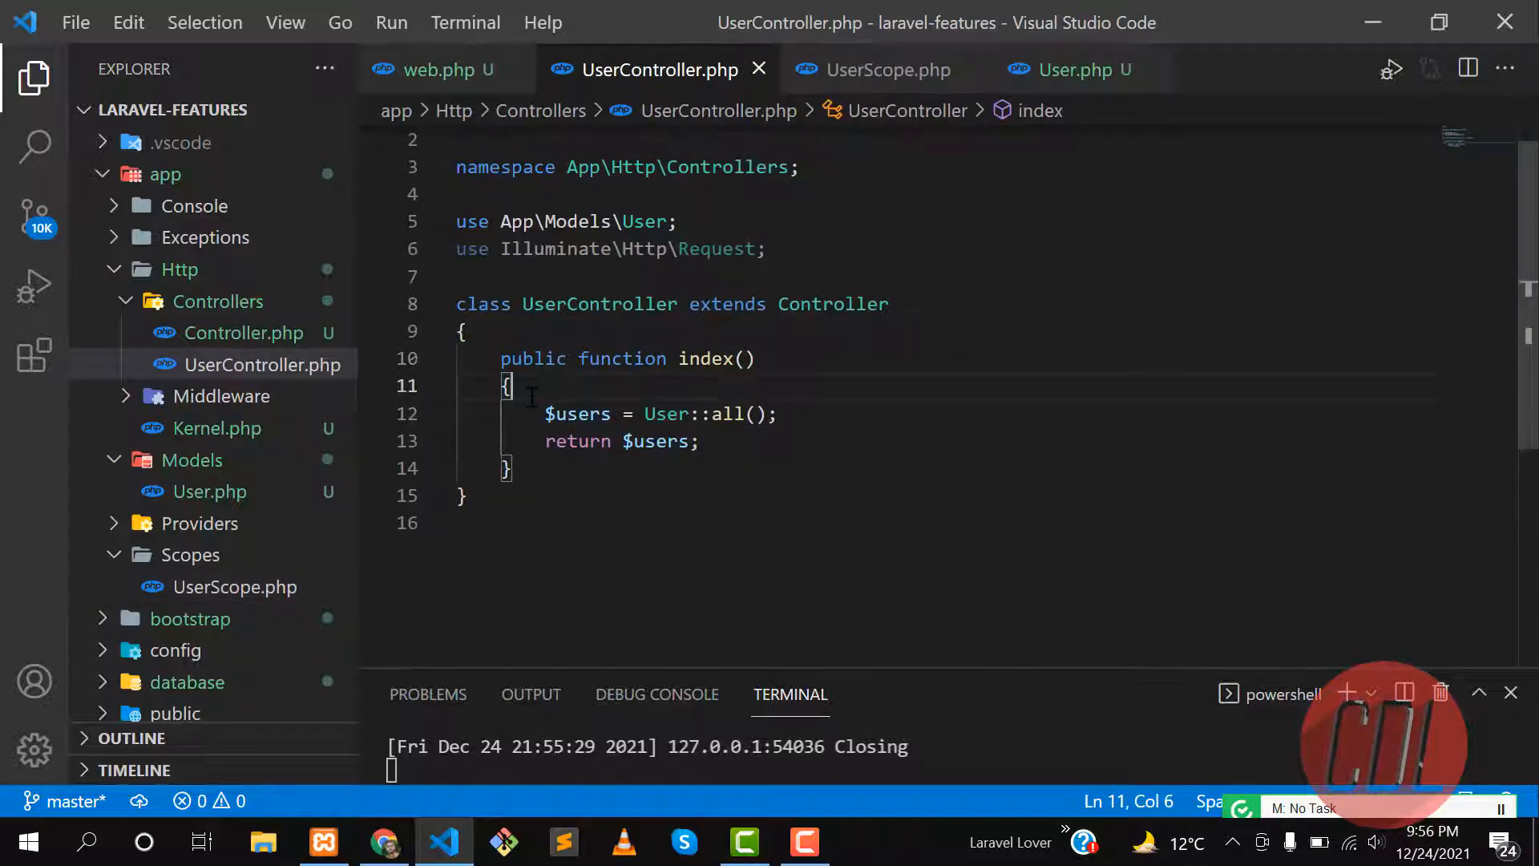